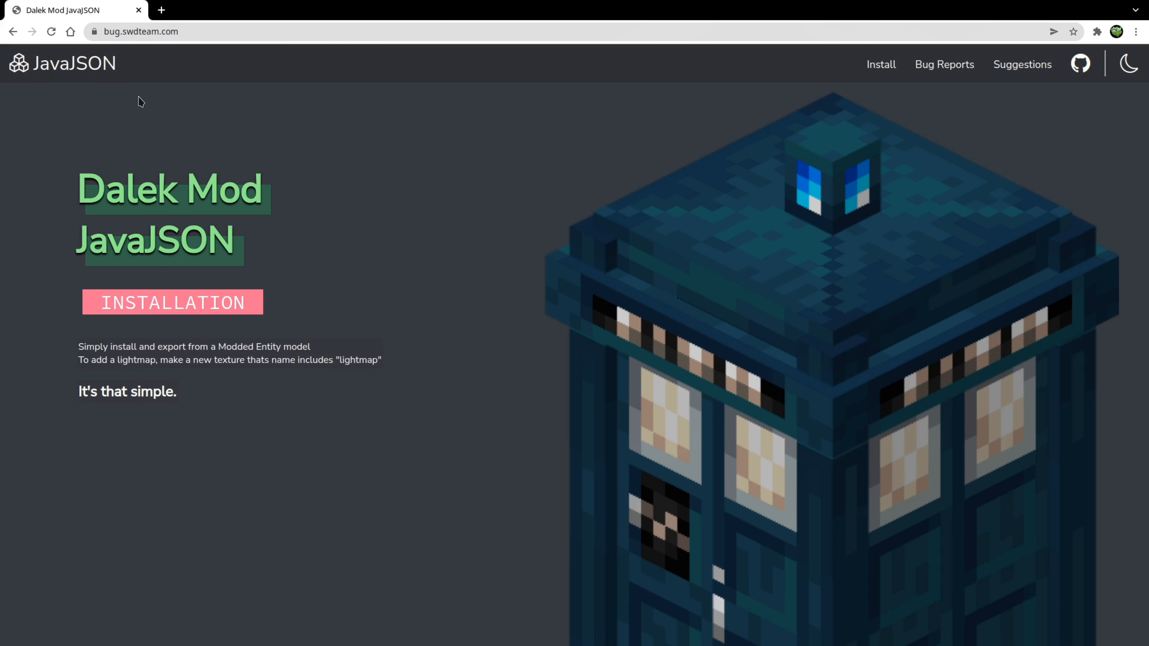
# Go to the Dalek Mod JavaJSON installation page with the latest plugin's URL and file
pyautogui.click(141, 32)
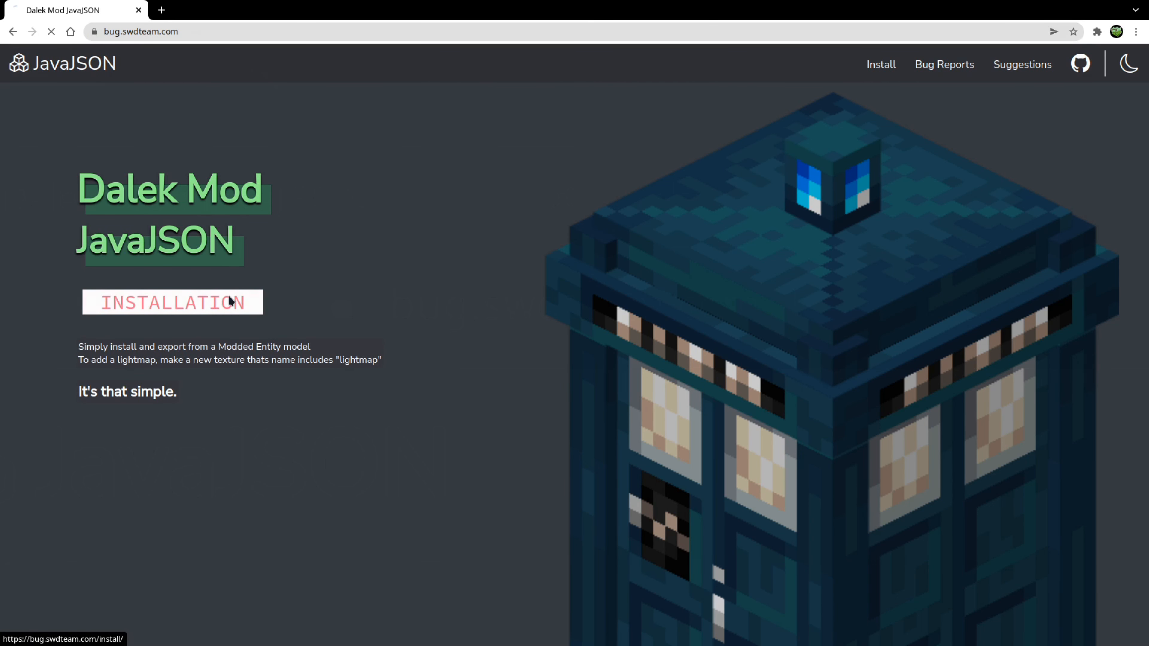
pyautogui.click(172, 302)
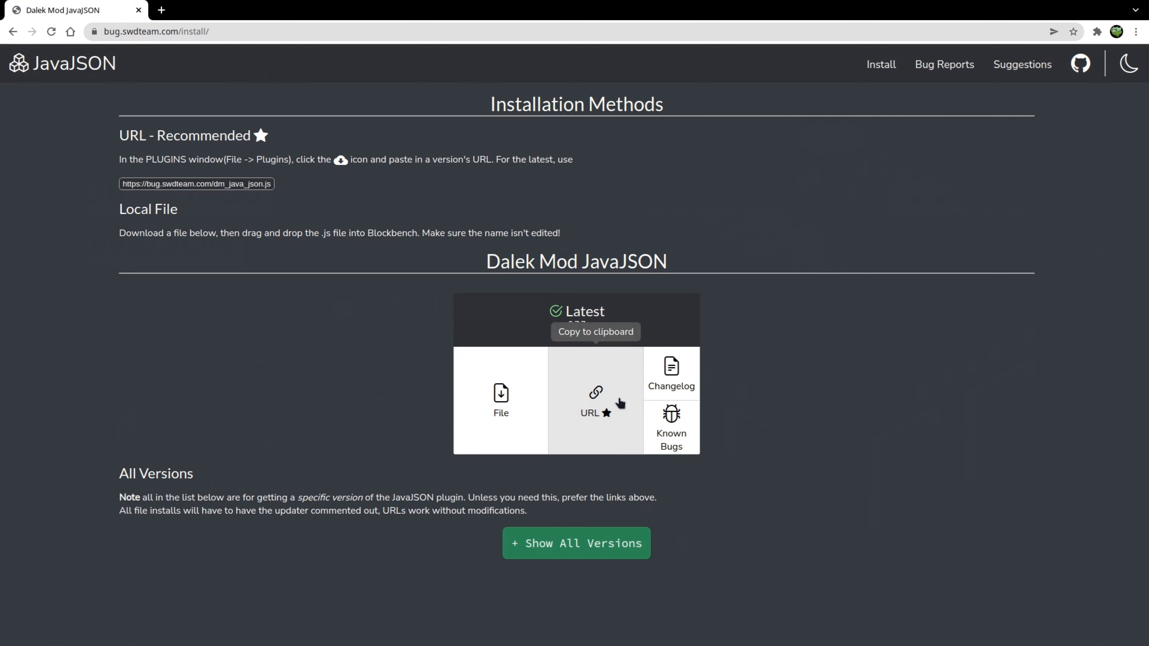
pyautogui.moveTo(601, 396)
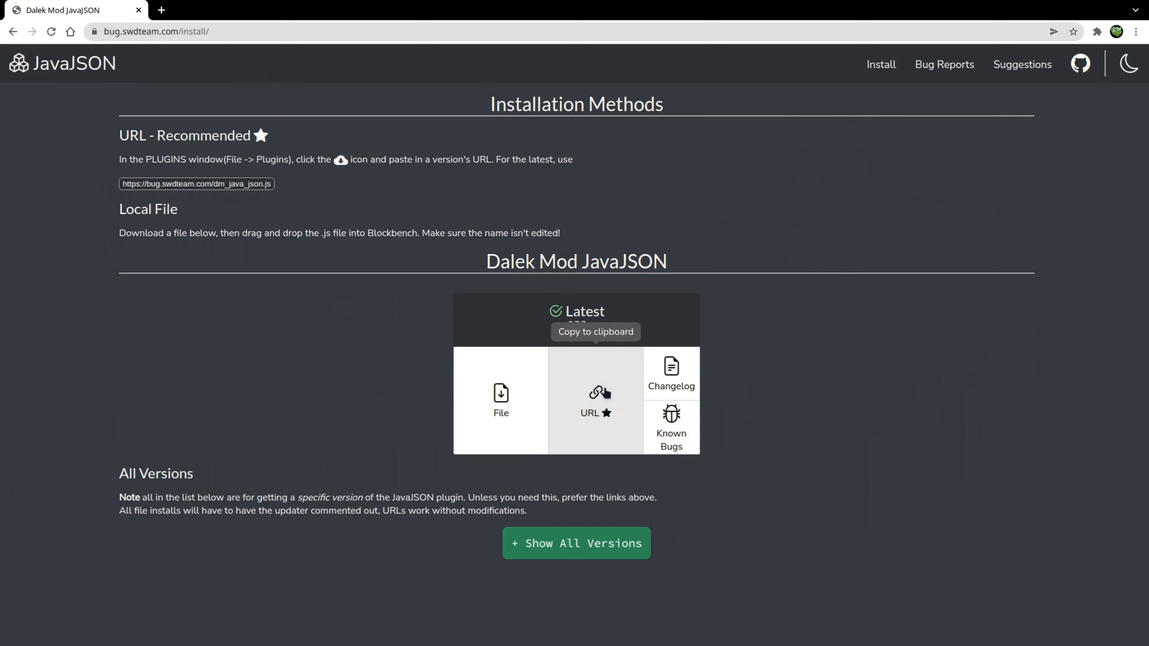
pyautogui.moveTo(501, 403)
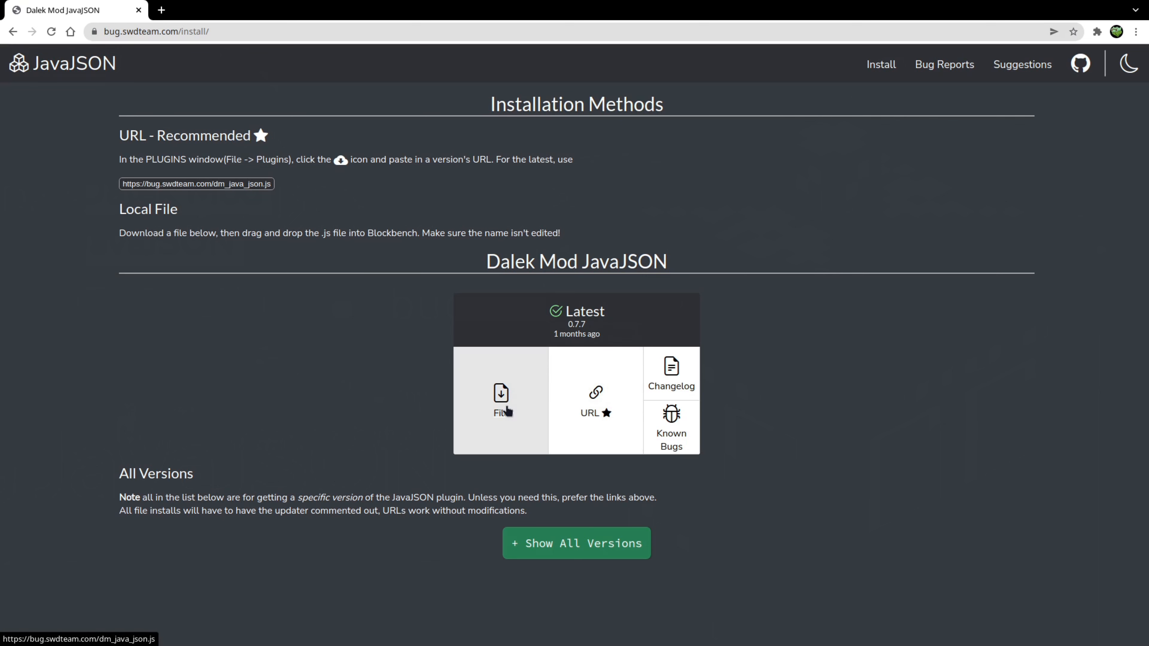
pyautogui.moveTo(391, 447)
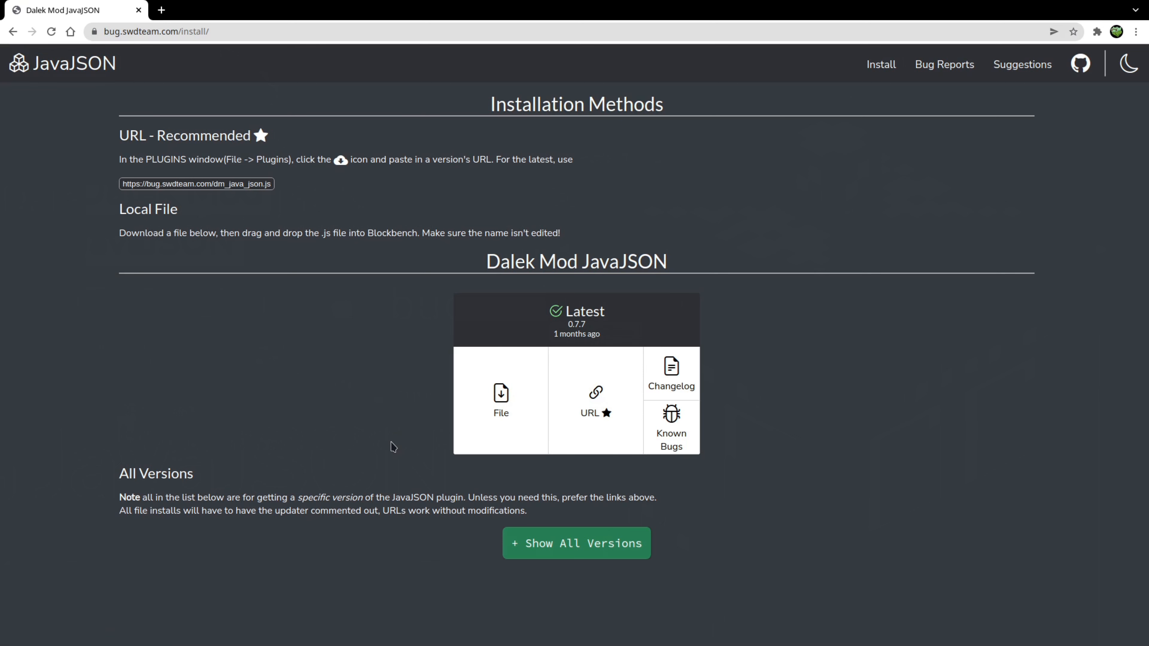
# Load the JavaJSON plugin into web Blockbench from the copied URL and check it in the plugin manager
pyautogui.click(595, 399)
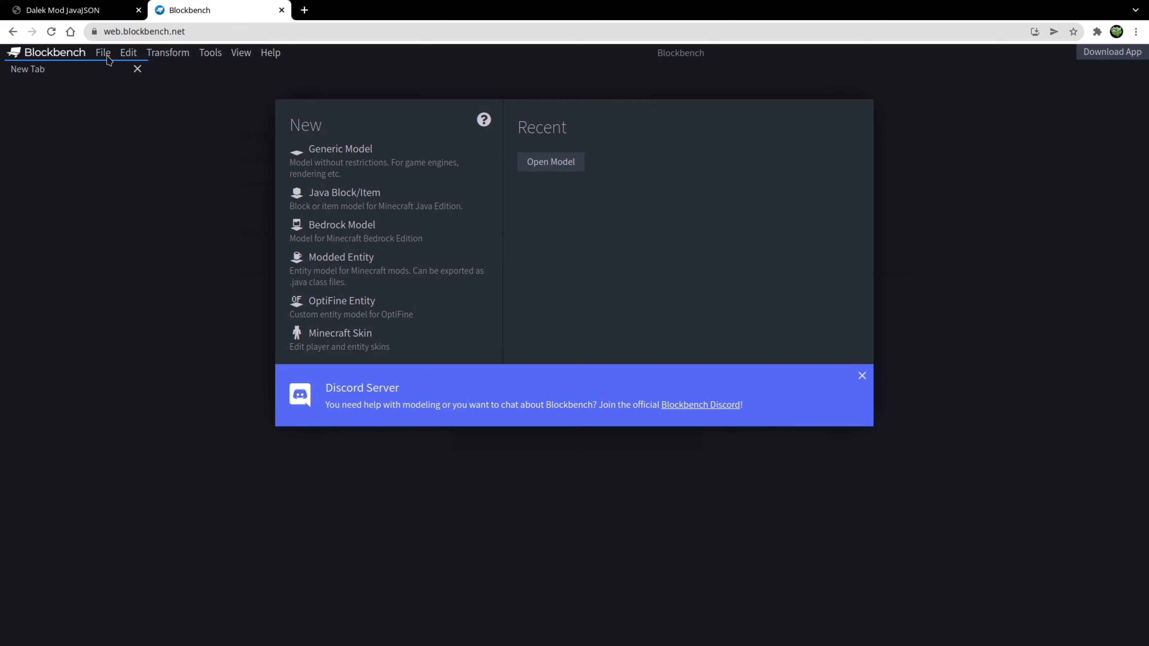
pyautogui.click(102, 52)
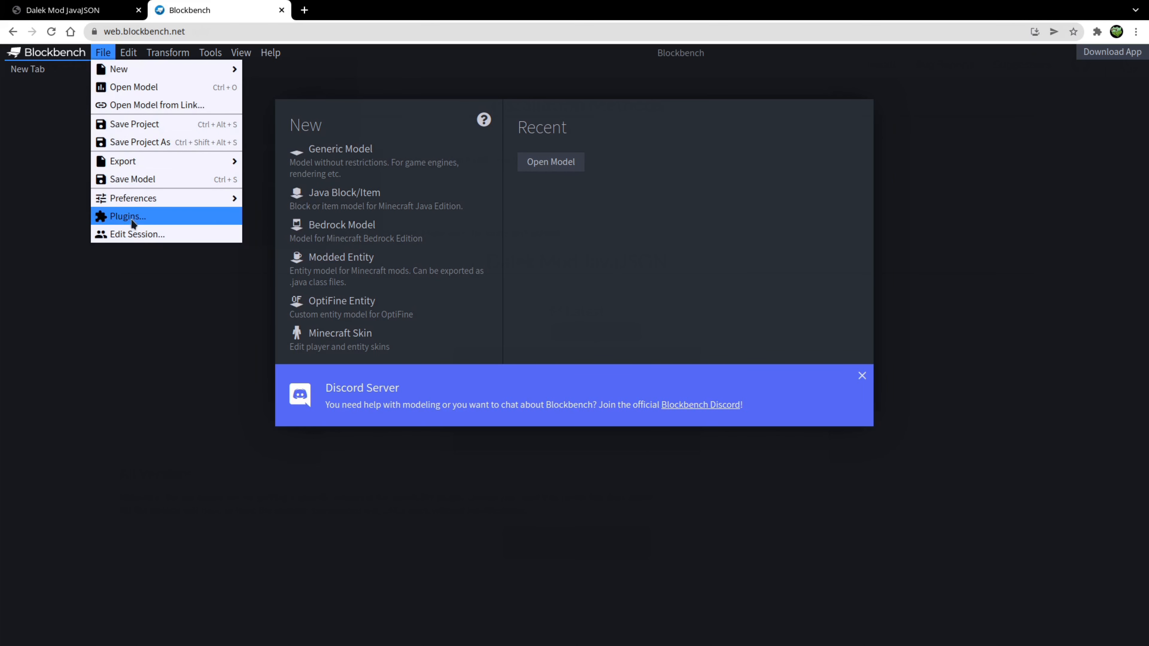
pyautogui.click(126, 216)
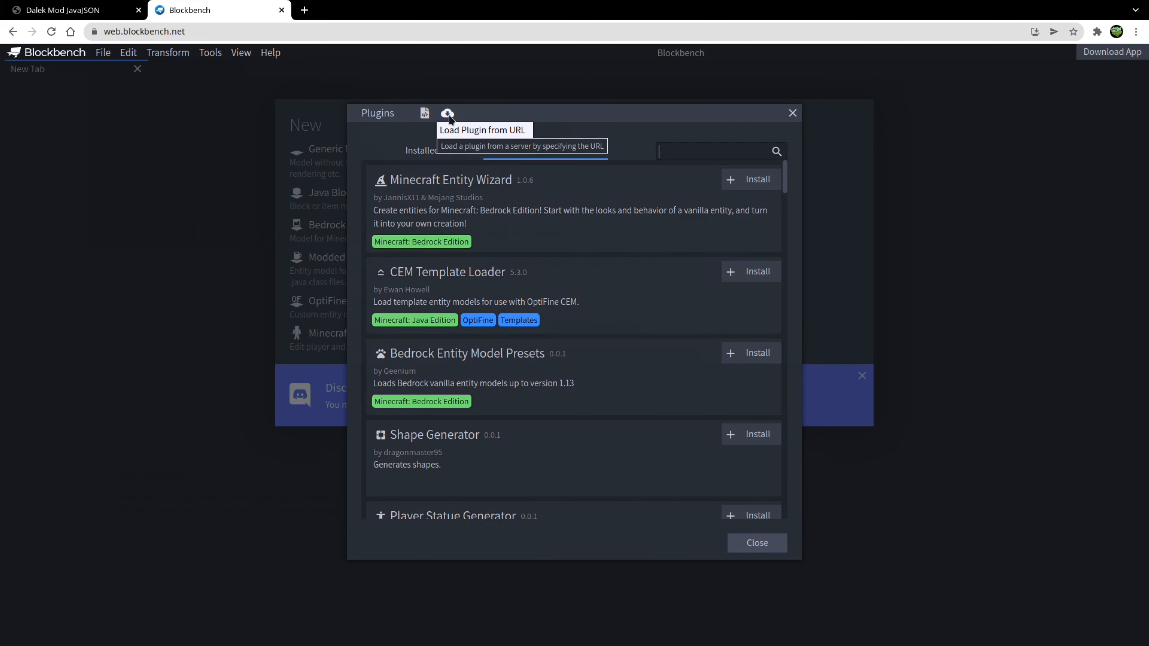
pyautogui.click(448, 113)
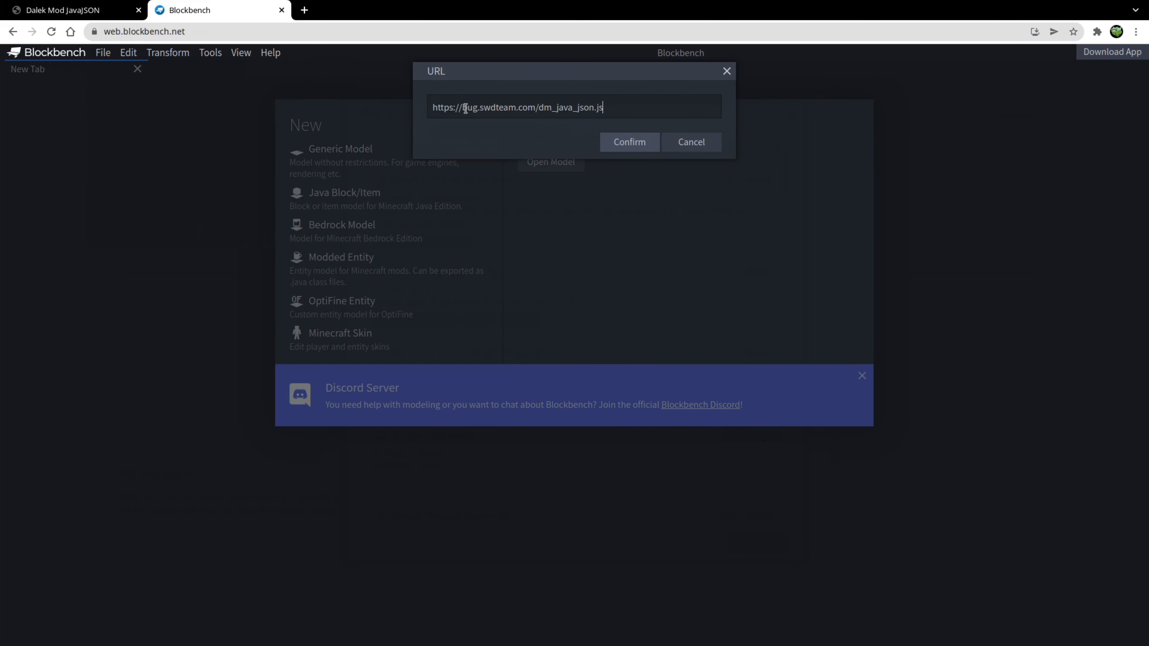
pyautogui.click(628, 141)
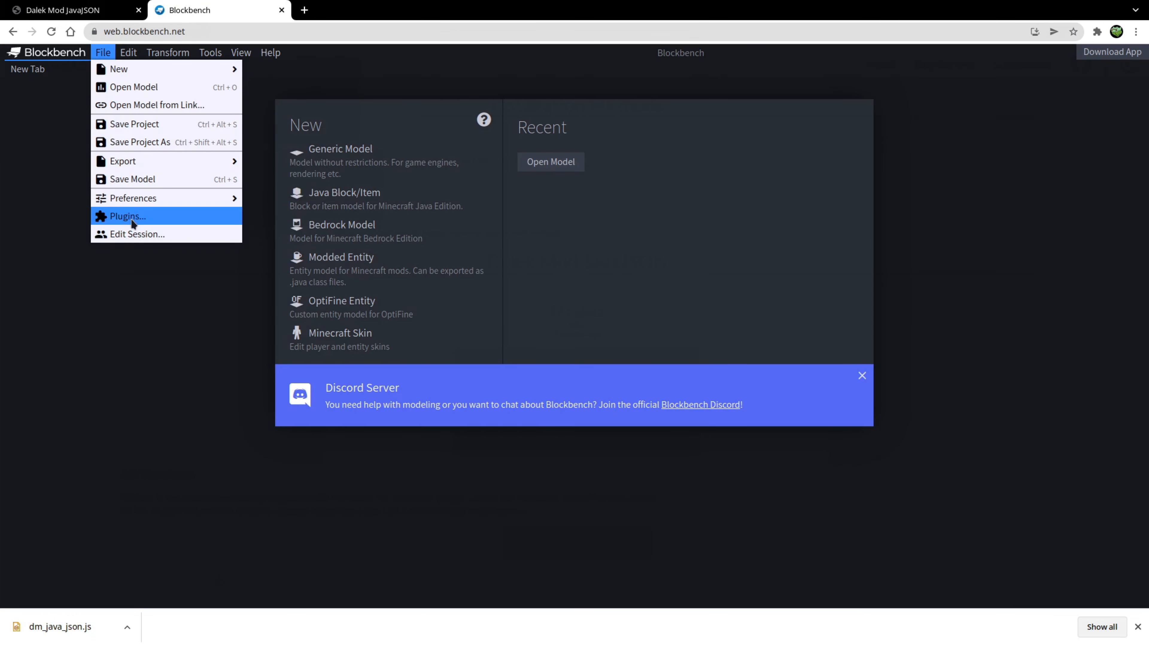
pyautogui.click(126, 215)
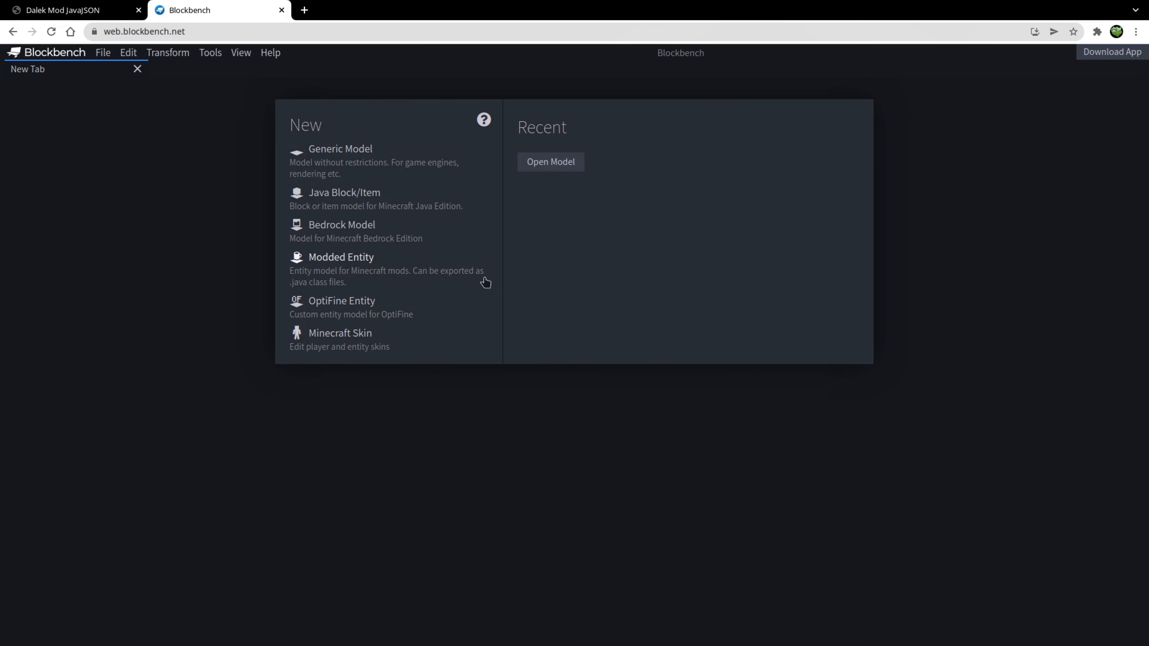
# Rename the glow texture to 1963_police_box_lightmap and export the model as Dalek Mod JSON
pyautogui.click(340, 256)
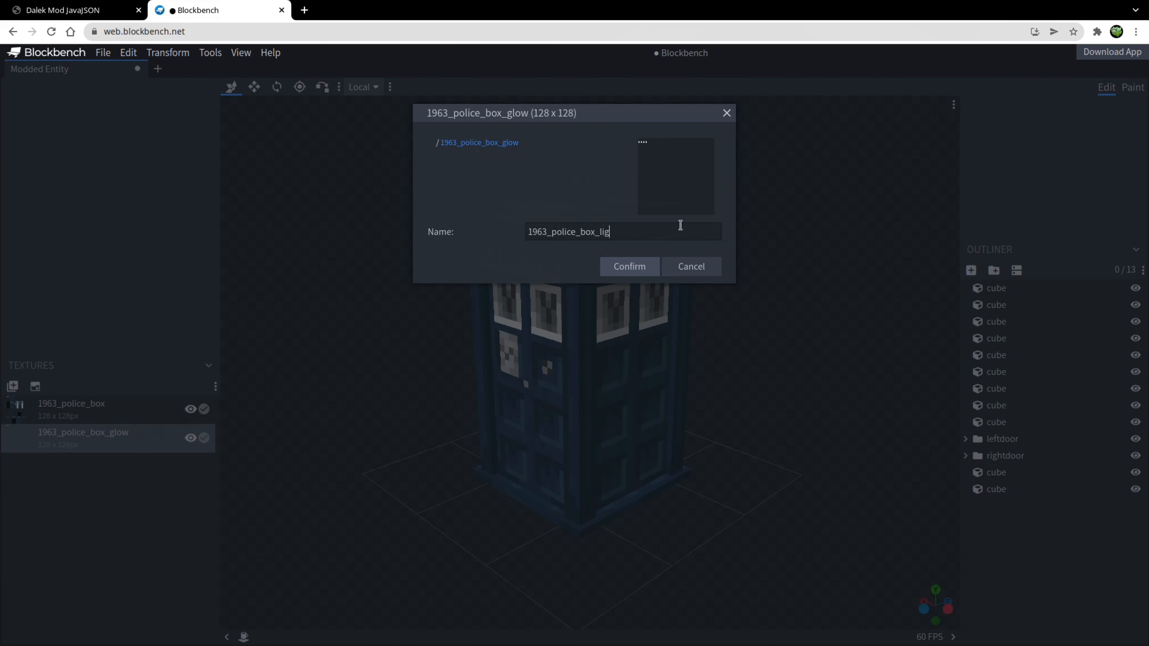
pyautogui.click(628, 266)
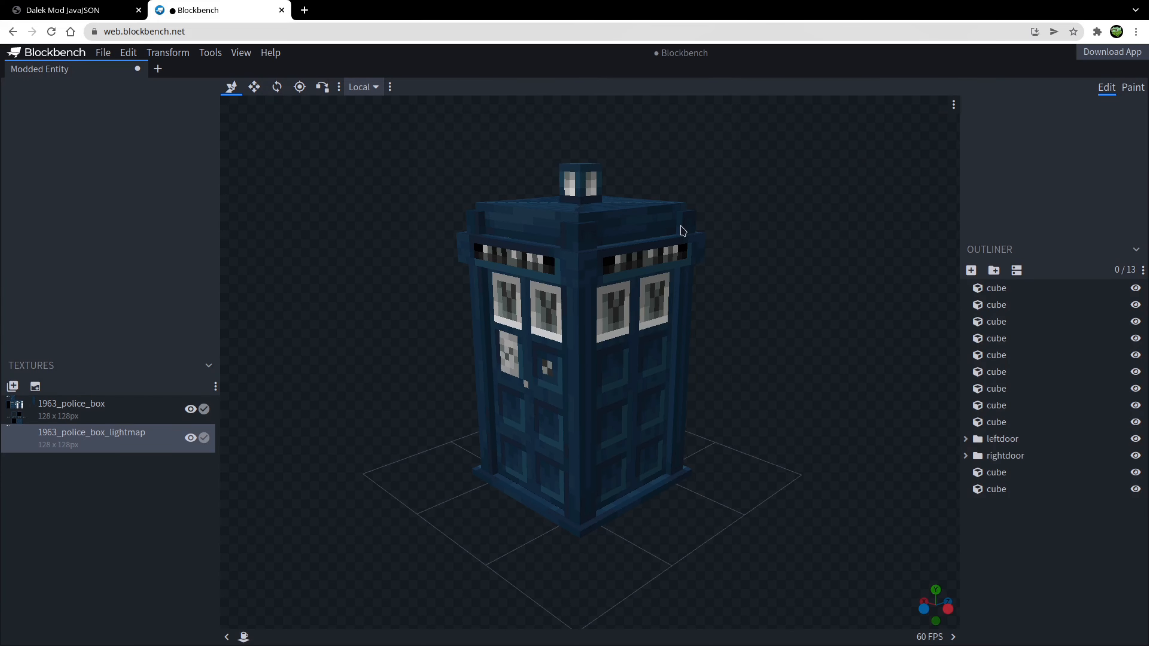
pyautogui.moveTo(112, 55)
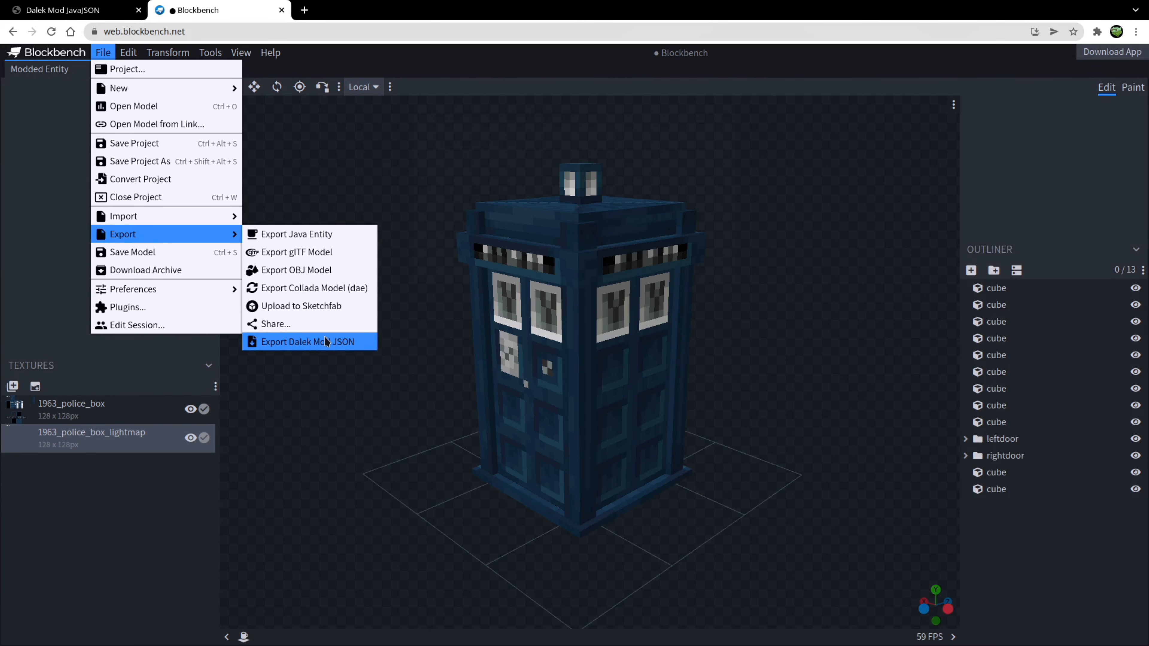
pyautogui.click(308, 342)
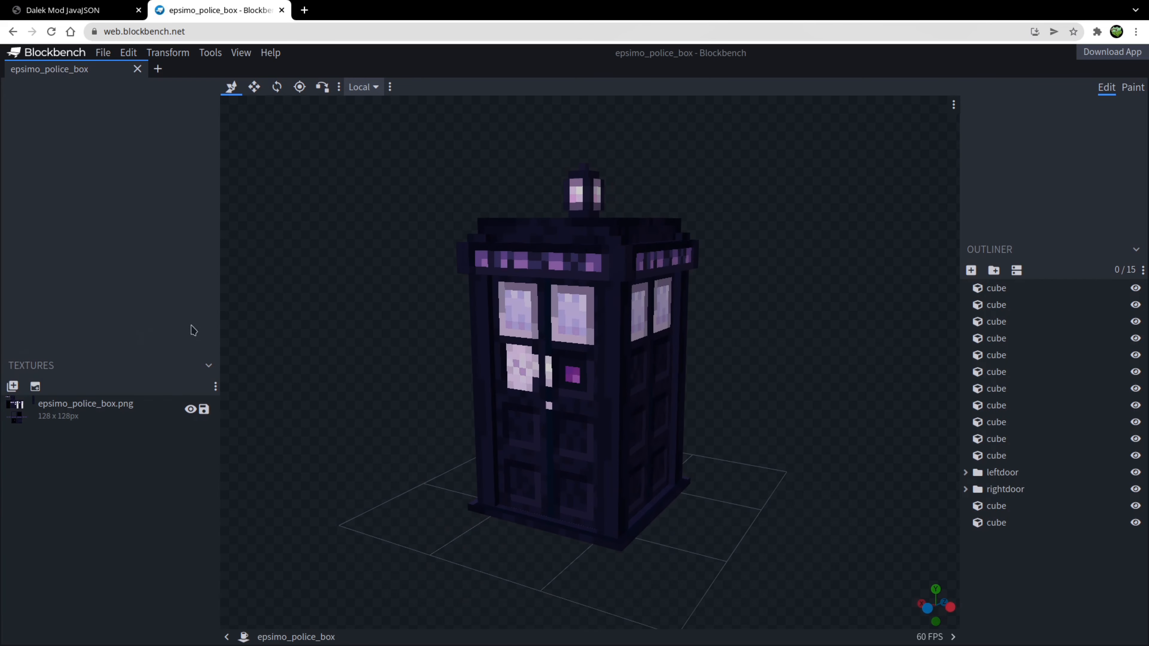
pyautogui.moveTo(402, 296)
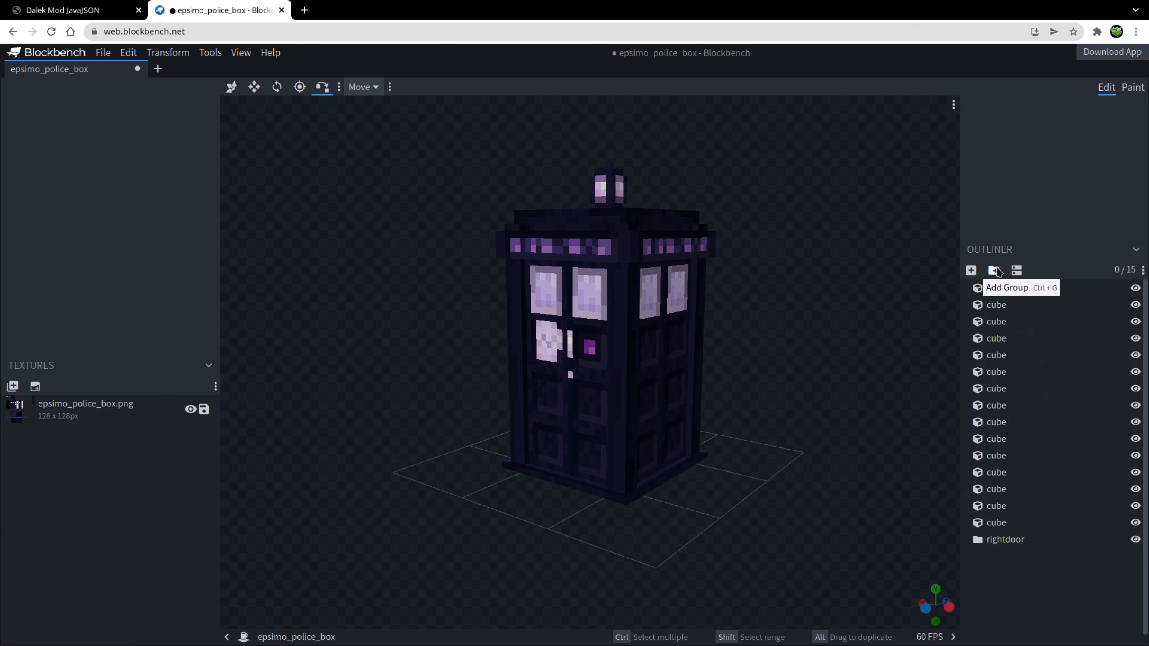
# Create the leftdoor group and move the door cubes into the leftdoor and rightdoor groups
pyautogui.click(996, 270)
pyautogui.write('leftdoor')
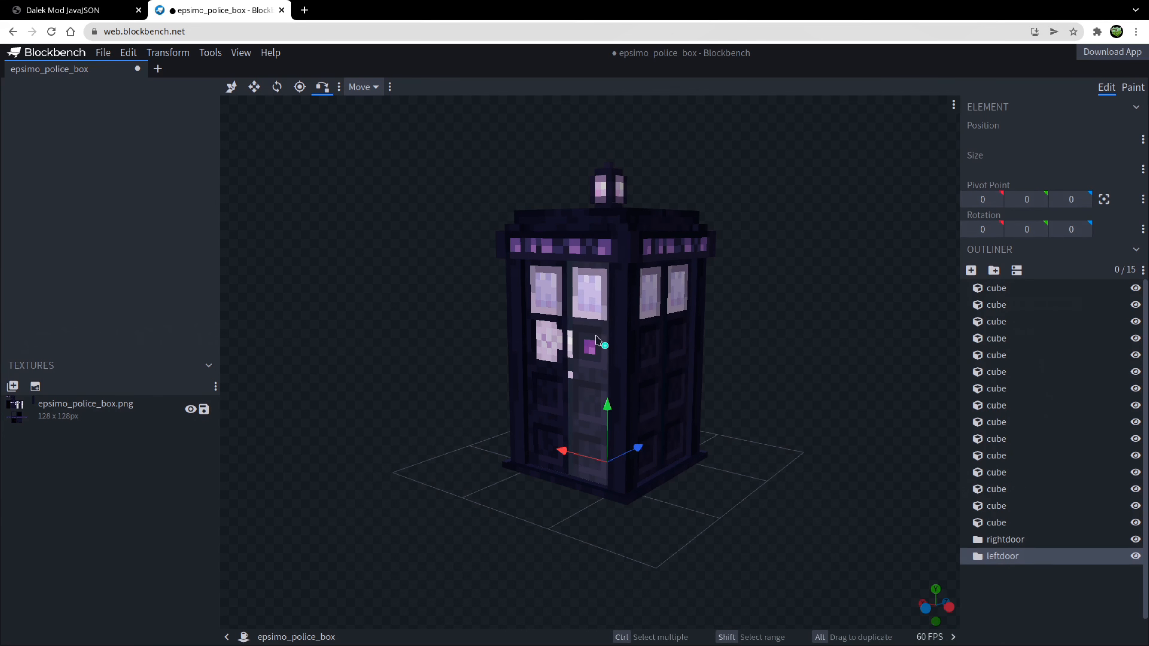
pyautogui.click(995, 539)
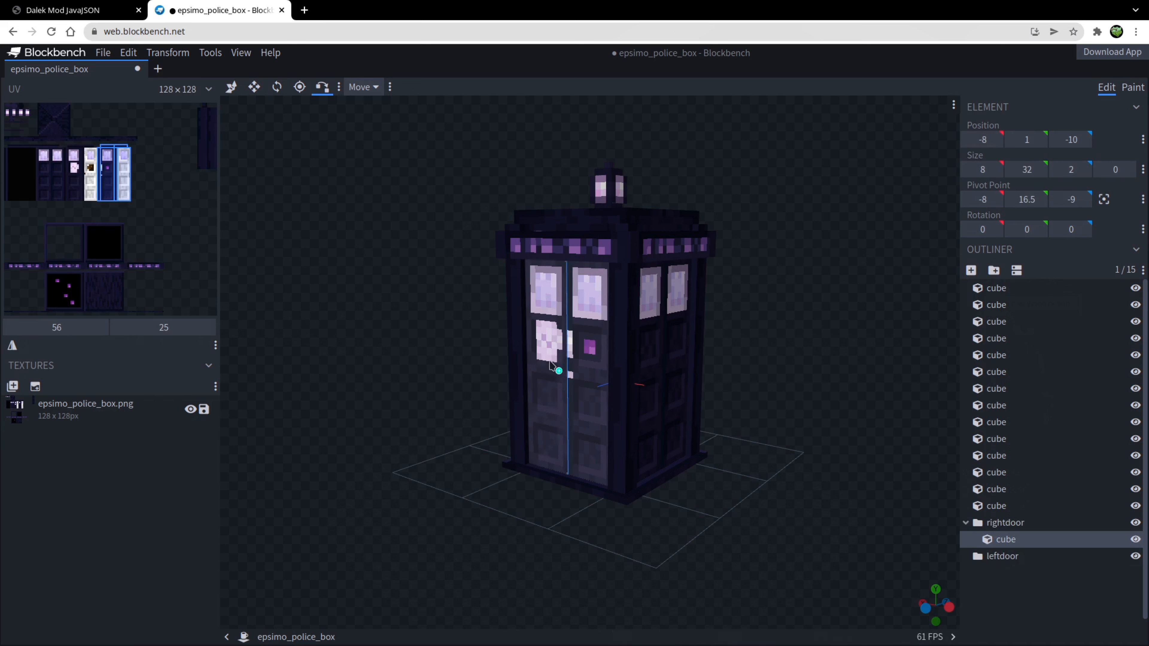
pyautogui.click(1008, 556)
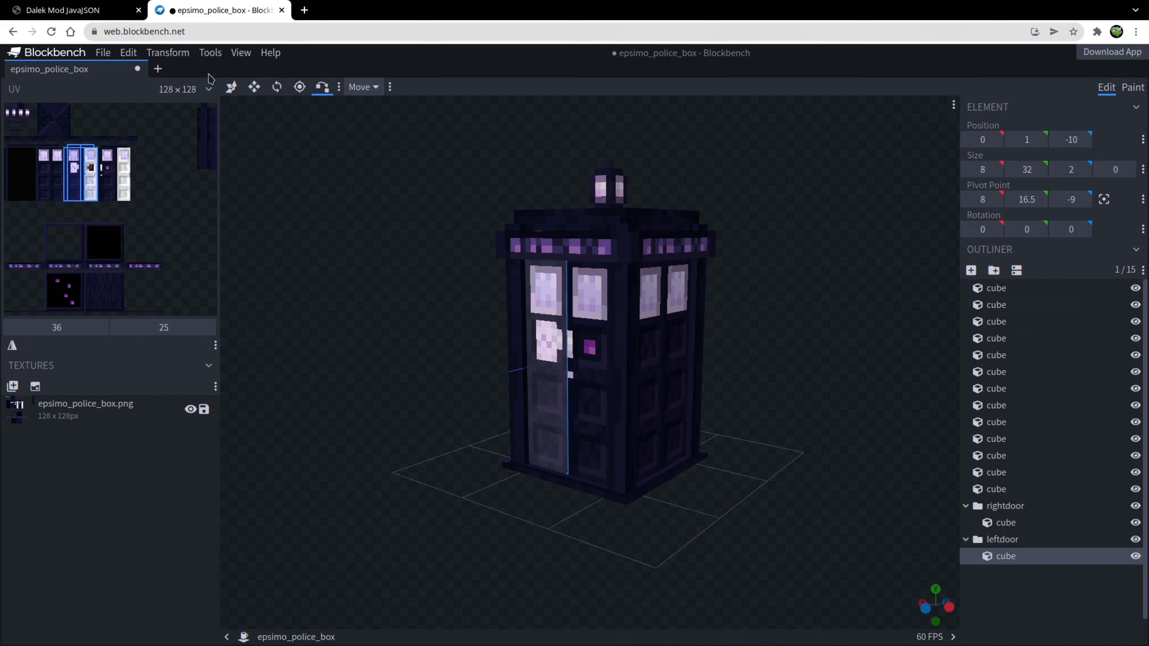
pyautogui.click(1002, 539)
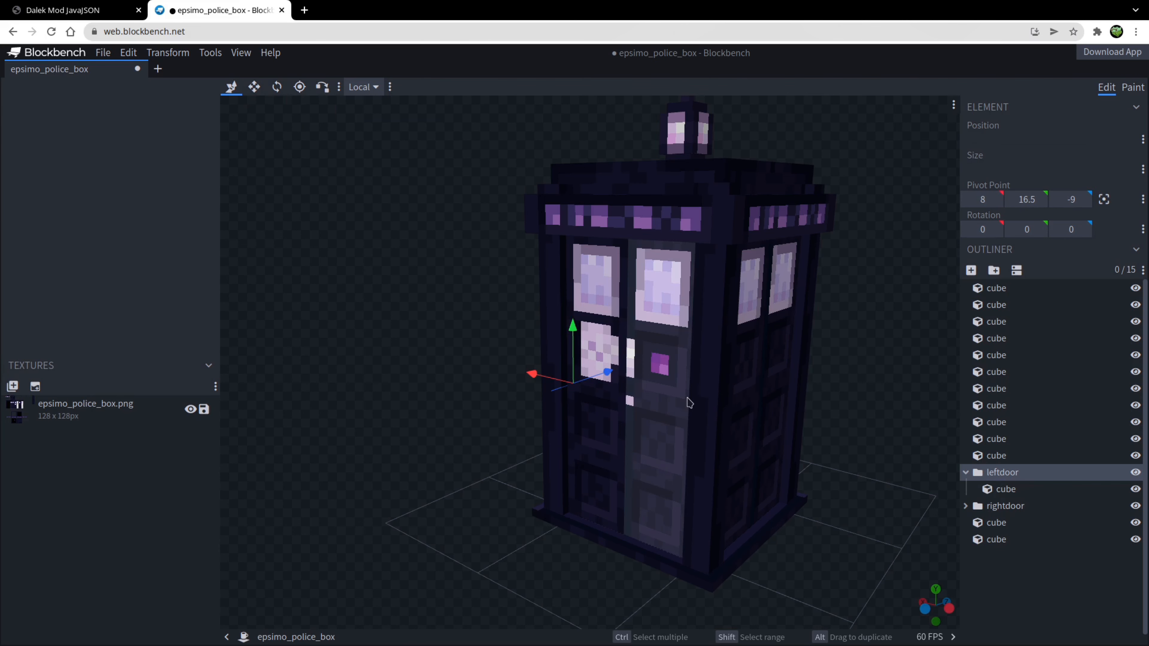
pyautogui.moveTo(300, 87)
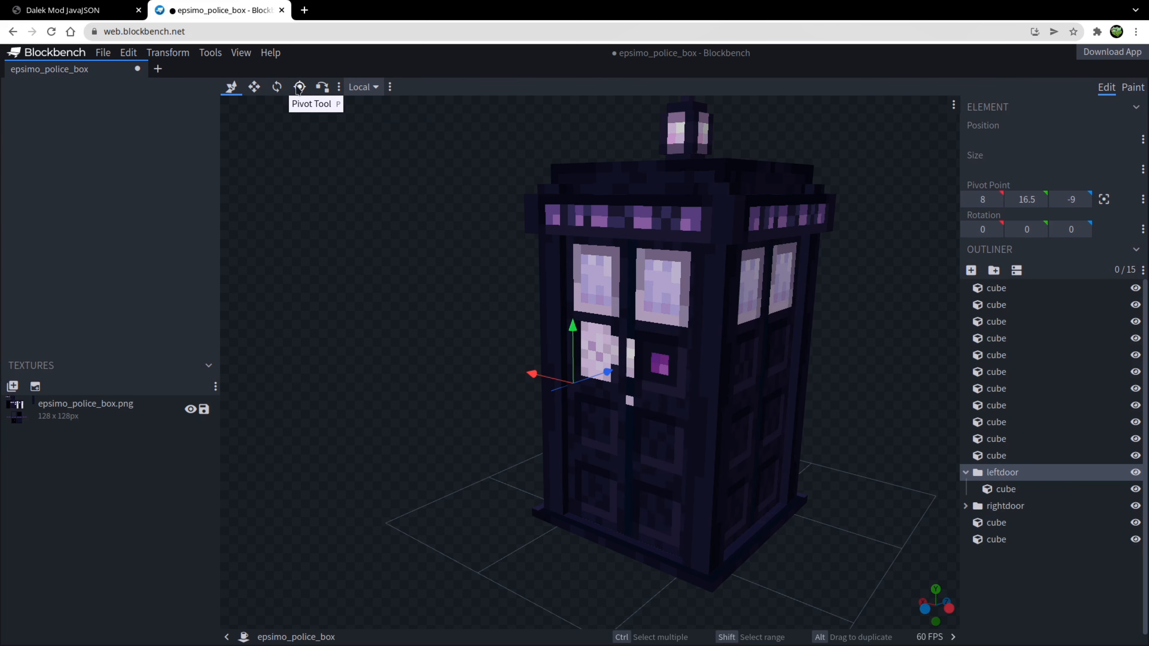
pyautogui.click(300, 86)
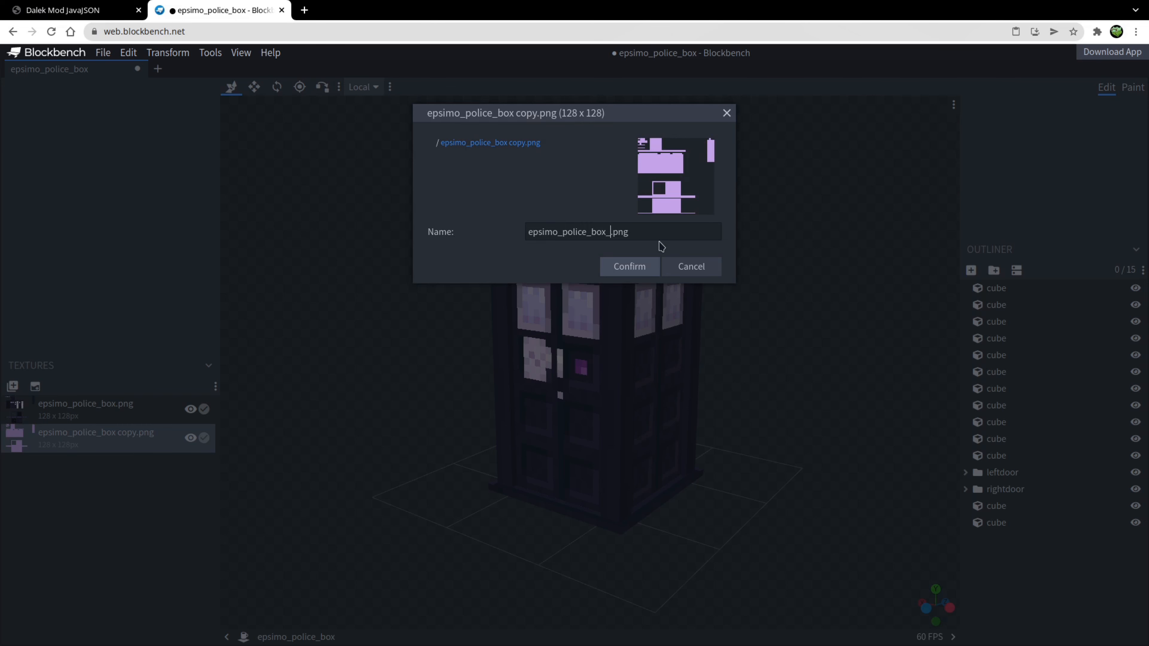
# Confirm the new name for the copied epsimo_police_box texture
pyautogui.click(629, 266)
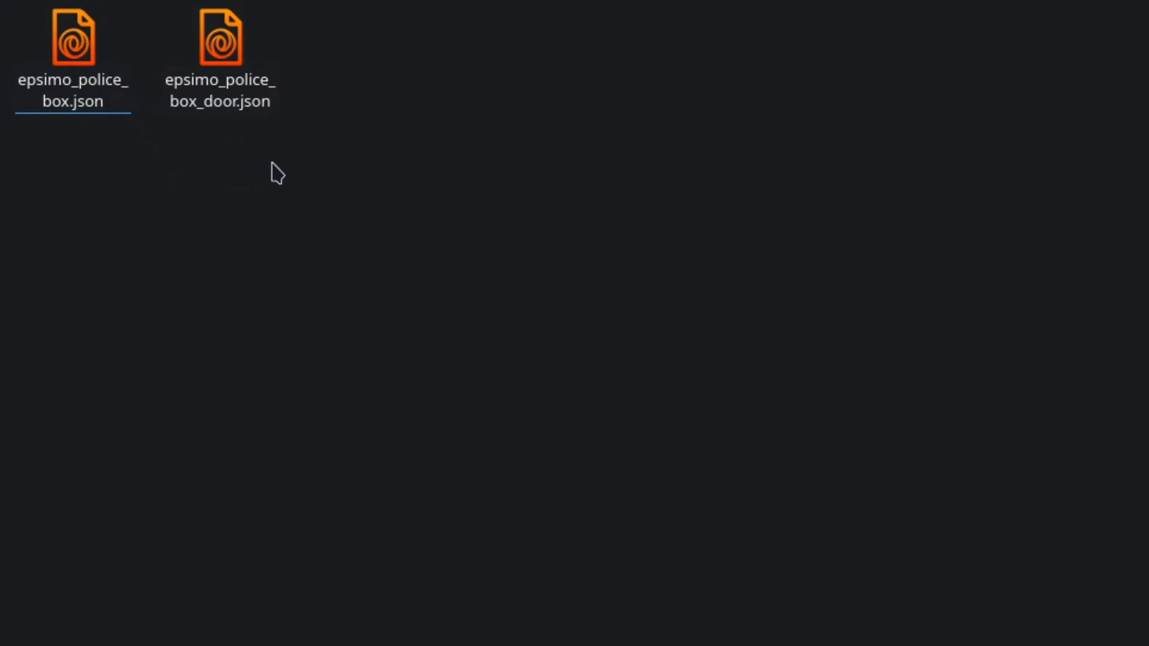
pyautogui.moveTo(206, 134)
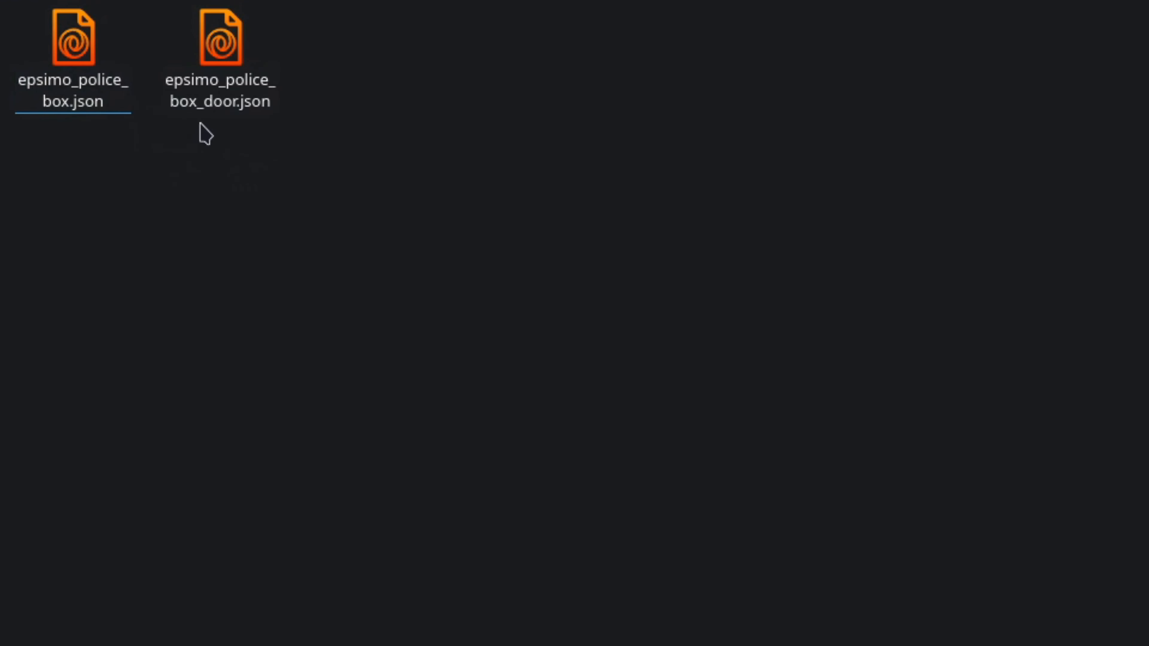
# Show the export folder holding epsimo_police_box.json and epsimo_police_box_door.json
pyautogui.click(220, 43)
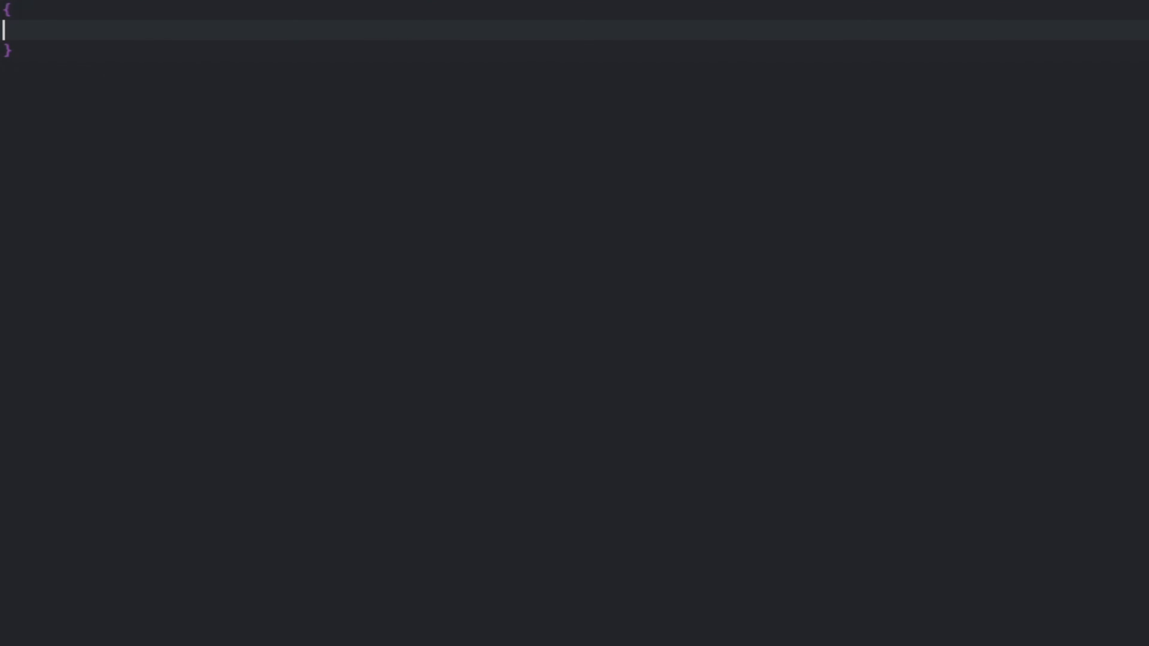
# Create the door_animations array with an entry whose shape_name is rightdoor
pyautogui.write('"door_anima')
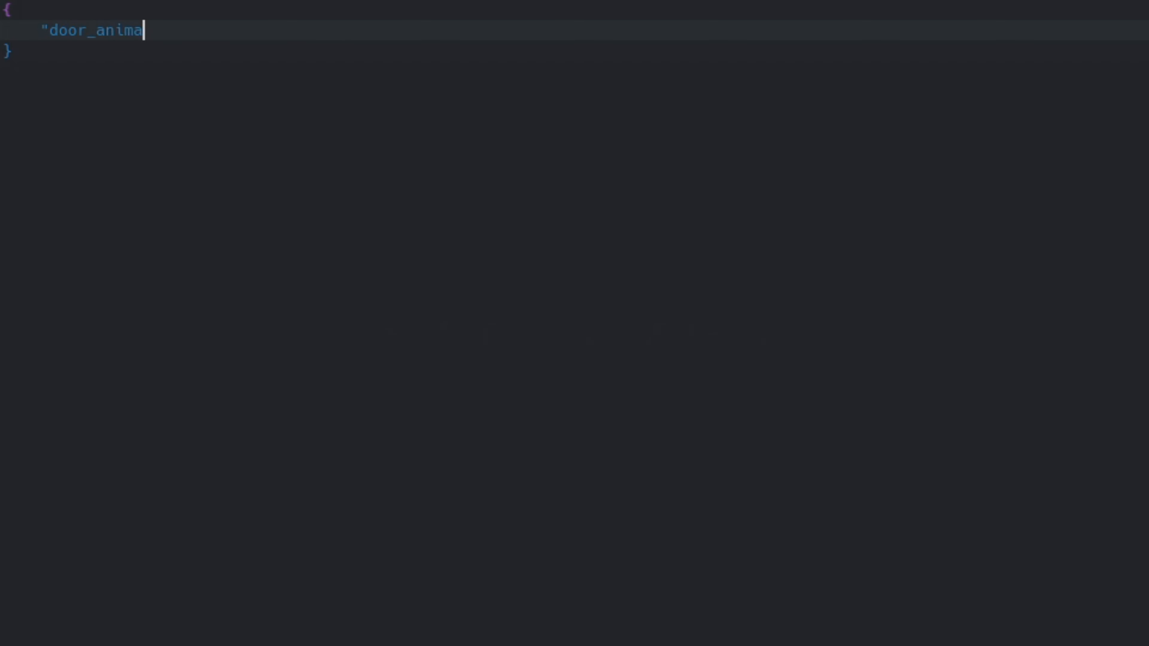
pyautogui.write('tions": []')
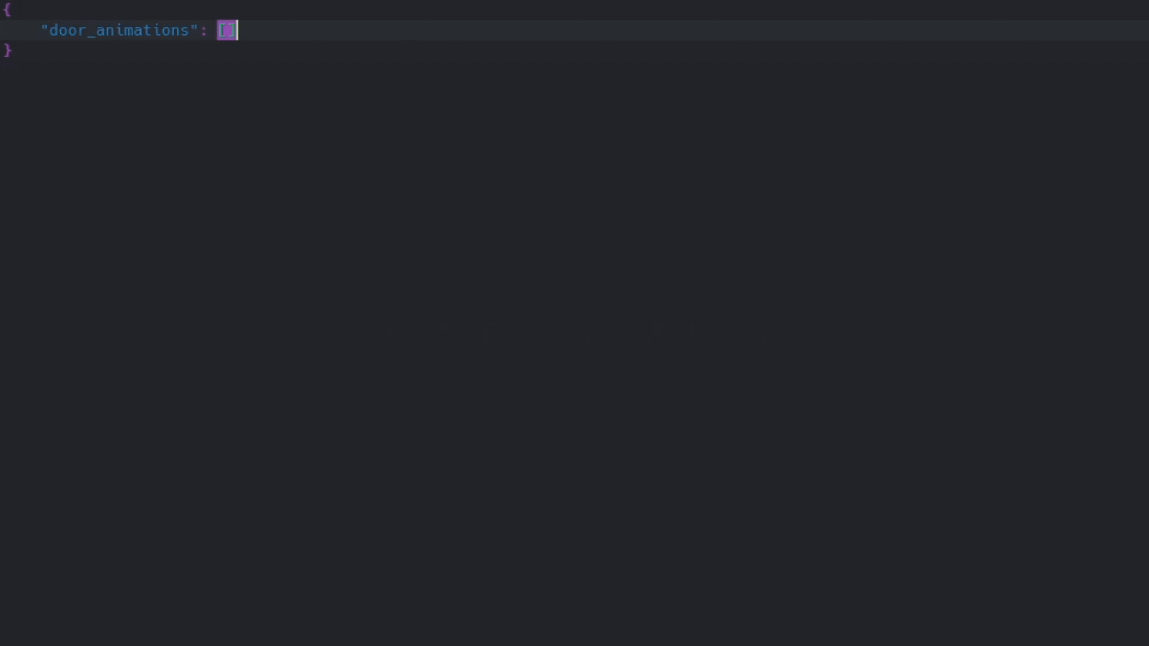
pyautogui.press('Return')
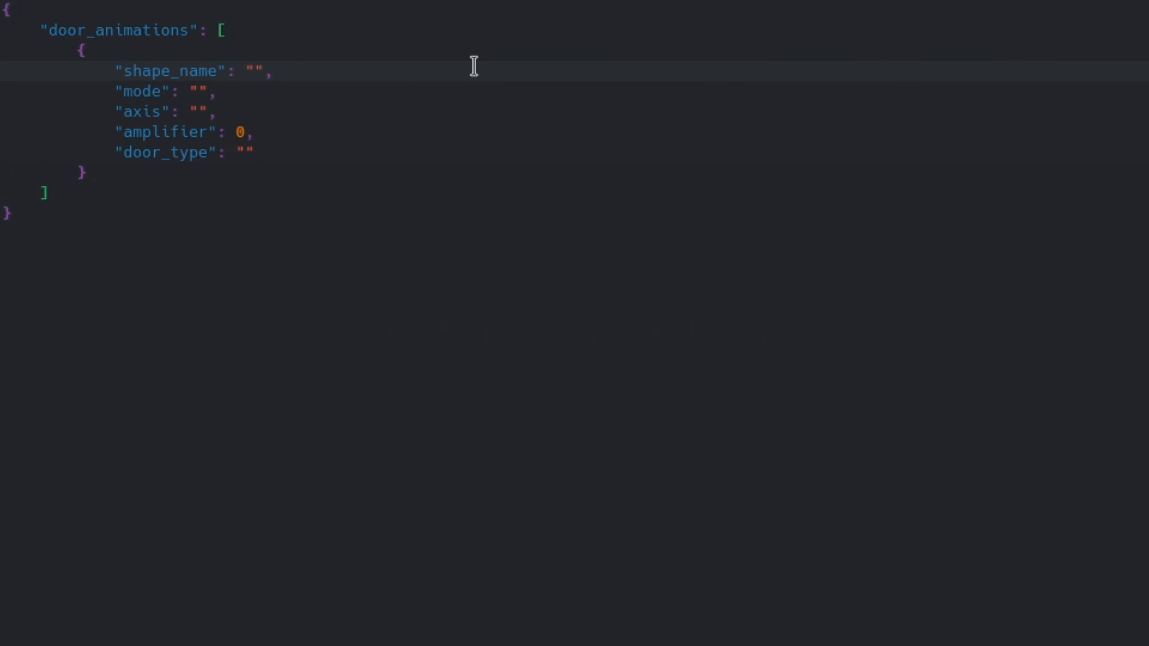
pyautogui.click(255, 71)
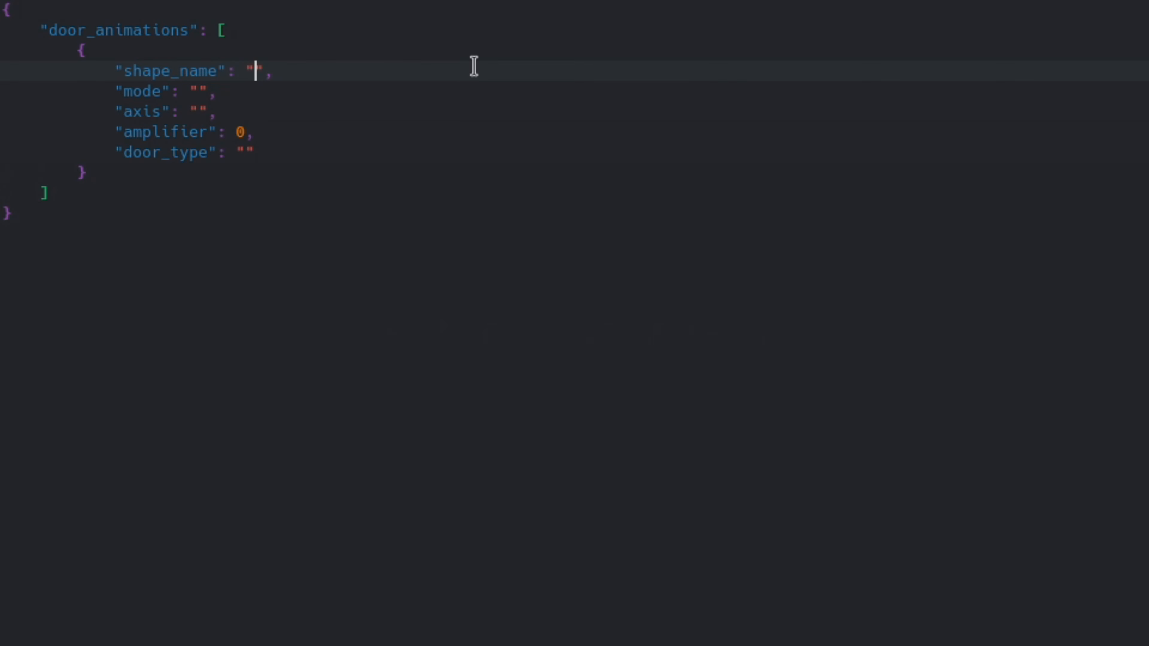
pyautogui.write('rightd')
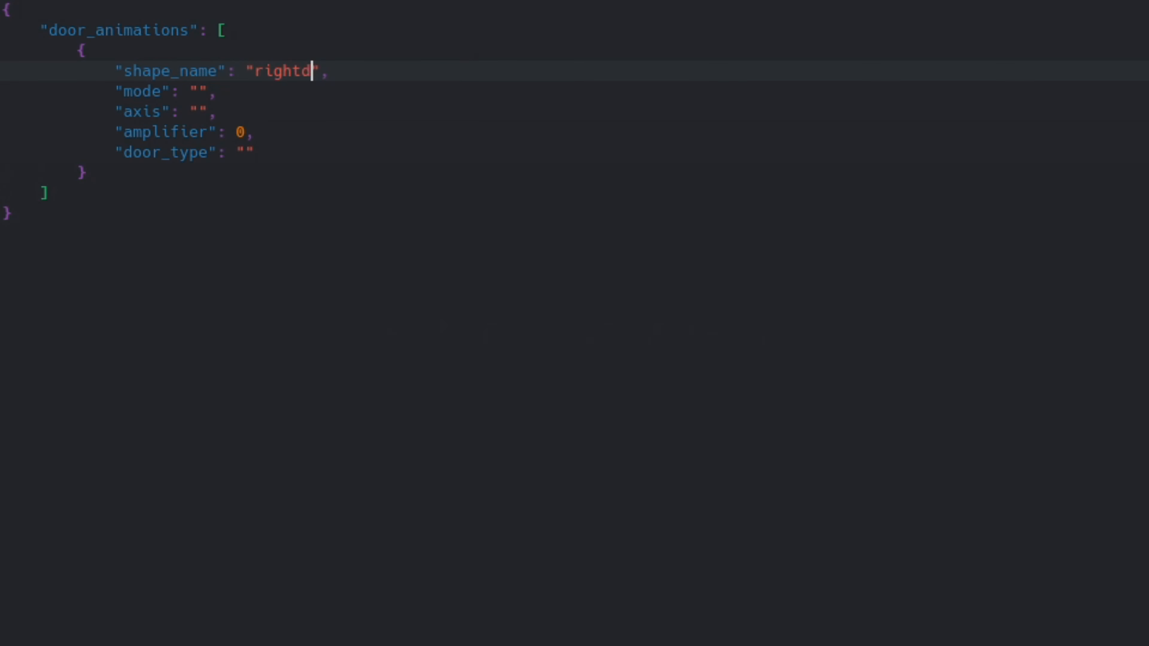
pyautogui.write('oor')
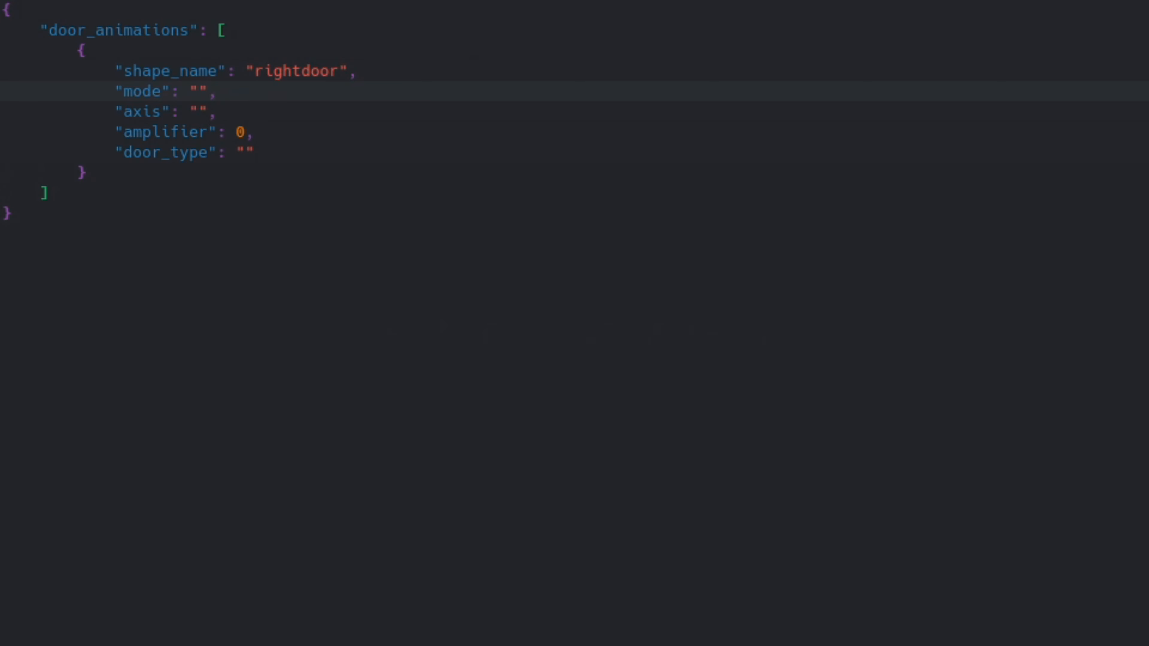
# Set the entry to mode rotate, axis y, amplifier 0.9 and door_type right
pyautogui.click(199, 92)
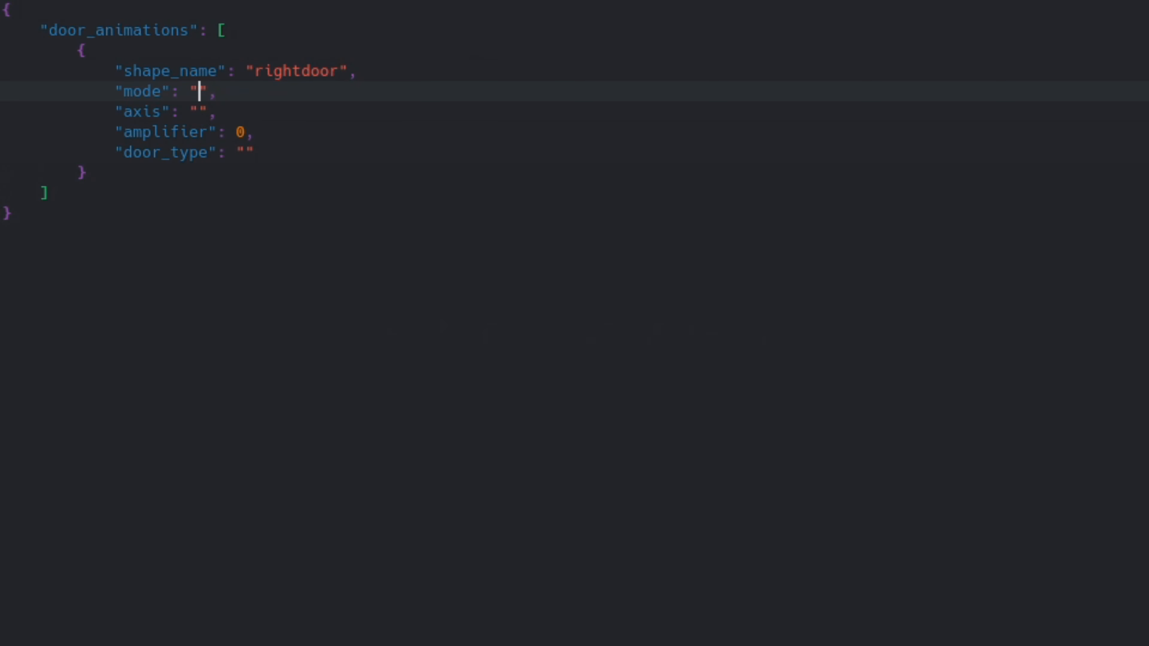
pyautogui.write('rot')
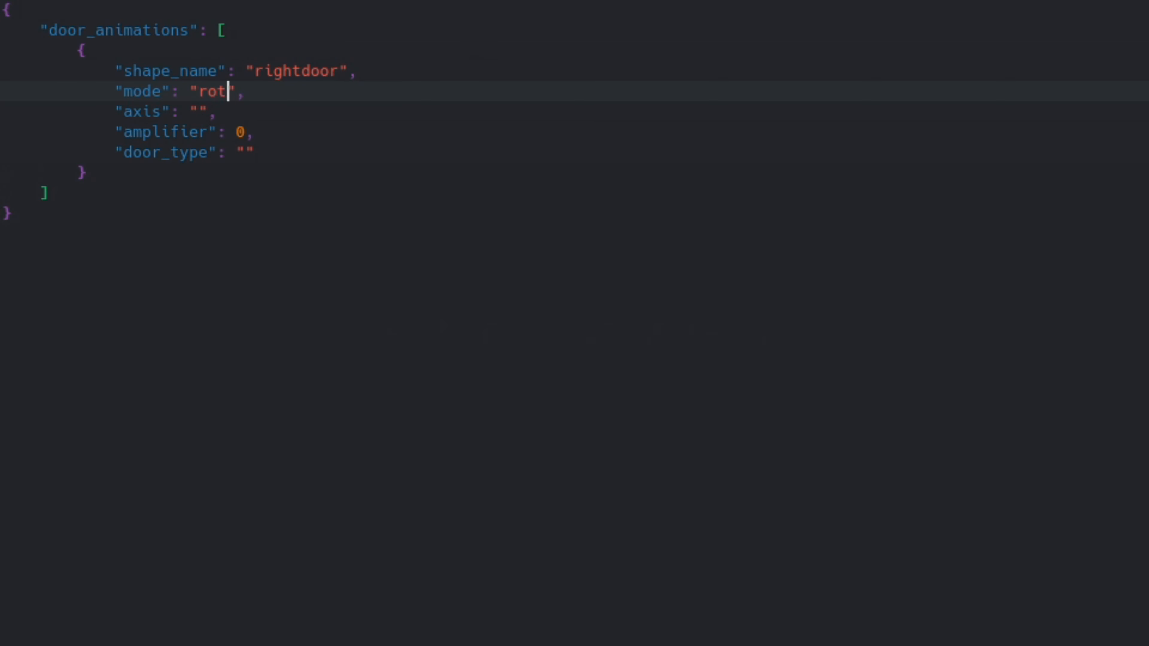
pyautogui.write('ate')
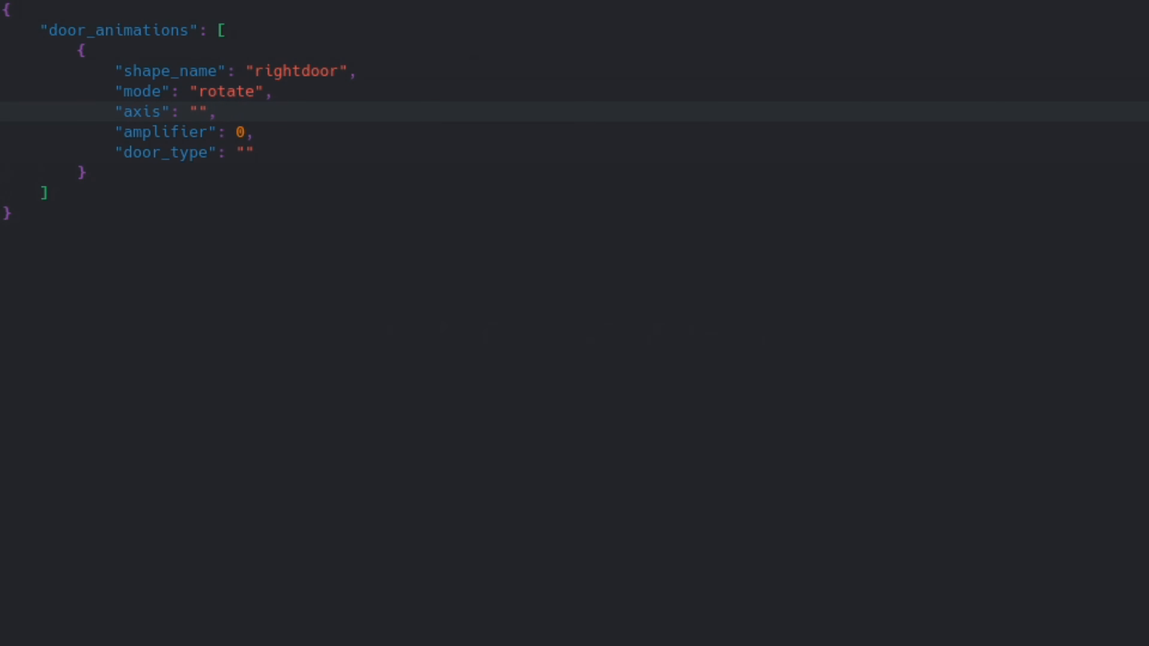
pyautogui.write('y')
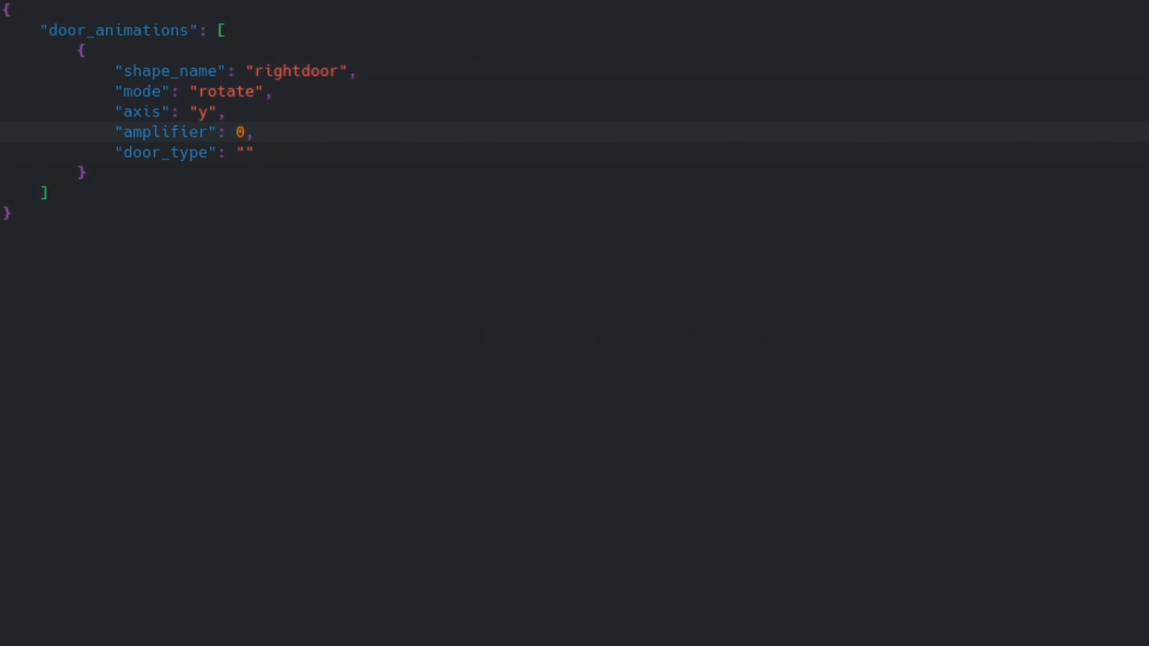
pyautogui.write('1')
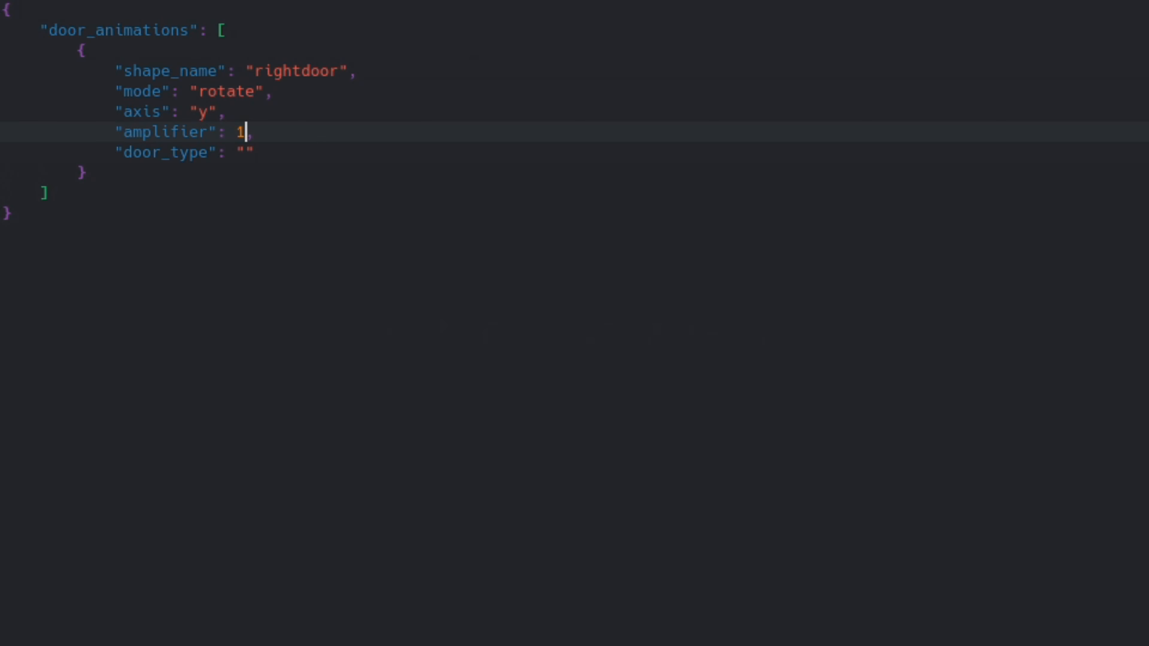
pyautogui.write('.9')
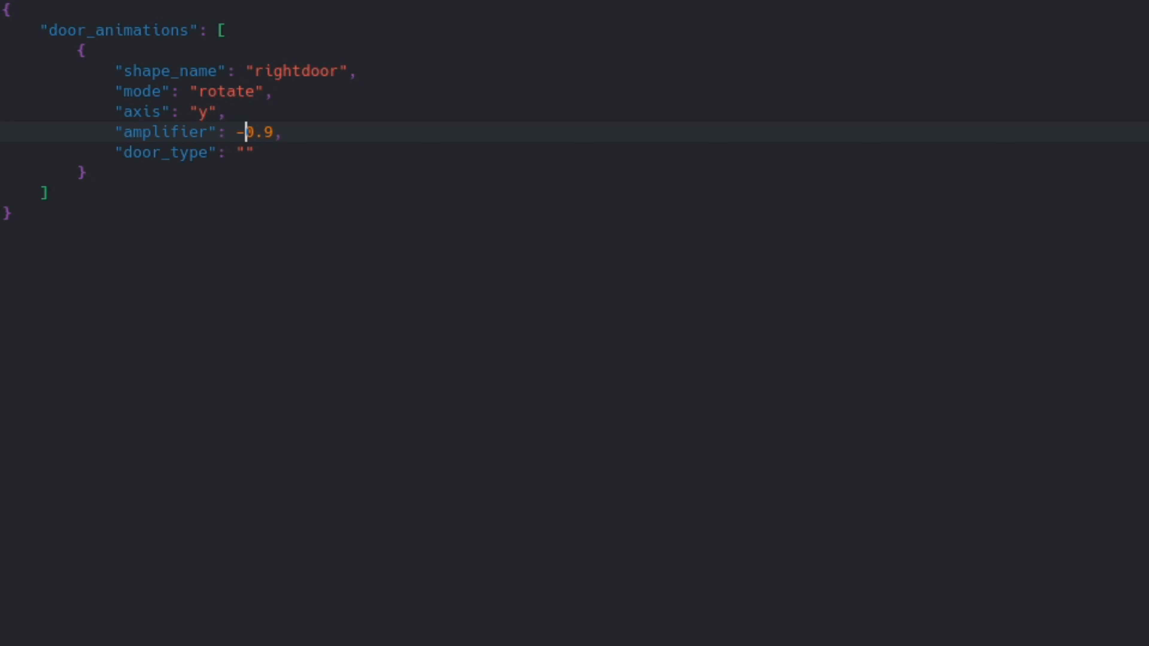
pyautogui.press('Backspace')
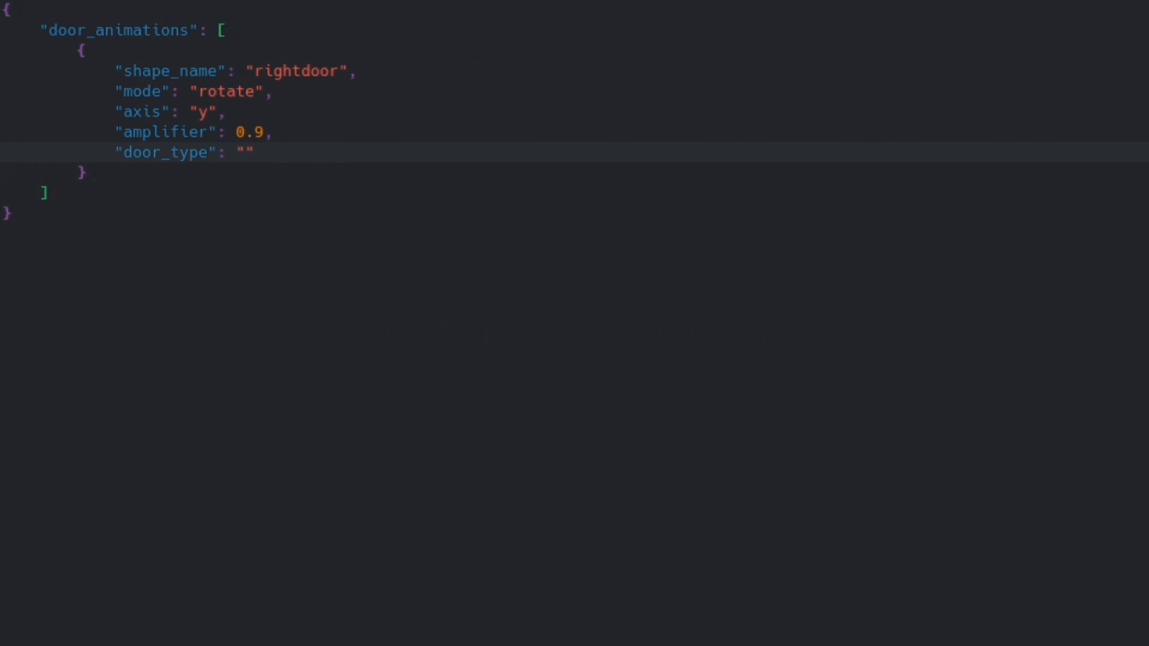
pyautogui.click(245, 152)
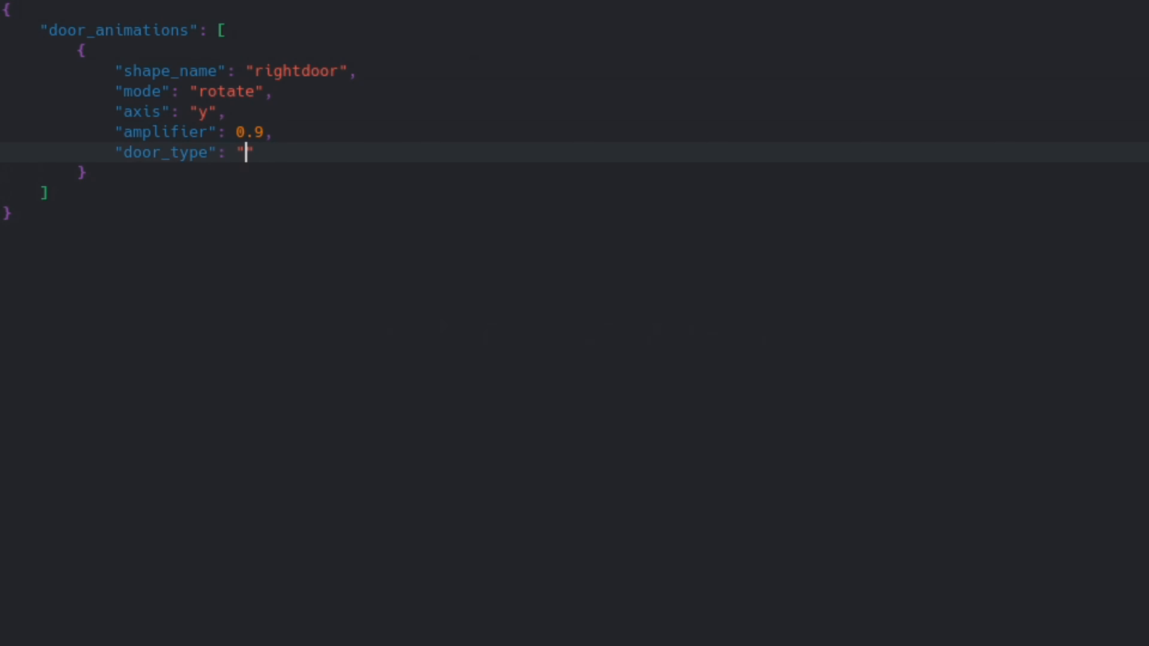
pyautogui.write('right')
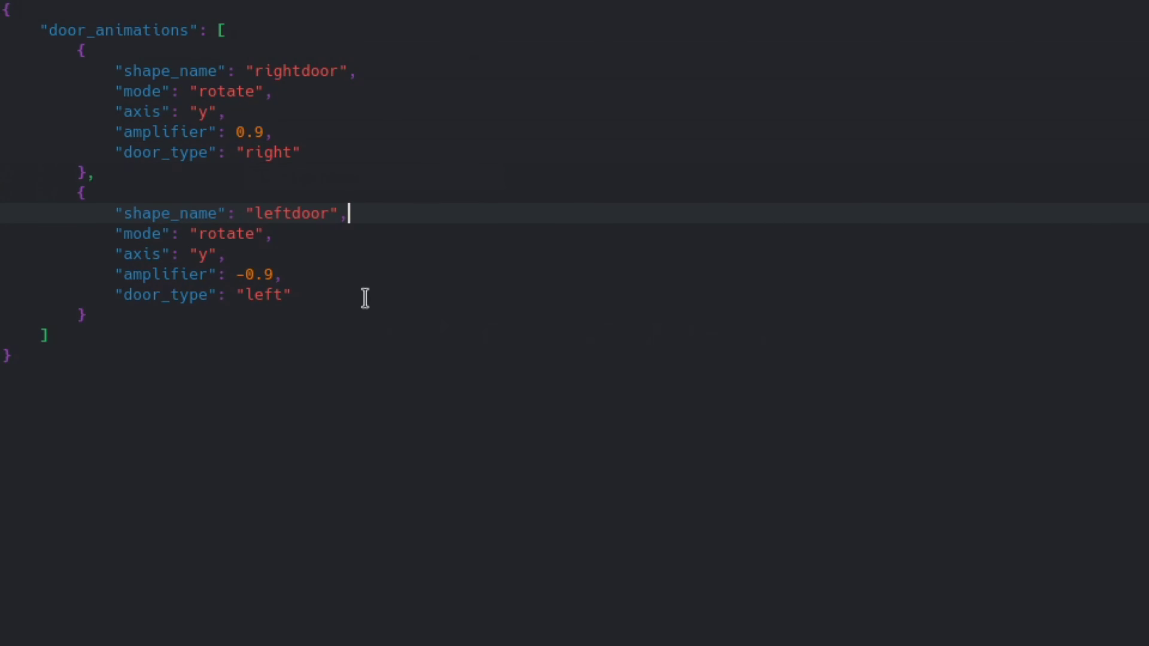
# Make the duplicated entry leftdoor with amplifier -0.9 and door_type left
pyautogui.doubleClick(255, 274)
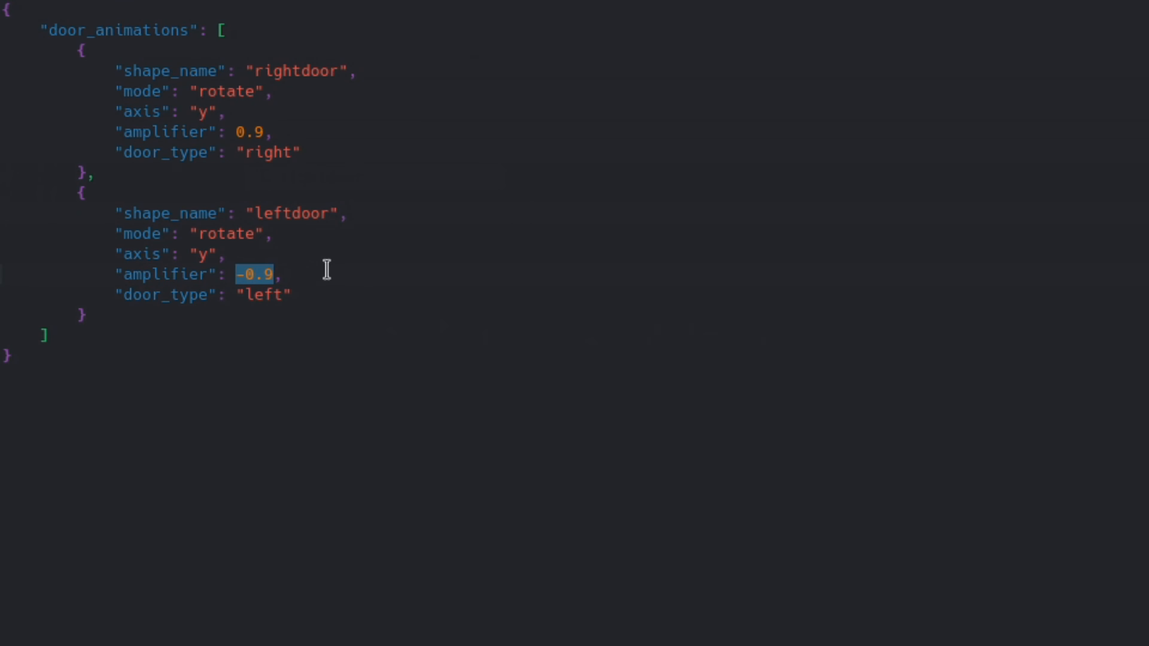
pyautogui.doubleClick(291, 213)
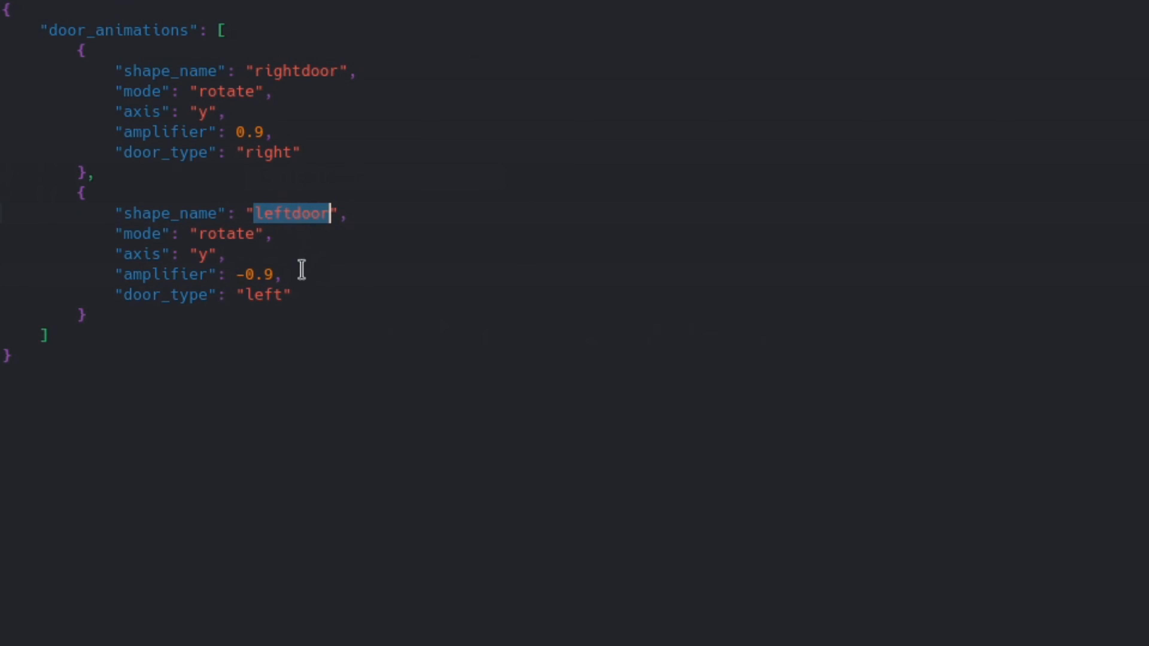
pyautogui.click(292, 294)
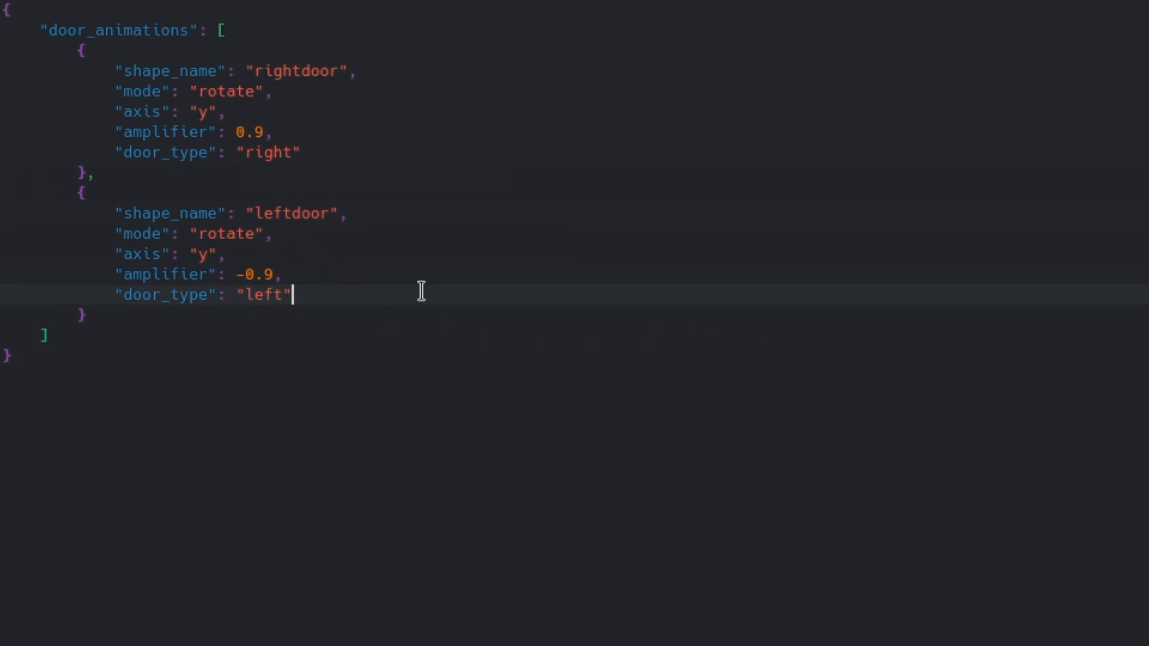
pyautogui.moveTo(98, 208)
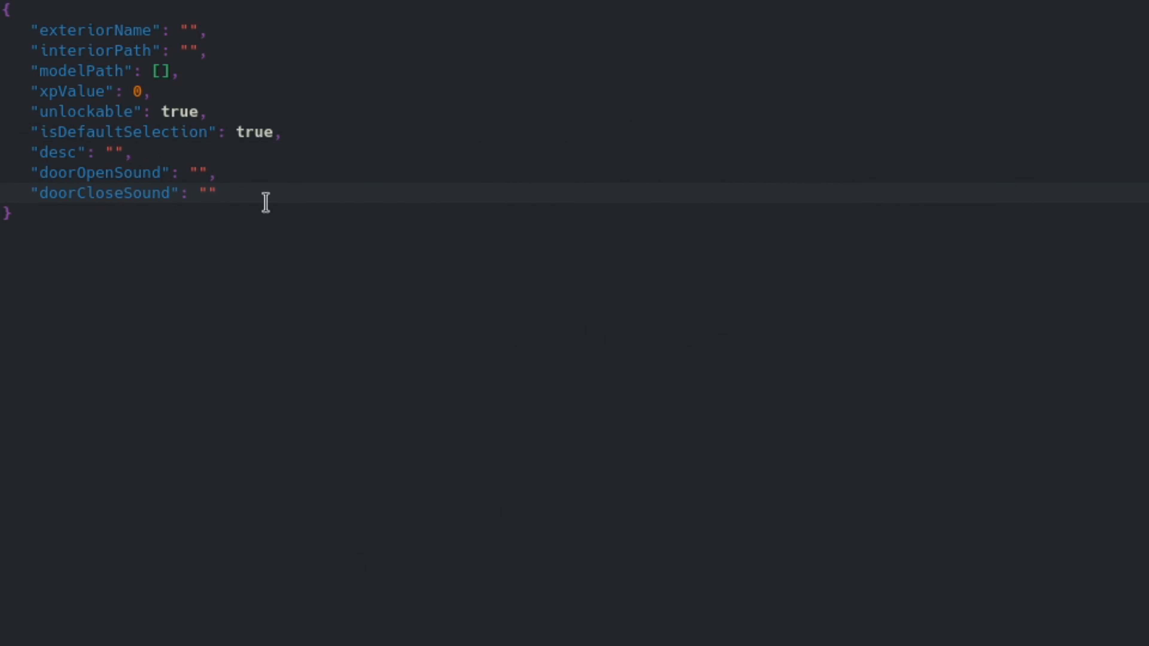
# Set exteriorName to Epsimo and interiorPath to dalekmod:tardis_default
pyautogui.click(192, 50)
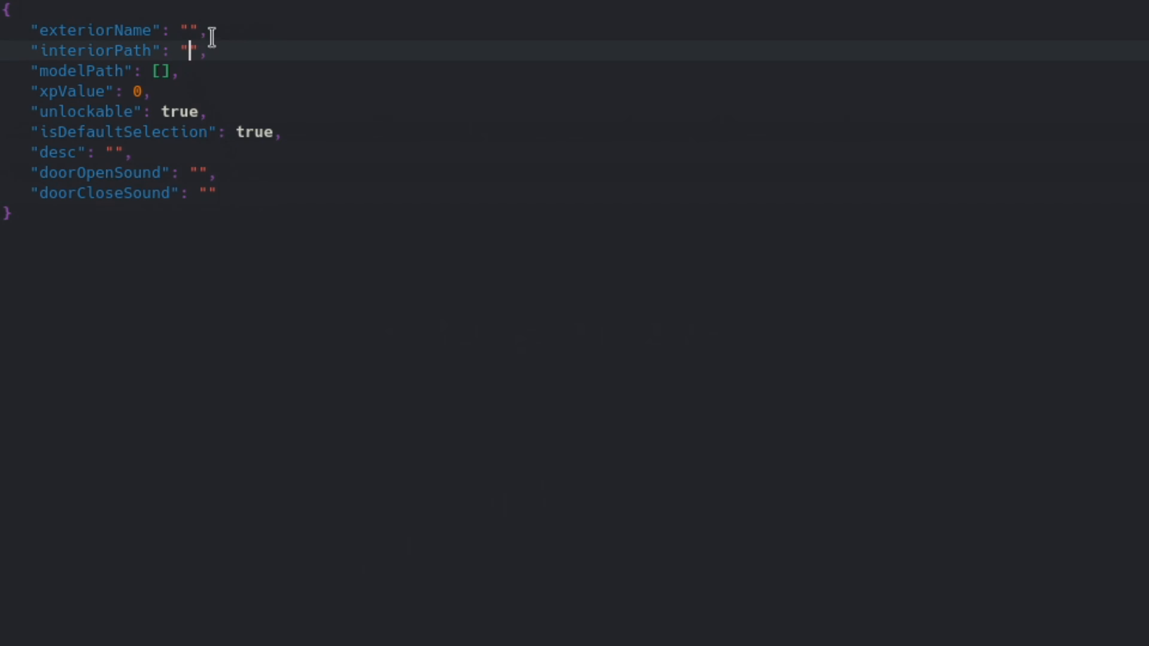
pyautogui.write('Ep')
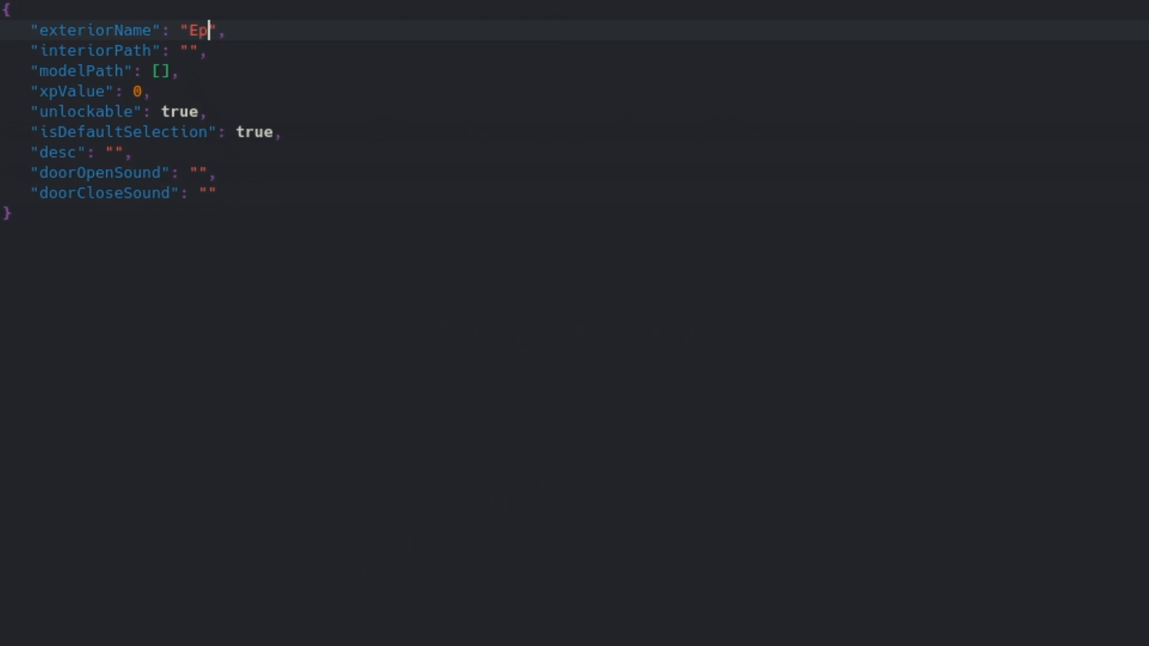
pyautogui.write('simo')
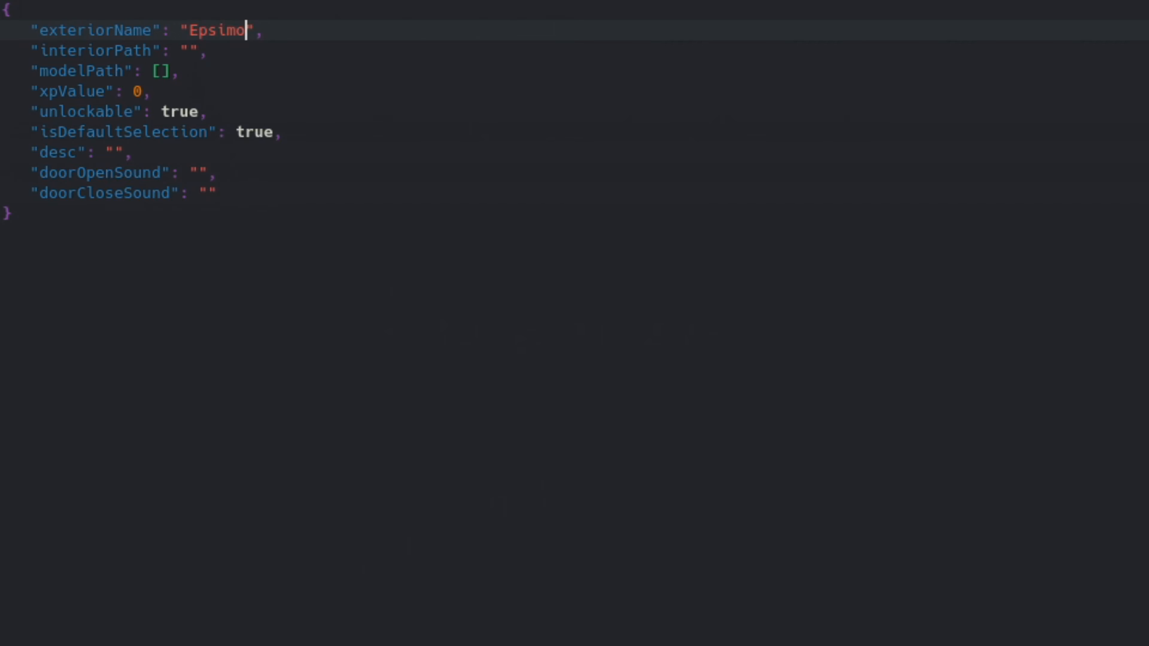
pyautogui.click(190, 51)
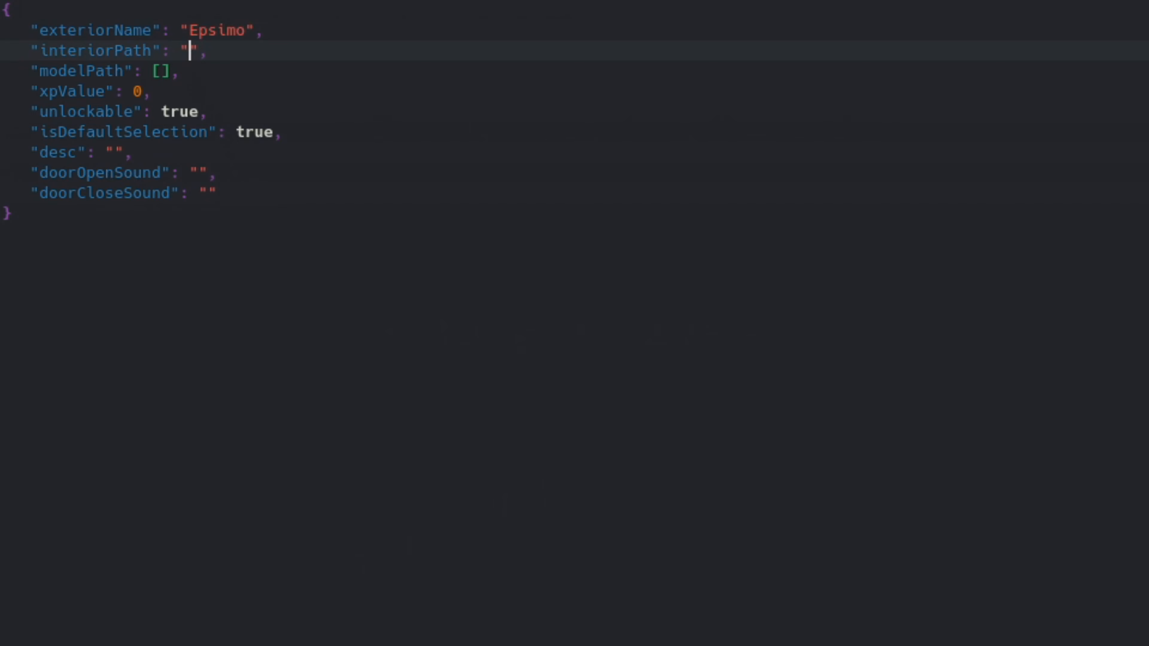
pyautogui.write('dalekmod:tardis_default')
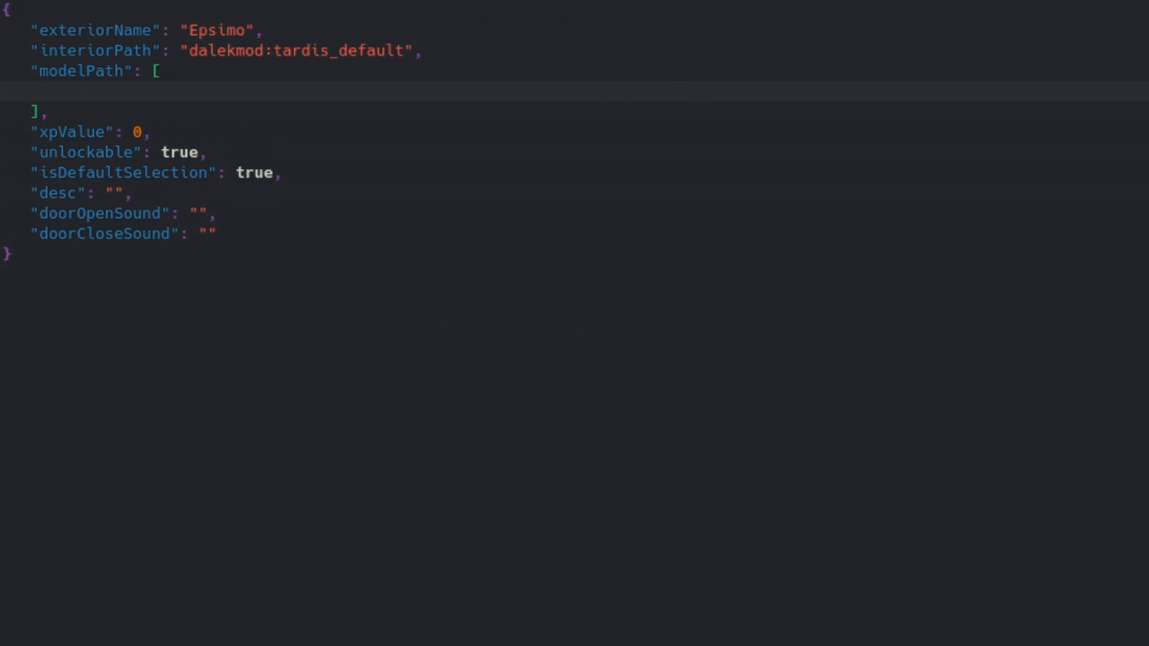
# Set modelPath to tutorial:models/epsimo_police_box.json
pyautogui.write('tutor')
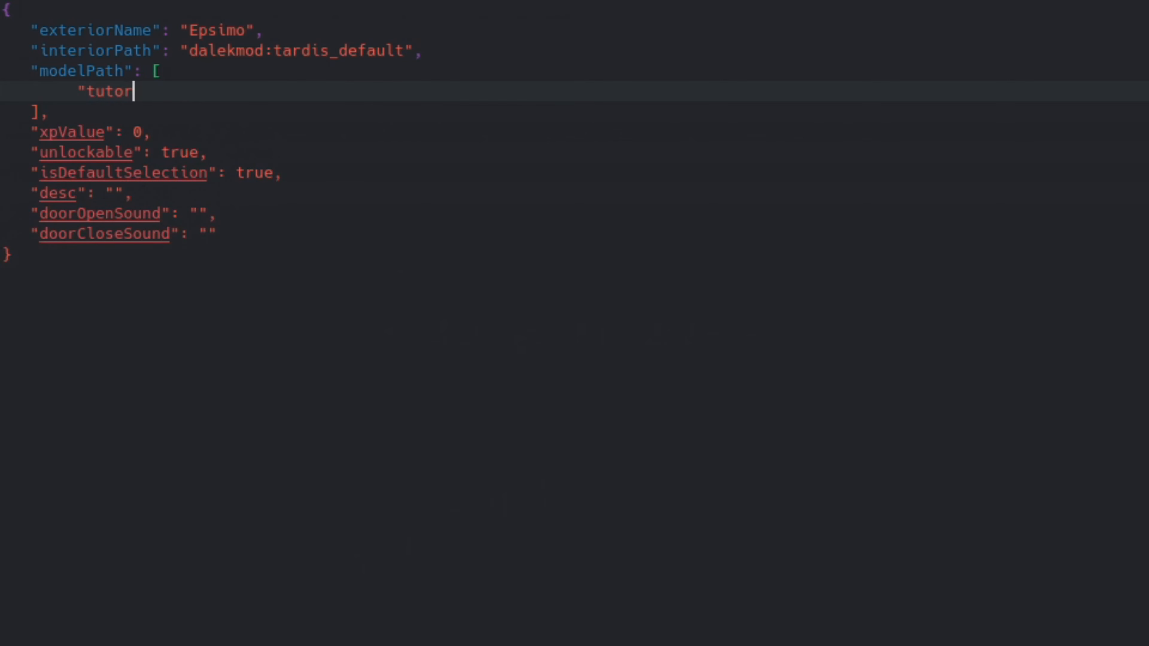
pyautogui.write('ial:"')
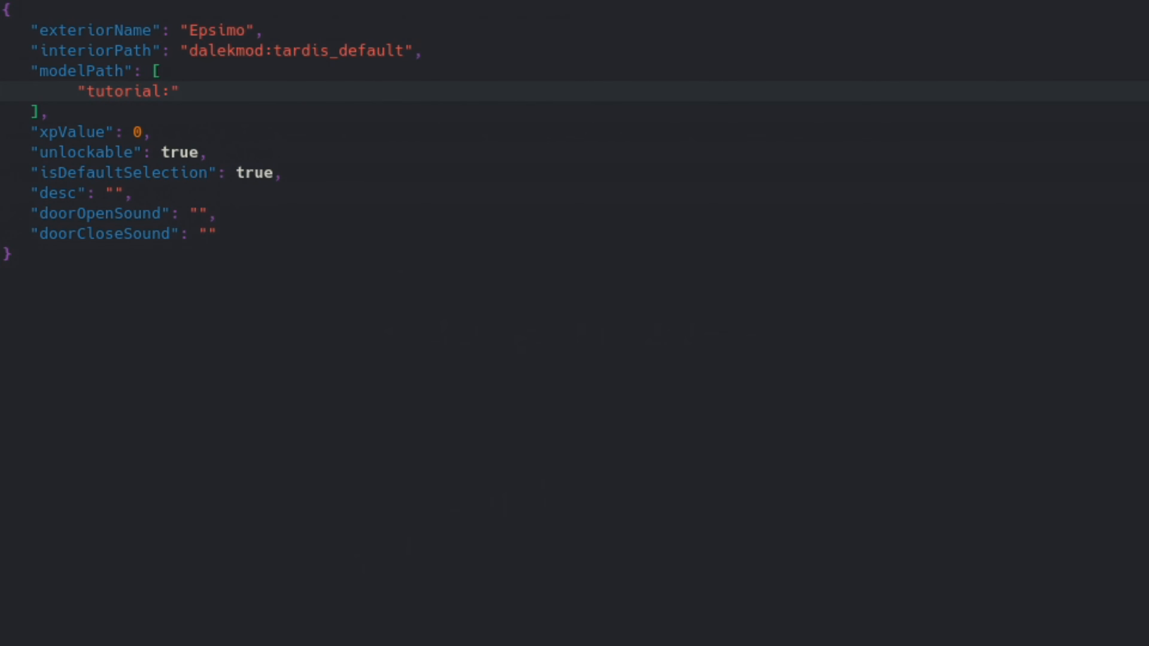
pyautogui.write('models/epsimo_police_box.json')
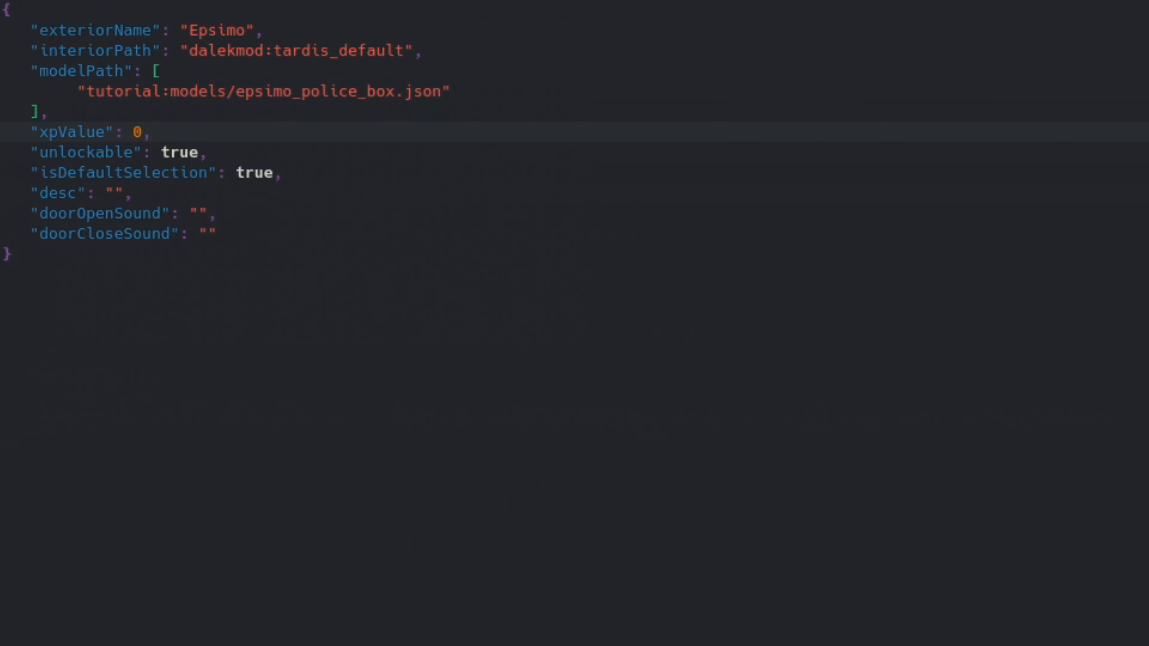
# Set xpValue to 100 and desc to "Insert cool description here"
pyautogui.click(134, 132)
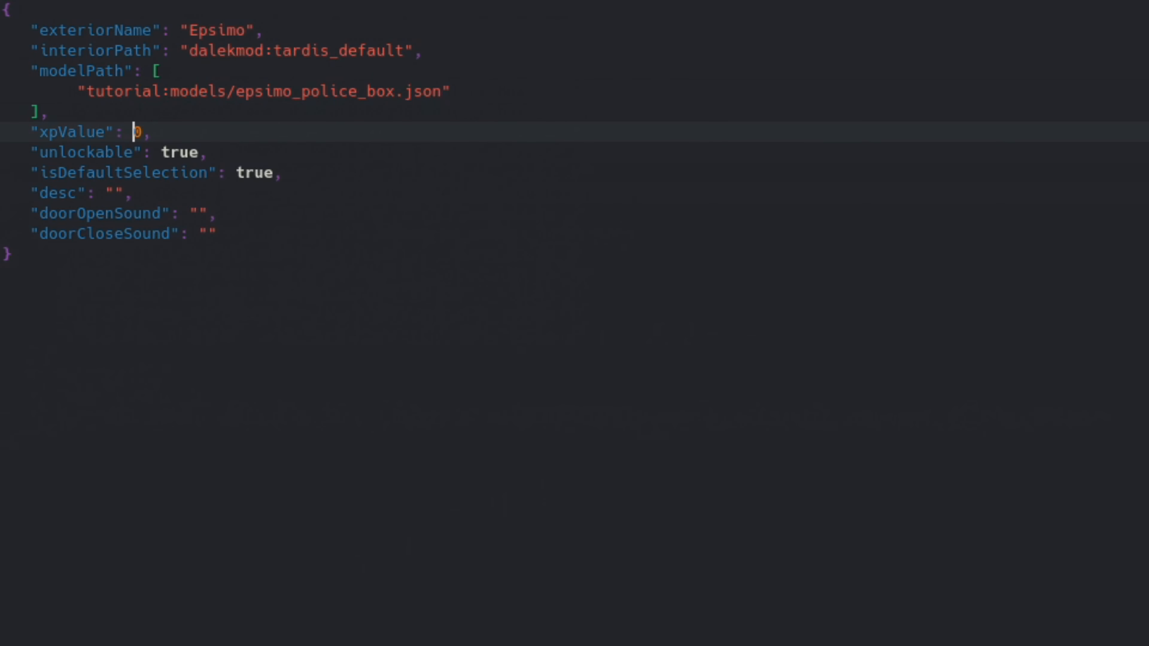
pyautogui.write('10')
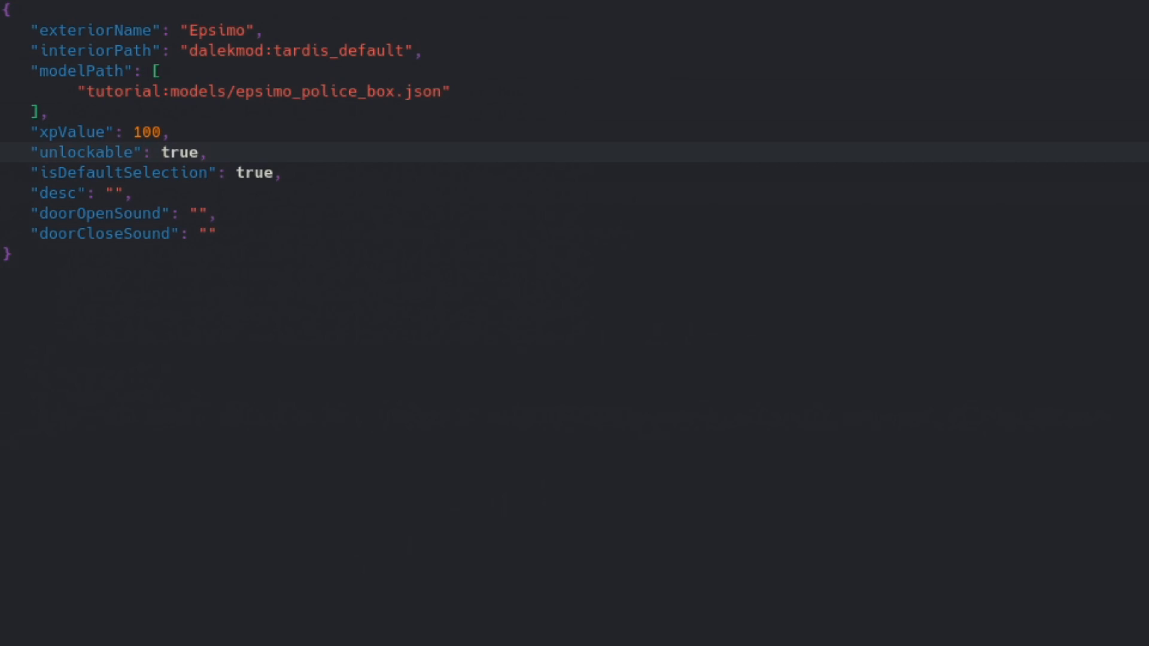
pyautogui.click(161, 151)
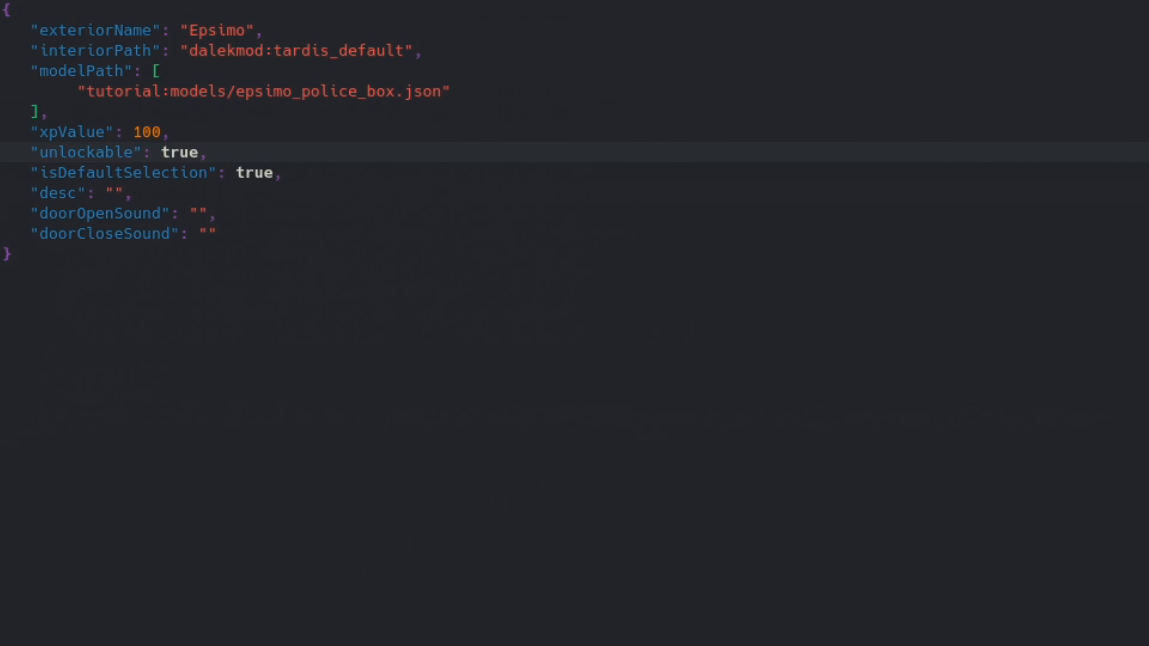
pyautogui.click(161, 152)
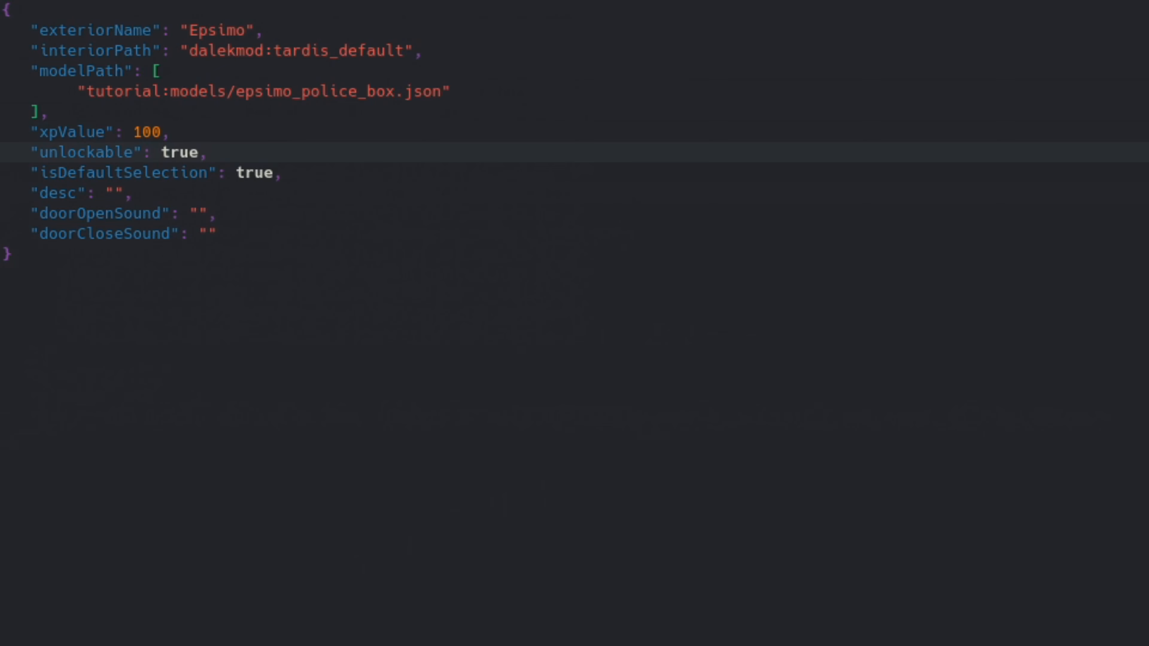
pyautogui.click(125, 193)
pyautogui.write('Insert cool')
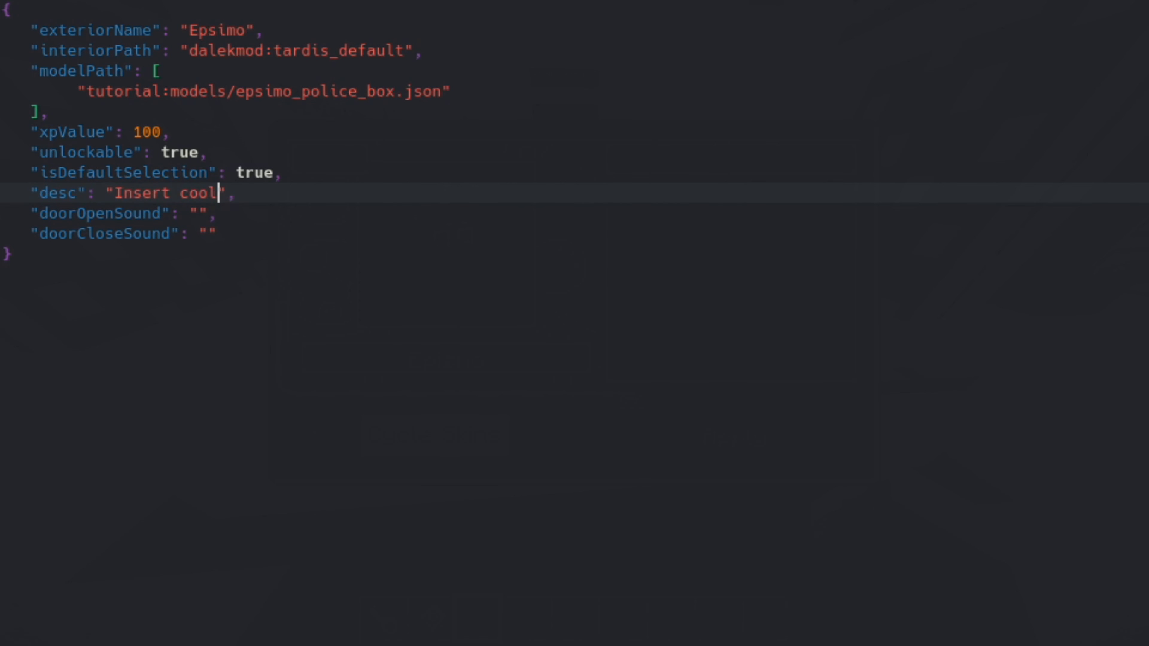
pyautogui.write('description')
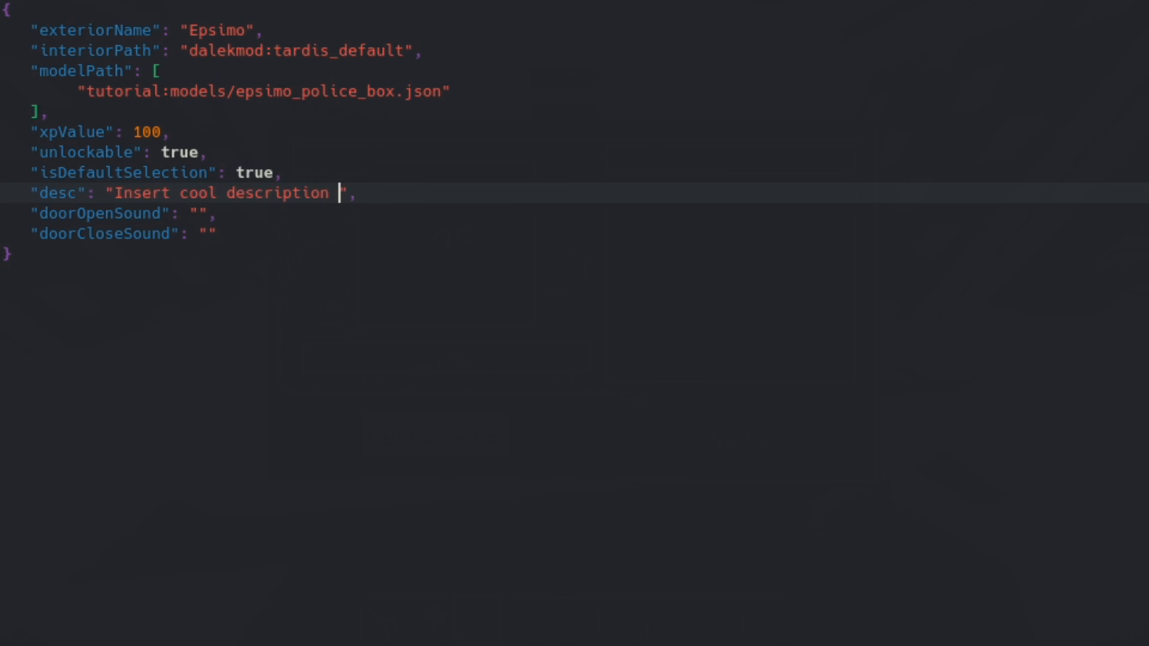
pyautogui.write('here')
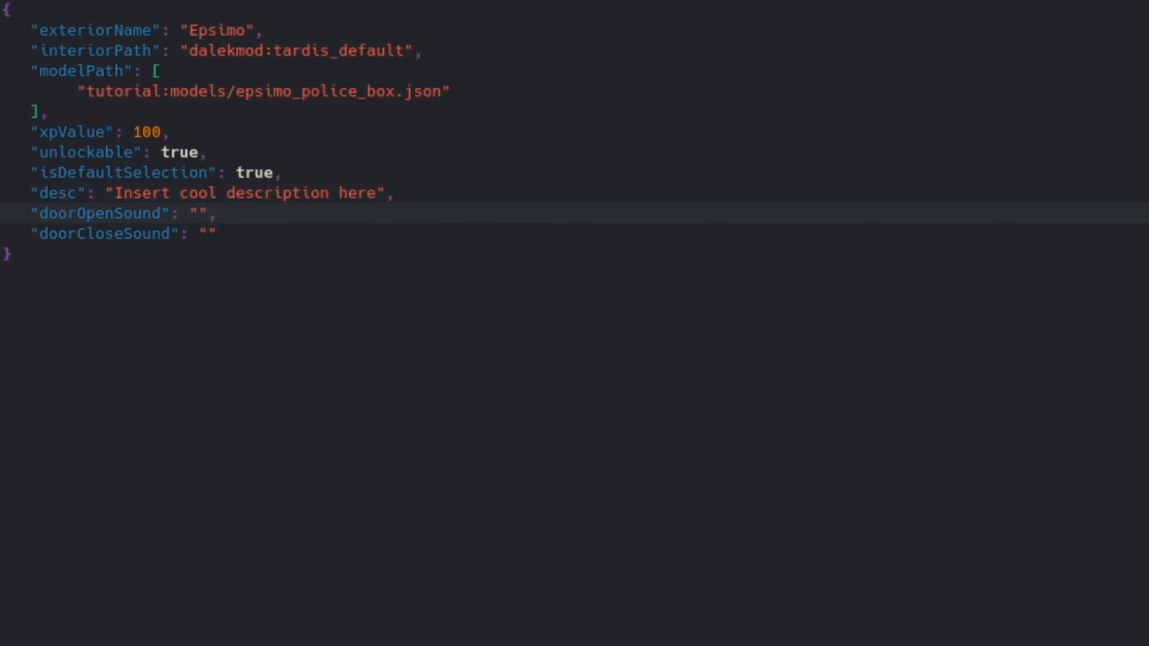
# Set the door opening sound to minecraft:entity.cat.ambient
pyautogui.click(198, 214)
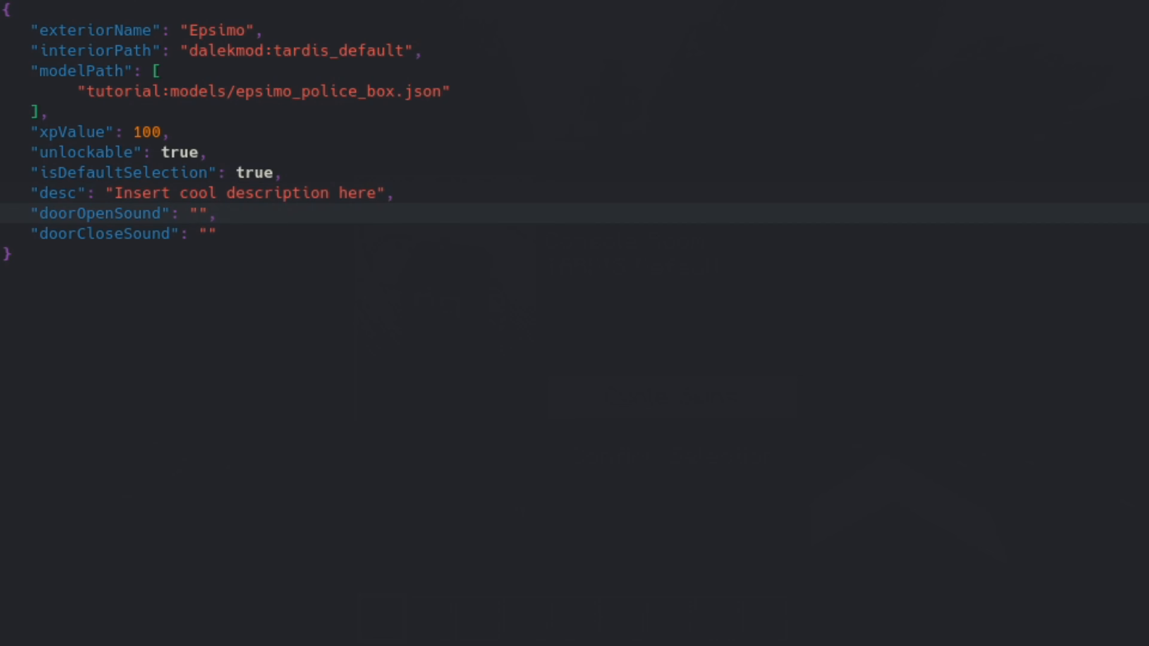
pyautogui.write('minecraft:entity.cat.ambient')
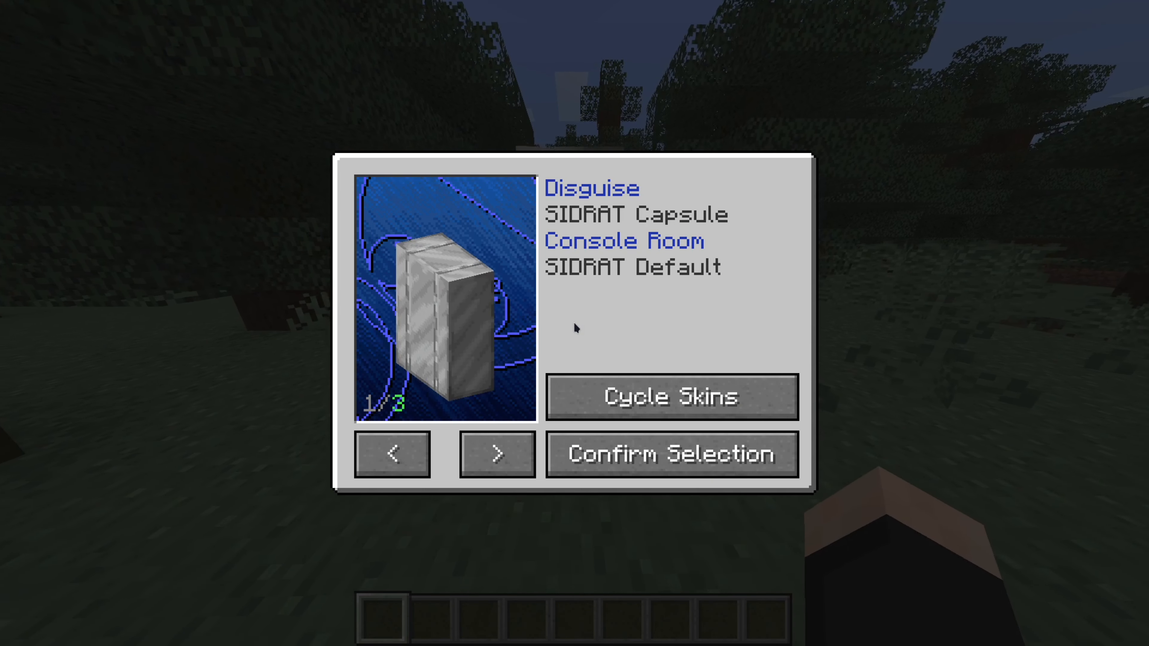
# Confirm the Epismo disguise, grab the Stattenheim Remote and use it to grow the TARDIS
pyautogui.click(497, 453)
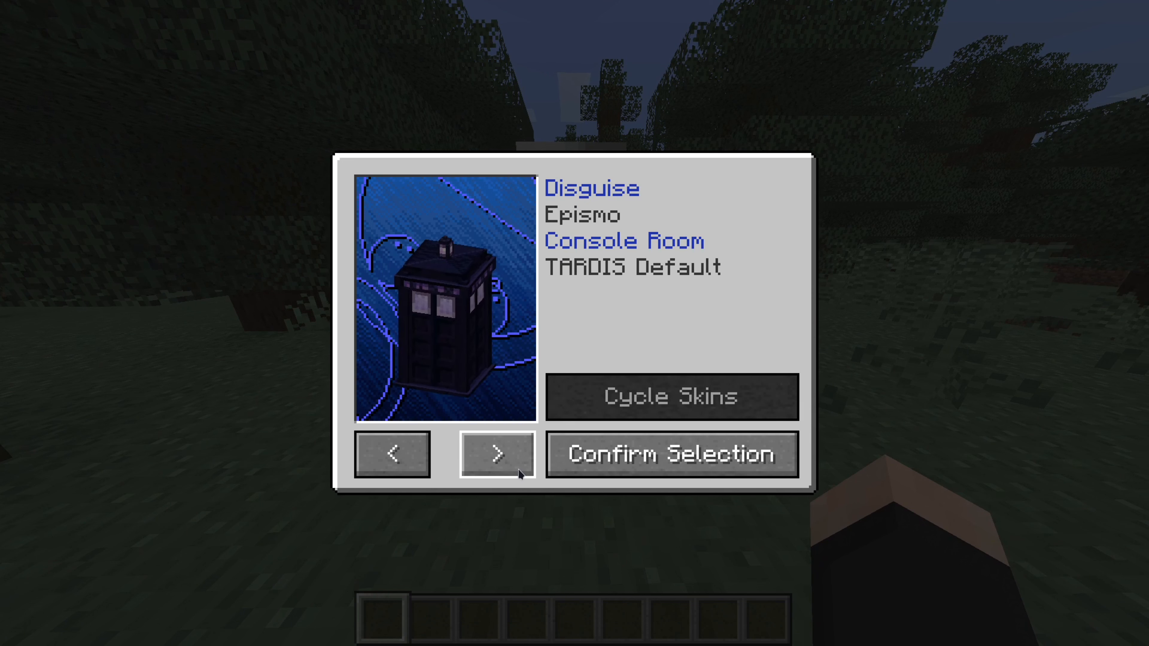
pyautogui.click(670, 453)
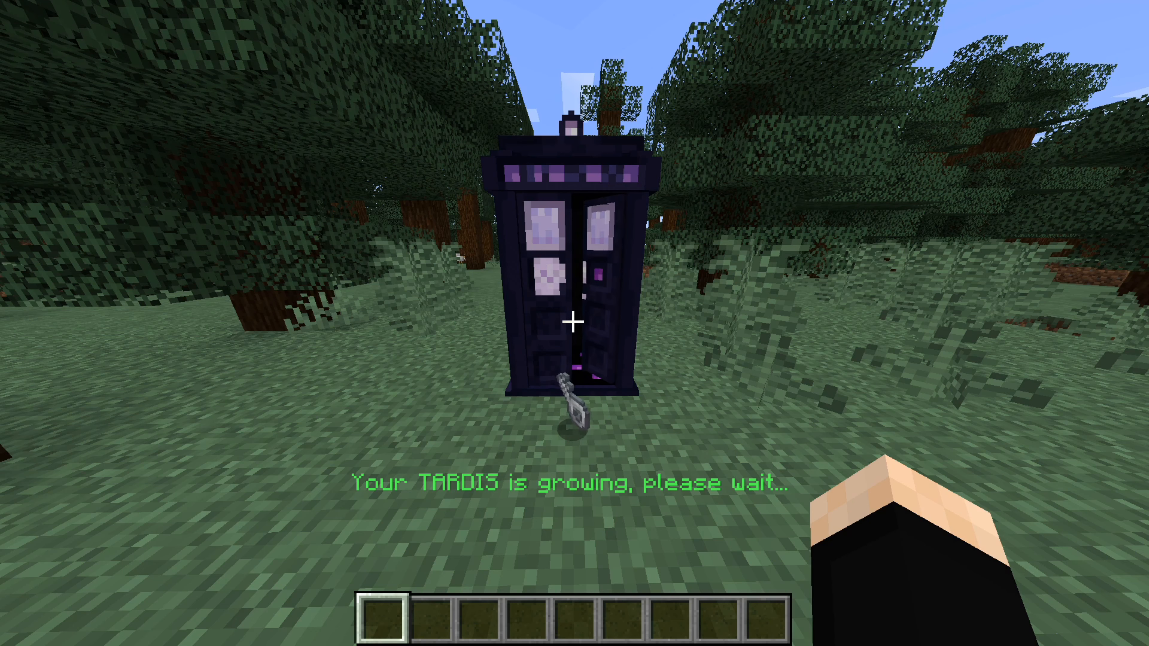
pyautogui.press('e')
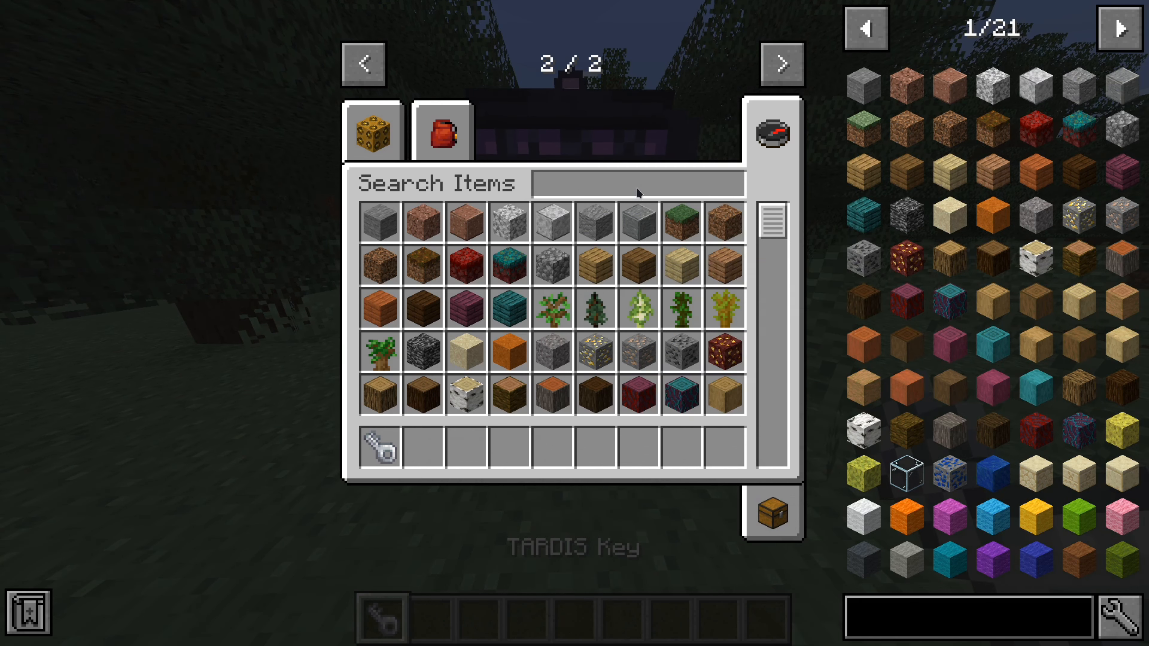
pyautogui.press('escape')
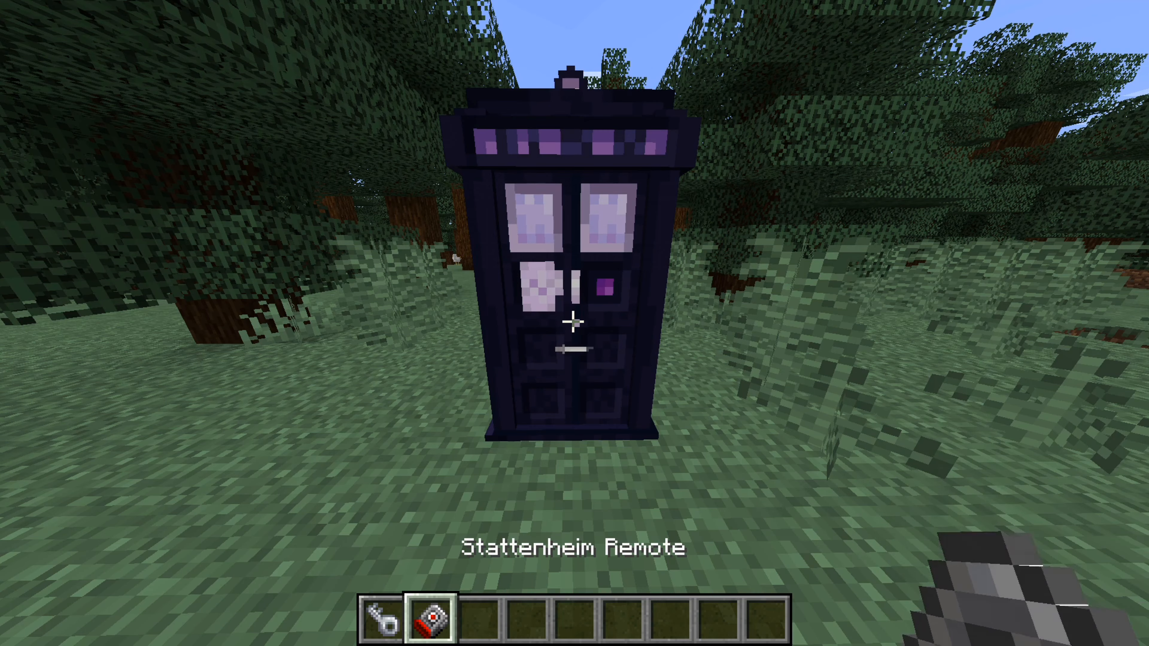
pyautogui.rightClick(575, 323)
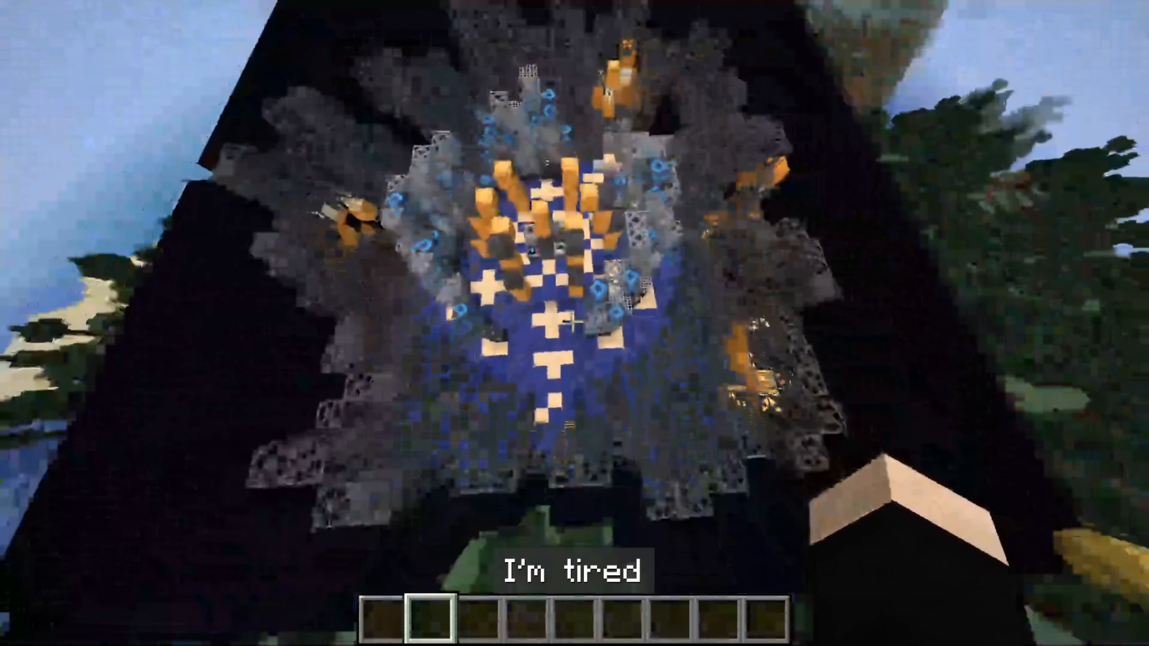
# Show F3 coordinates and run the /dalekmod schematic save for the crystaline console room
pyautogui.press('f3')
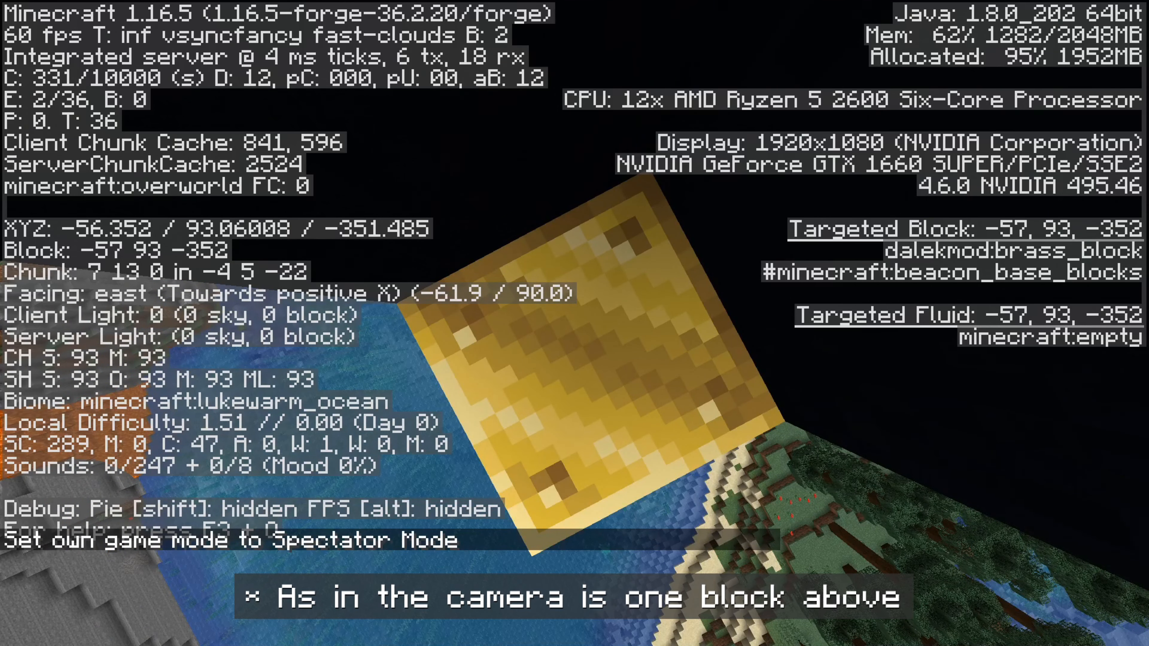
pyautogui.write('/dalekmod schem save')
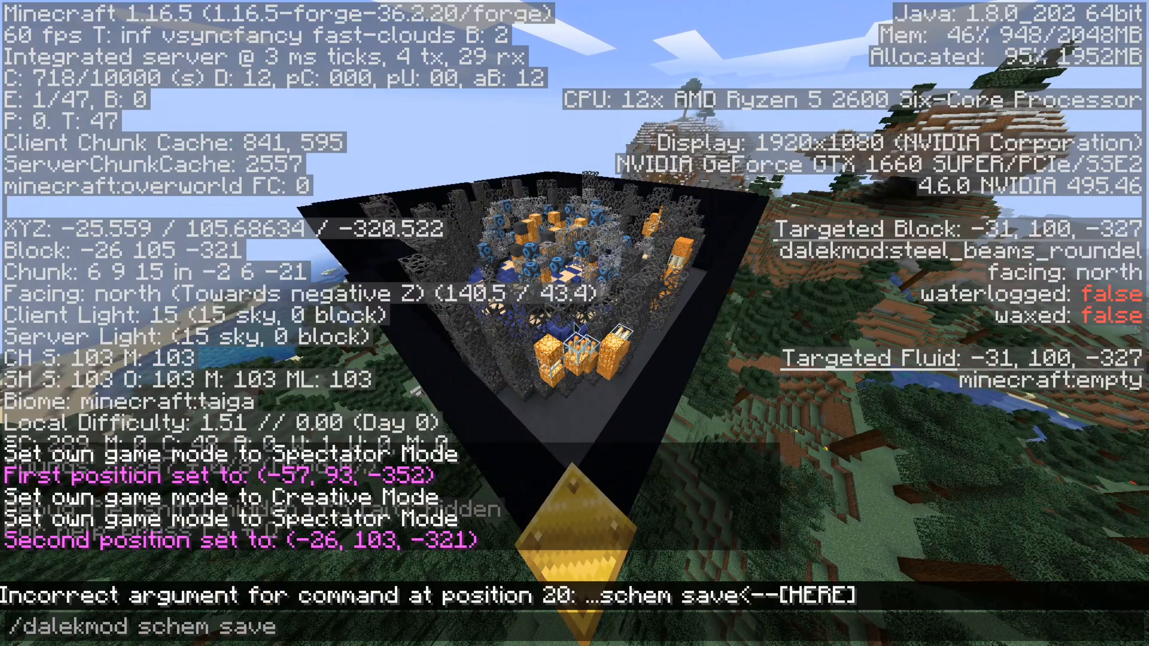
pyautogui.press('Return')
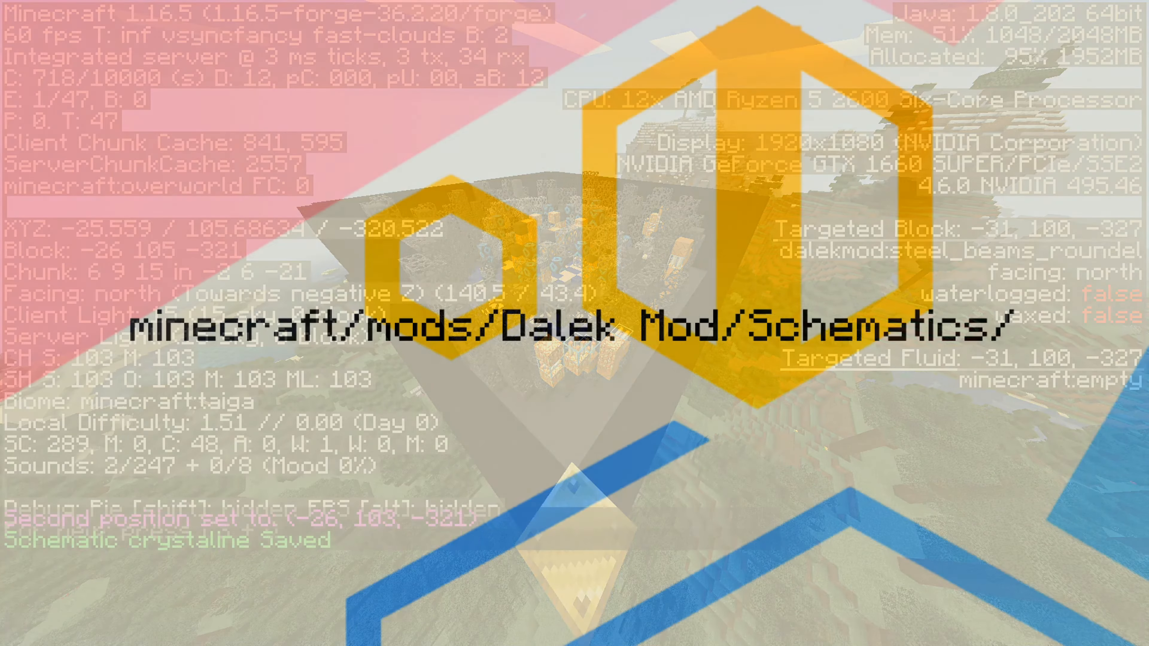
# Hide the debug overlay before starting the blank interior JSON template
pyautogui.press('F3')
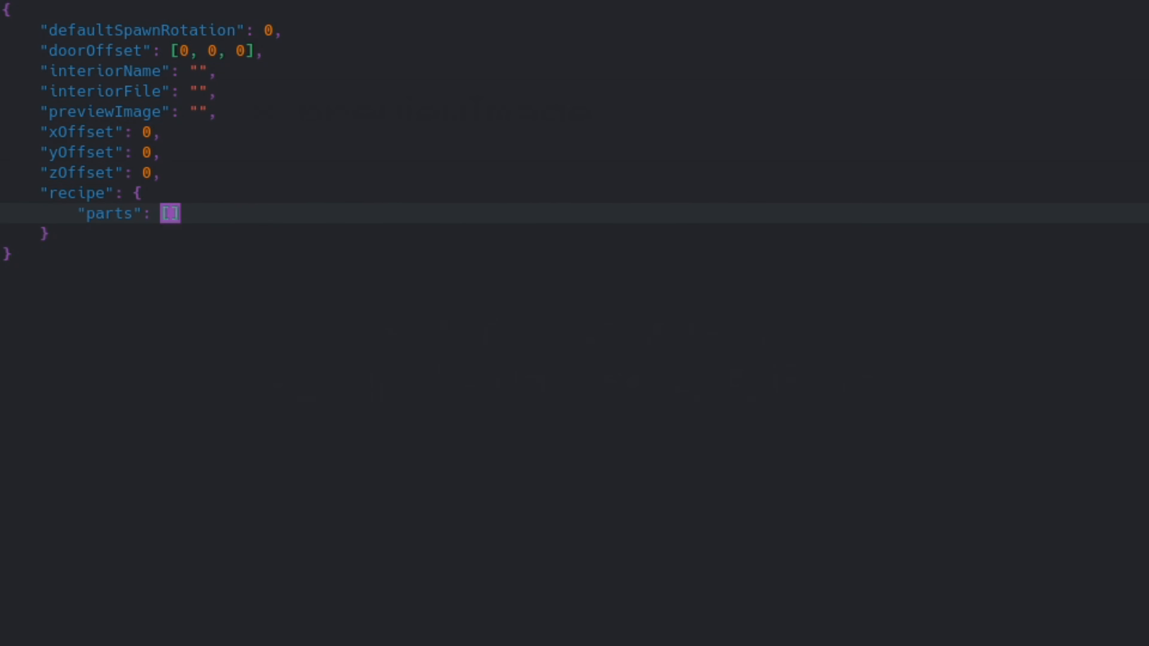
# Fill spawn rotation 180, name Crystaline, file tutorial:crystaline and the tardis_default.png preview image
pyautogui.click(162, 172)
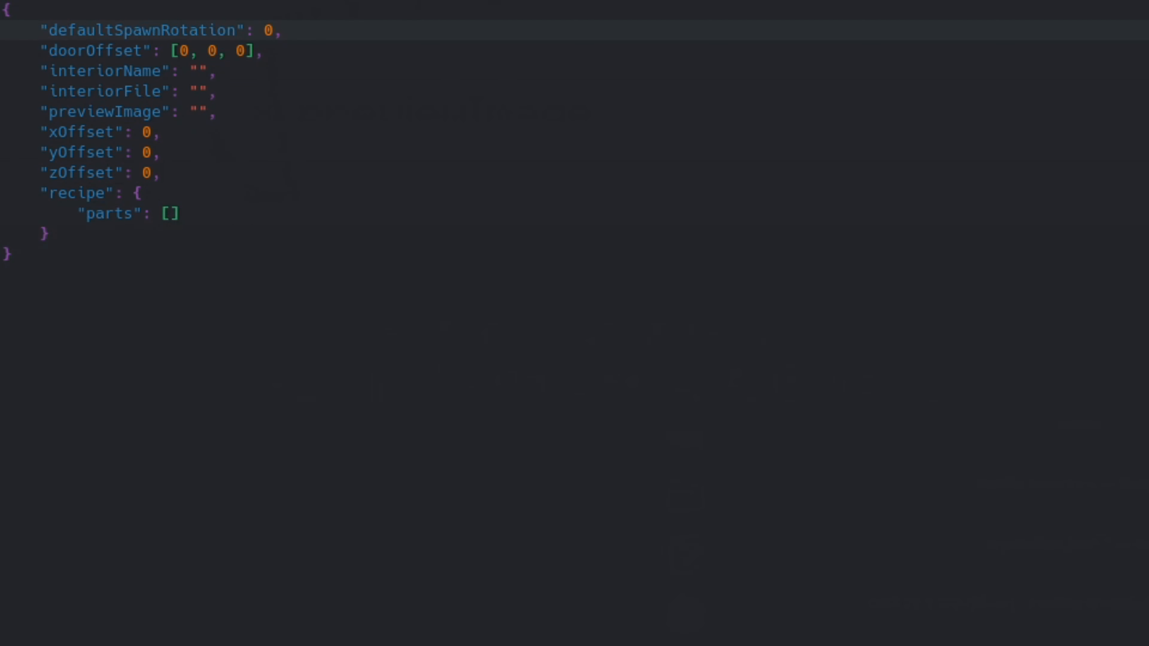
pyautogui.click(277, 31)
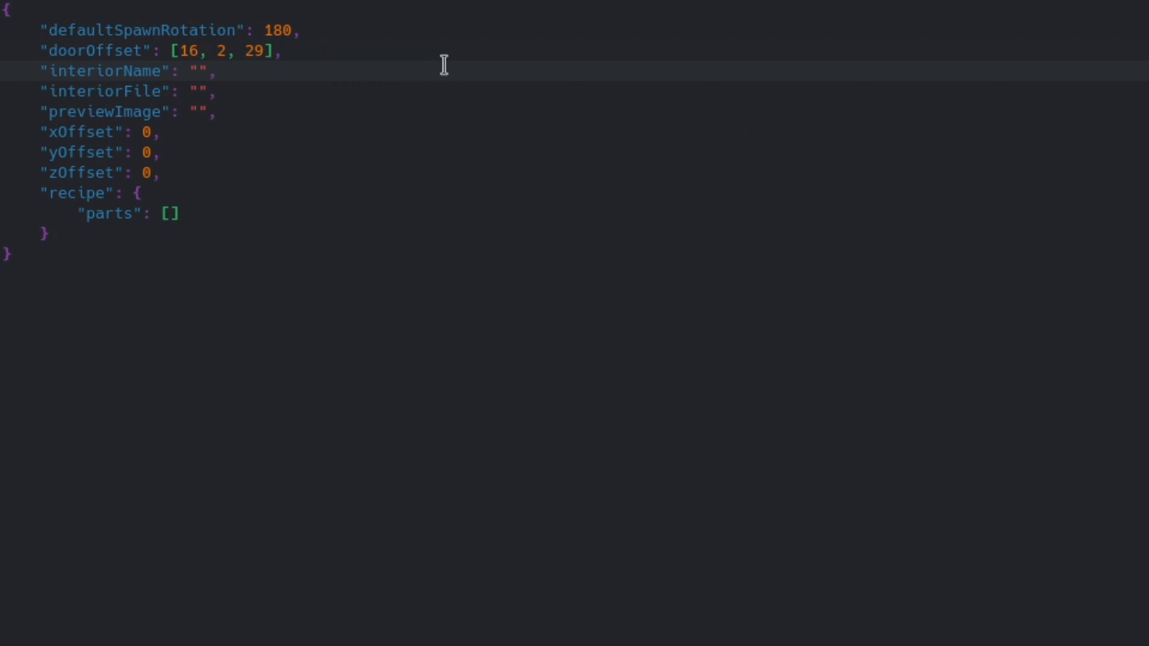
pyautogui.write('Crystaline')
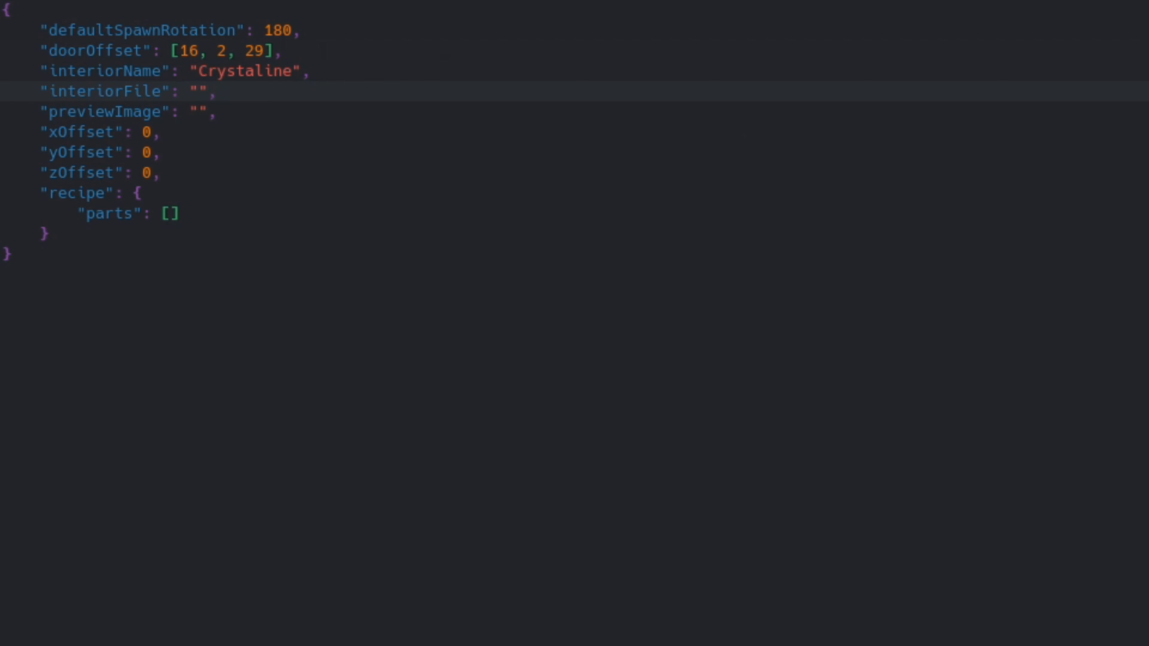
pyautogui.write('tutorial:crystaline')
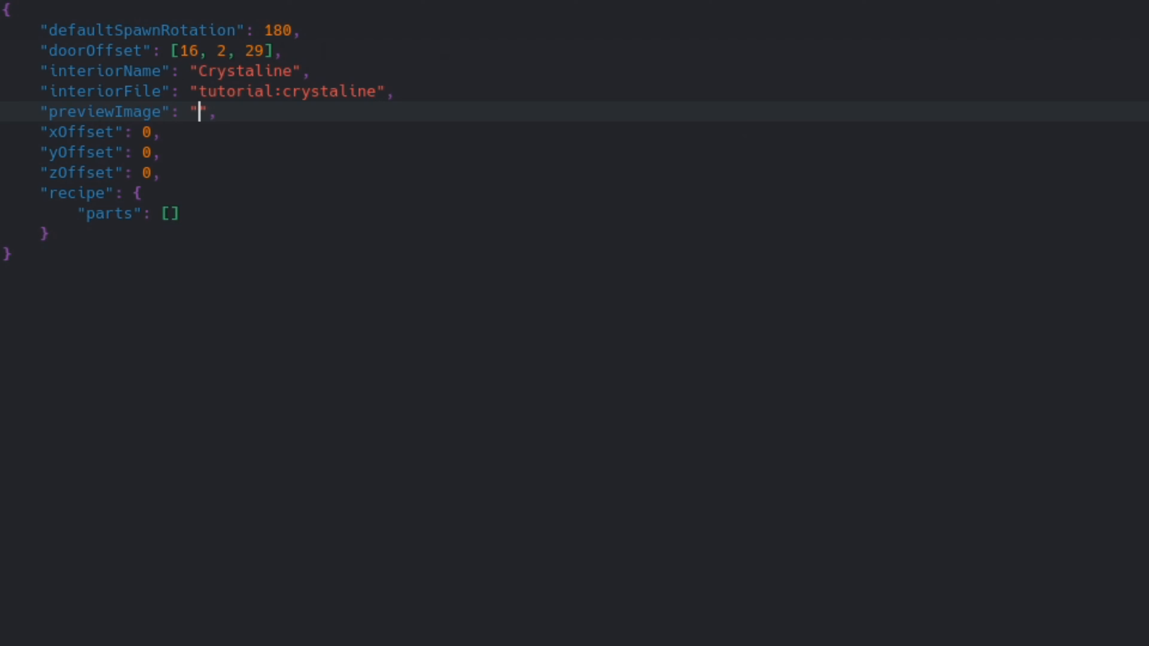
pyautogui.write('dalekmod:textures/gui/interior_selection/tardis_default.png')
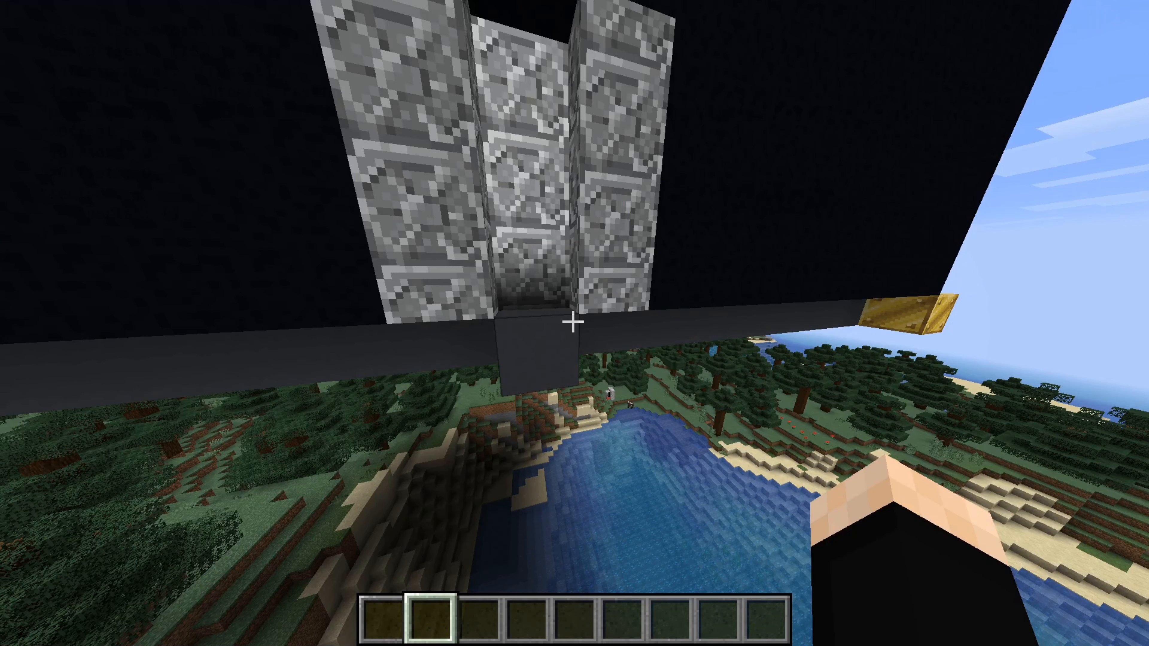
# Keep yOffset 1, drop x and z offsets, and add a recipe part with item dalekmod:crystaline
pyautogui.click(574, 324)
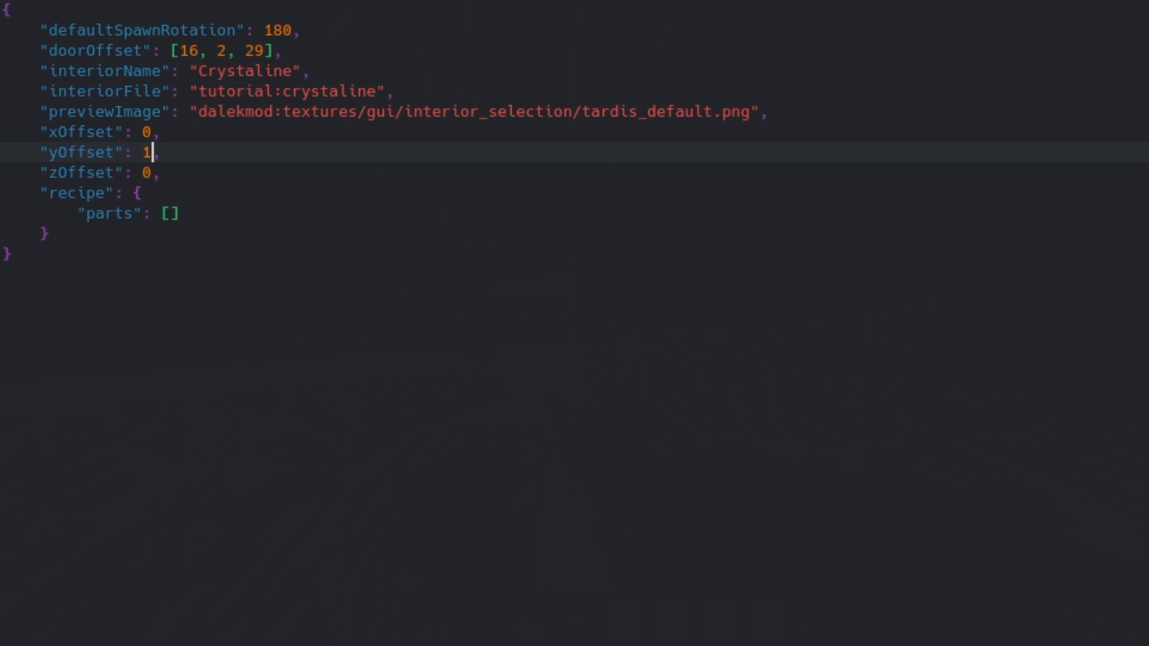
pyautogui.click(161, 131)
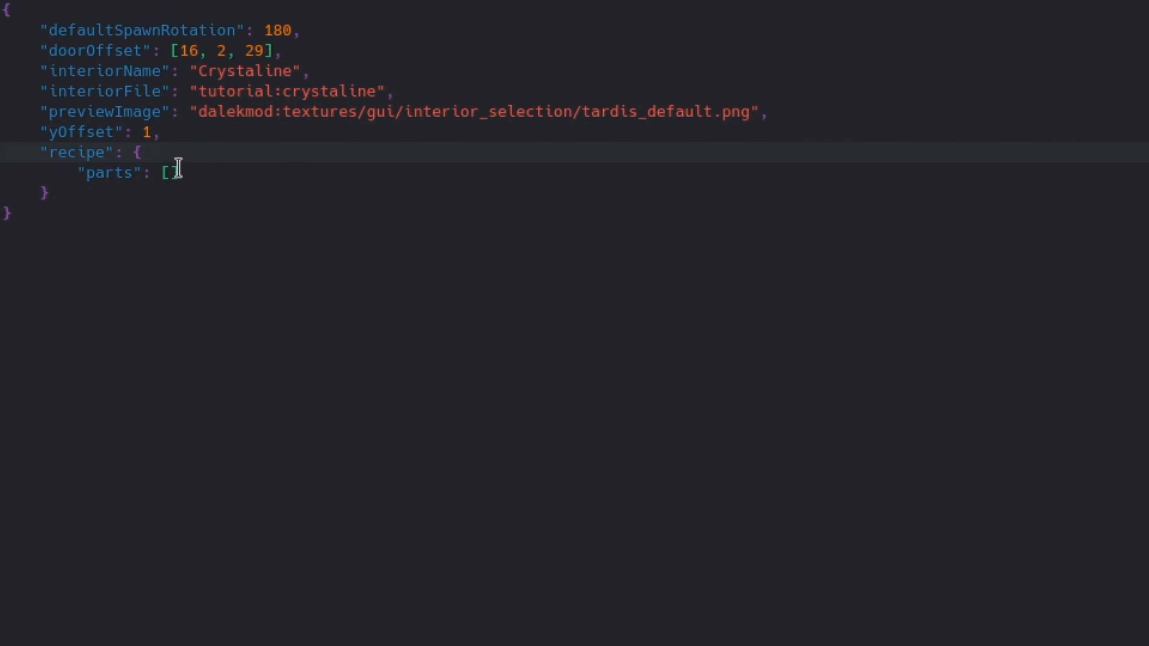
pyautogui.press('Enter')
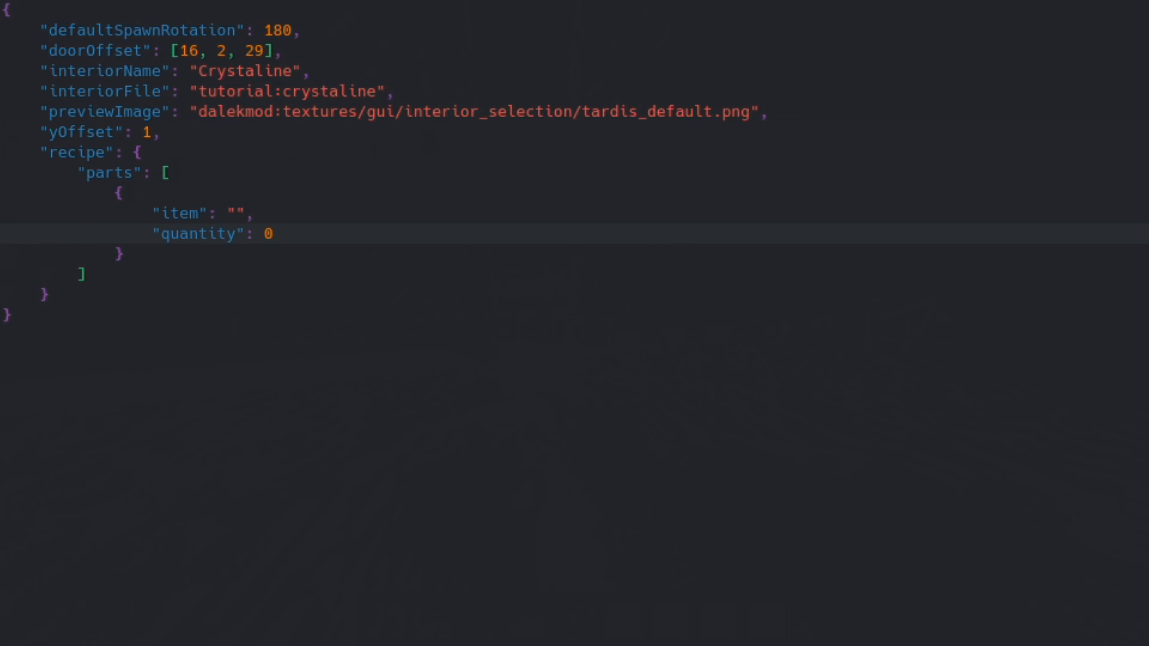
pyautogui.write('dalekmod:crystaline')
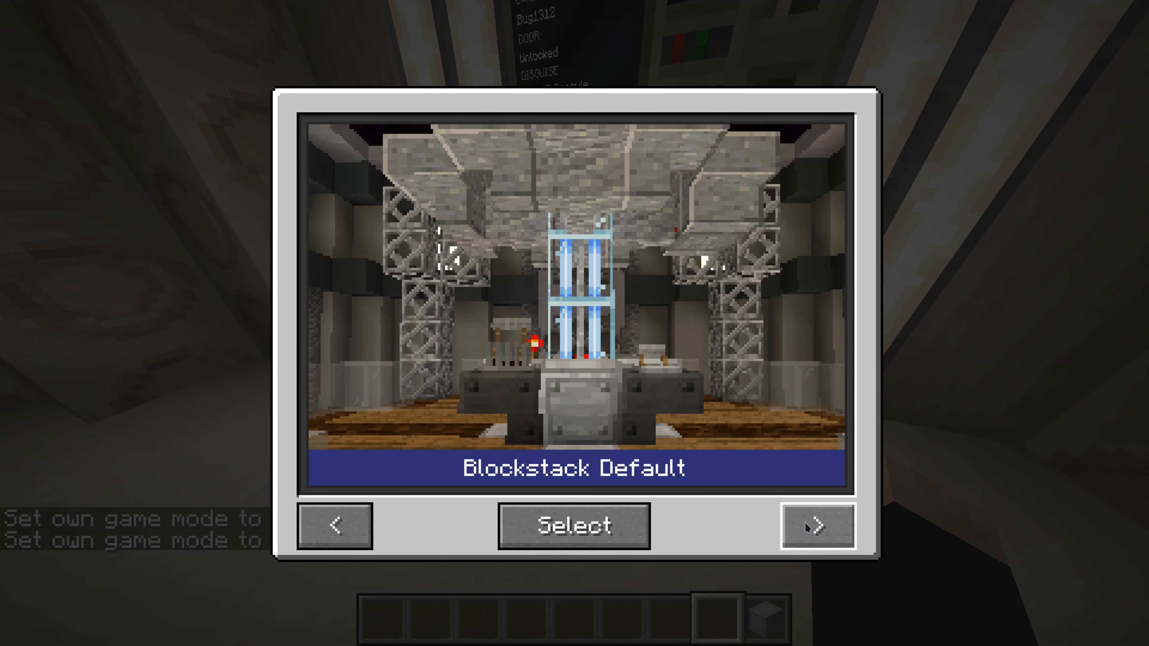
# Select Crystaline, build it and confirm replacing the current TARDIS desktop
pyautogui.click(574, 526)
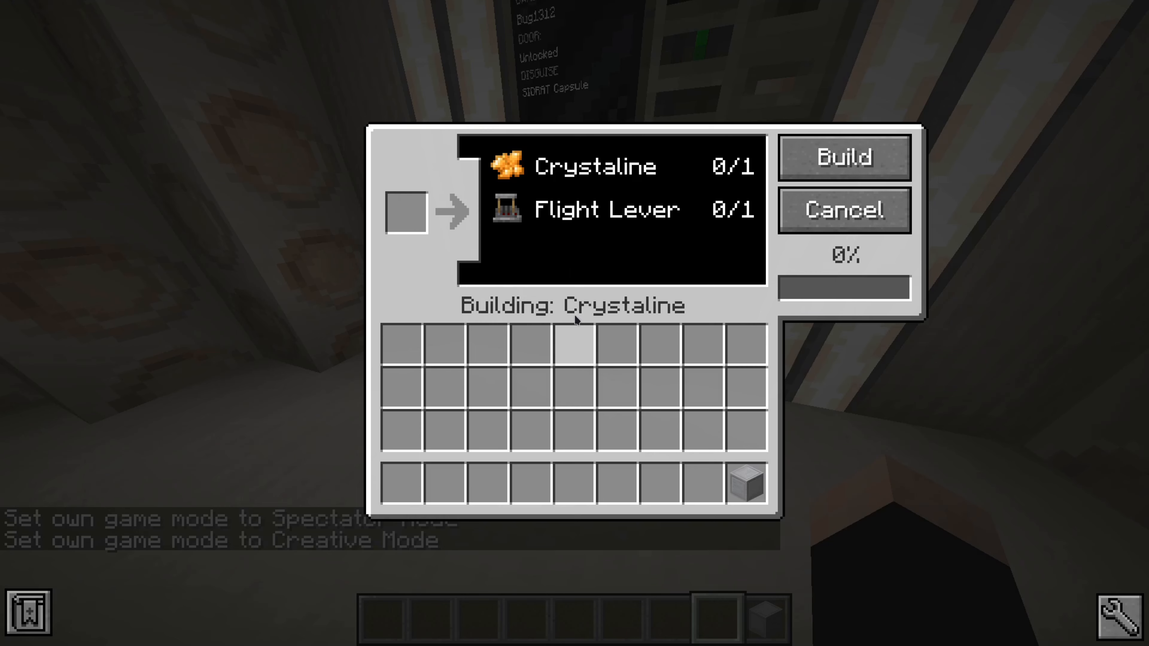
pyautogui.click(843, 157)
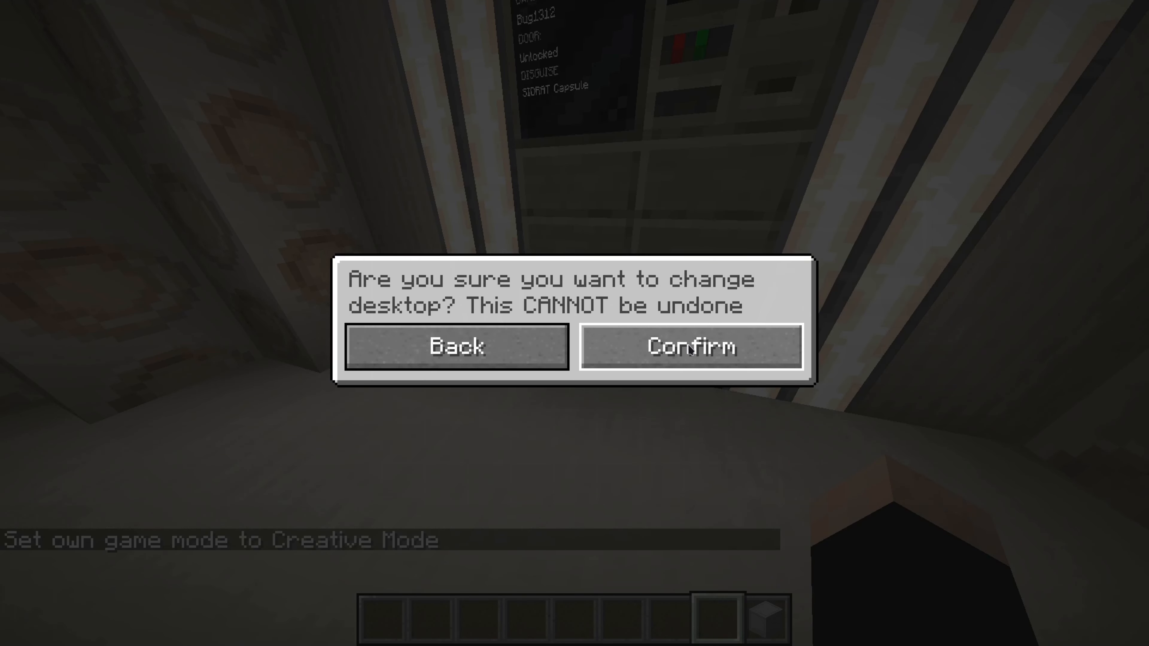
pyautogui.click(690, 347)
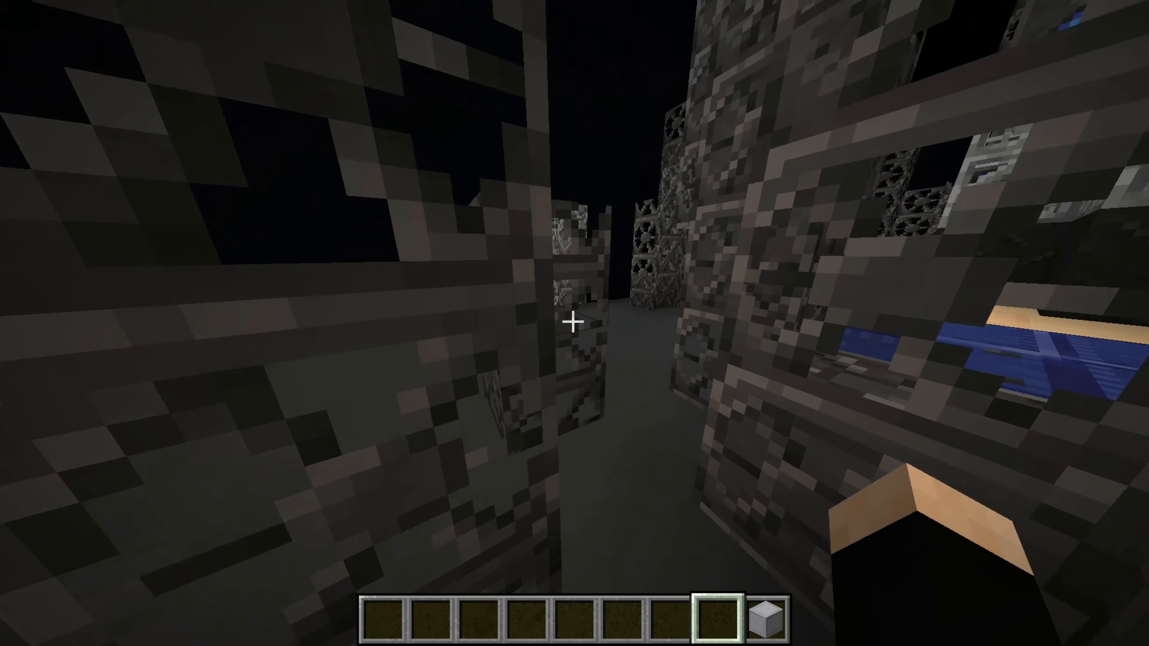
pyautogui.moveTo(574, 323)
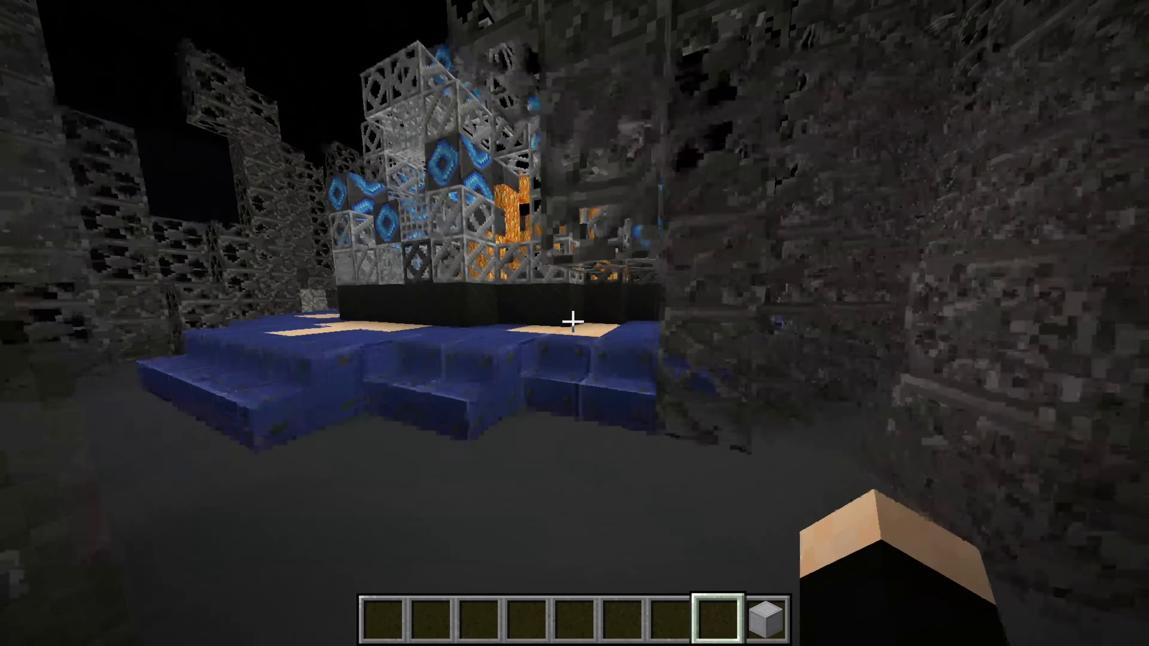
pyautogui.moveTo(575, 323)
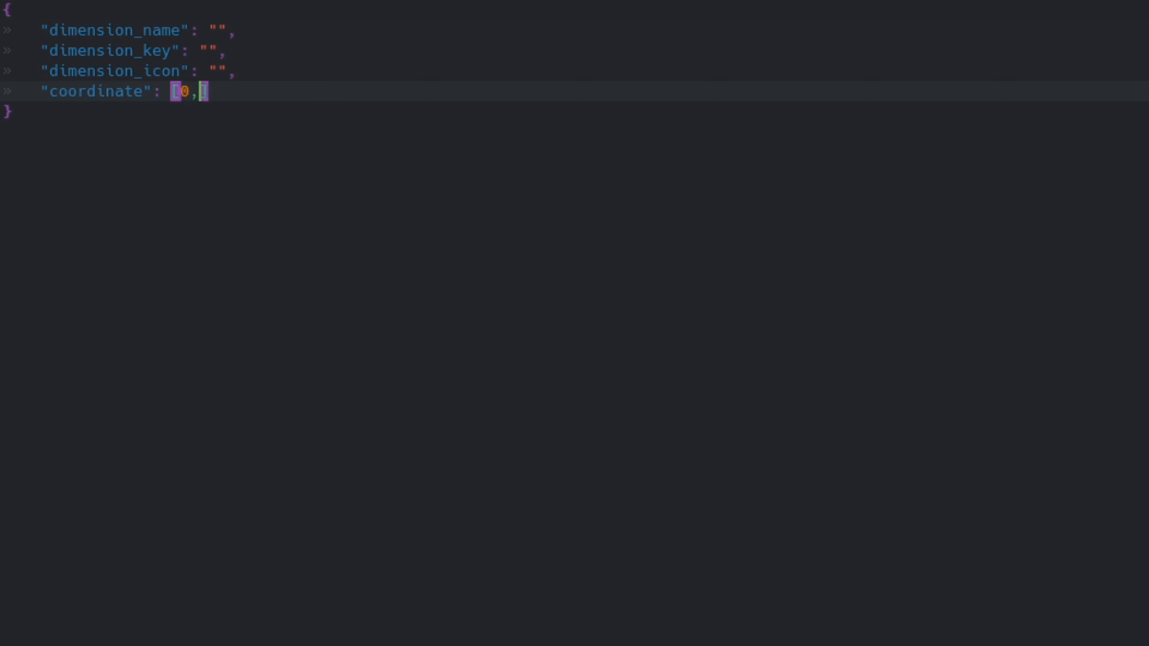
# Enter coordinate [0, 0], name The End, key minecraft:the_end and the planets/overworld.png icon
pyautogui.write('0]')
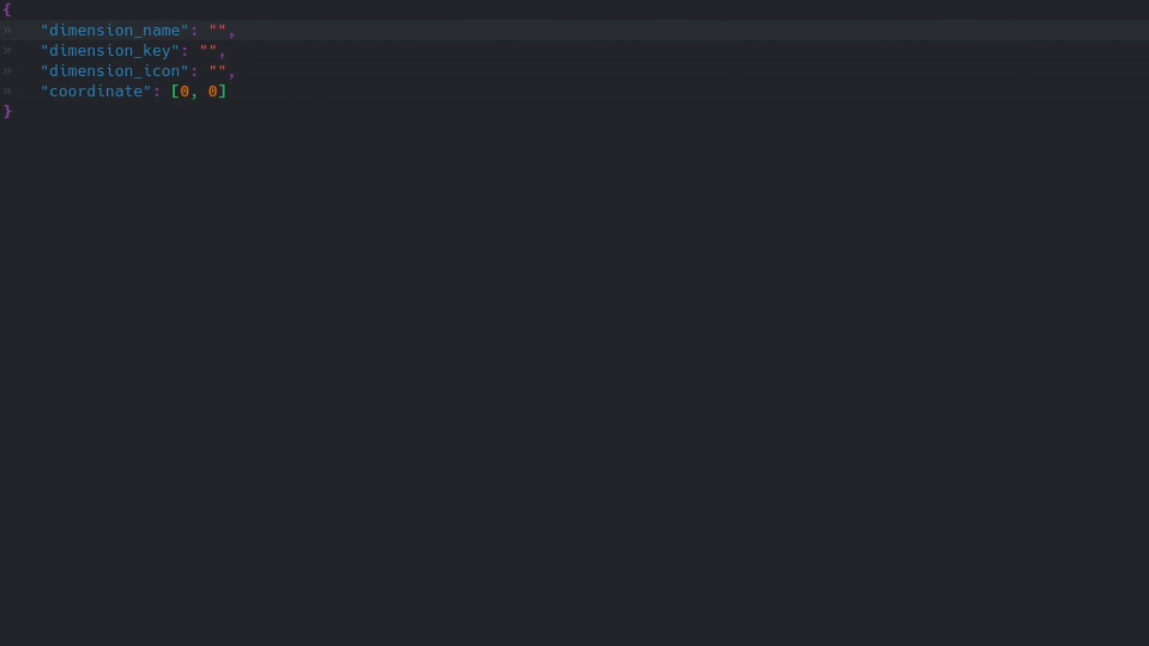
pyautogui.write('Th')
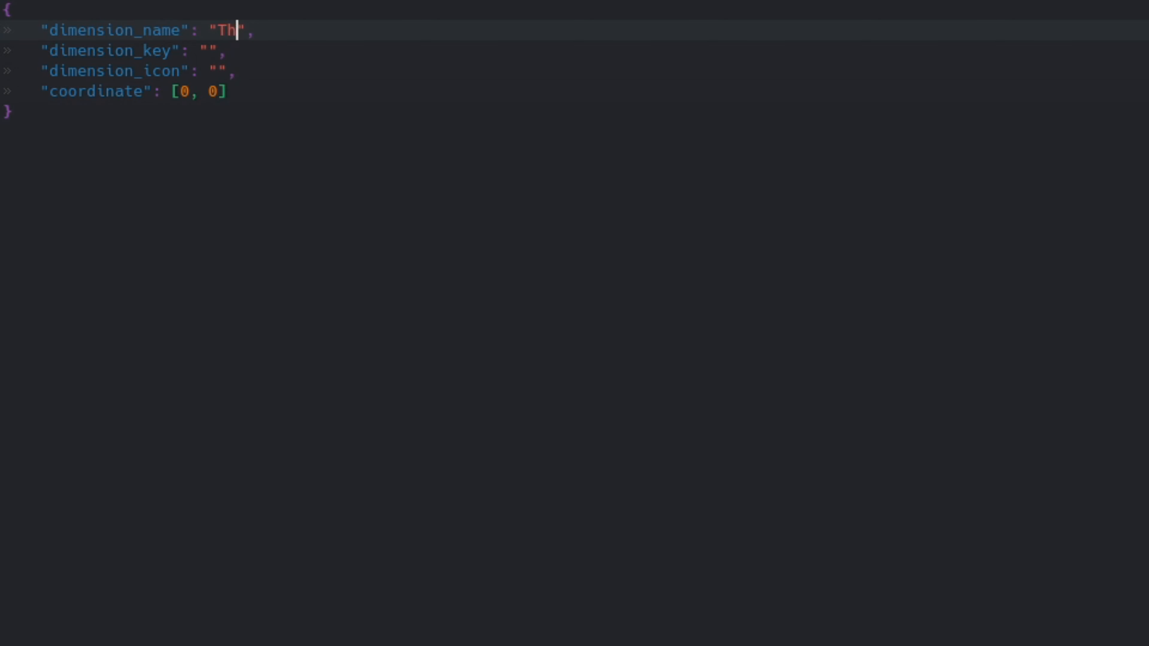
pyautogui.write('e End')
pyautogui.click(170, 50)
pyautogui.write('minecraf')
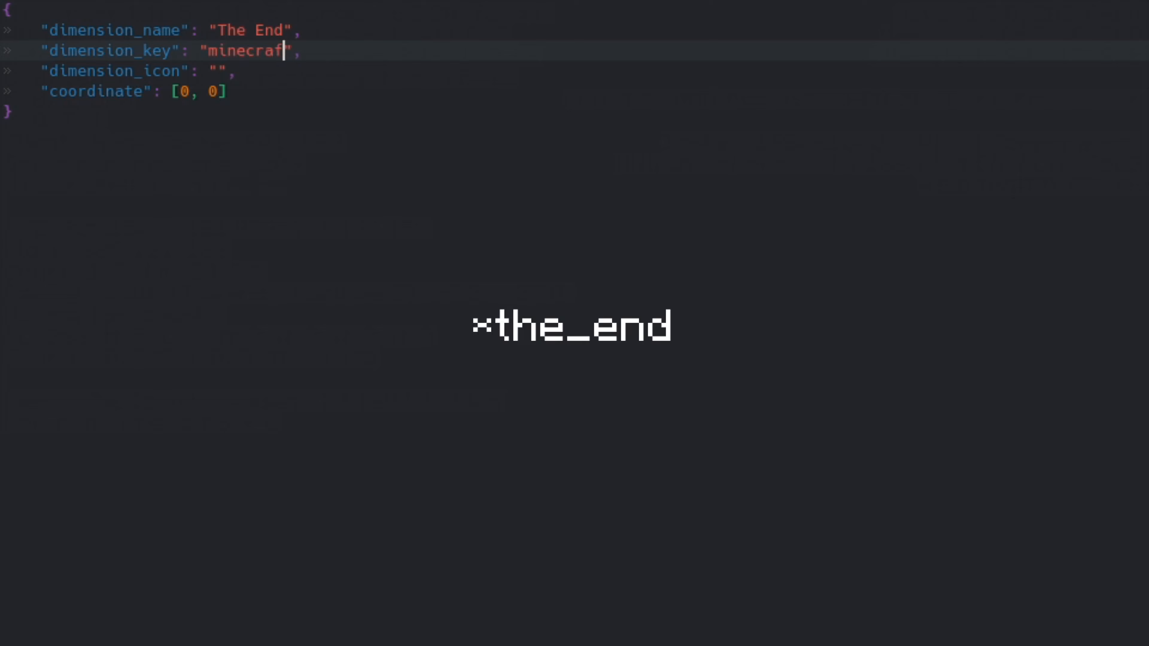
pyautogui.write(':the')
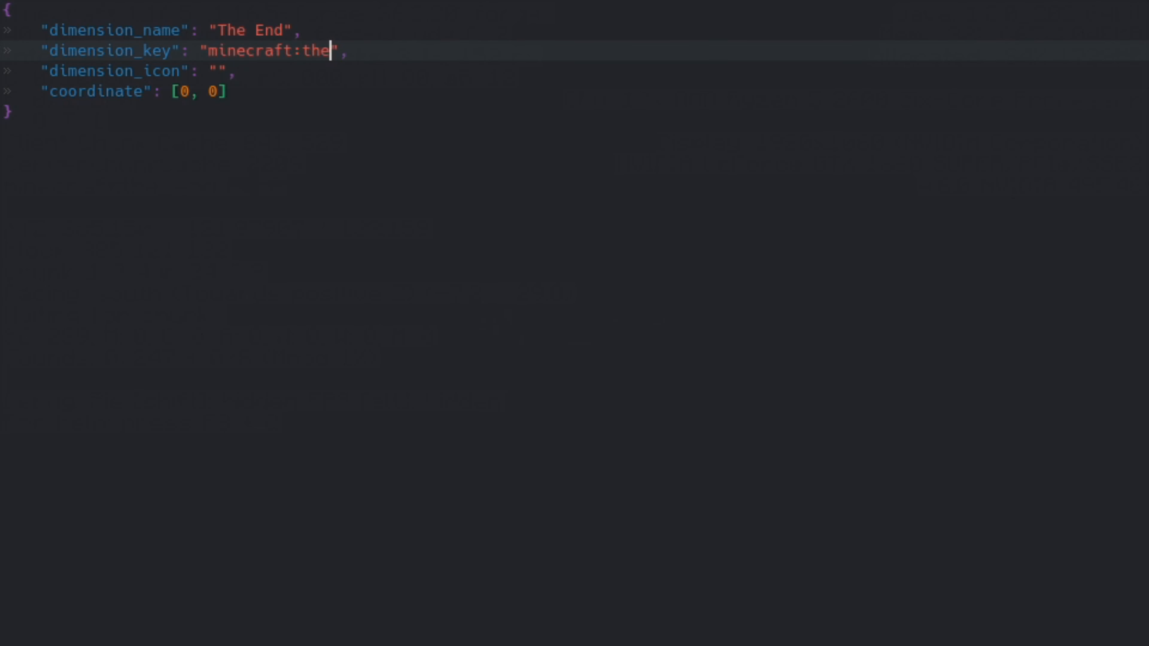
pyautogui.write('_end')
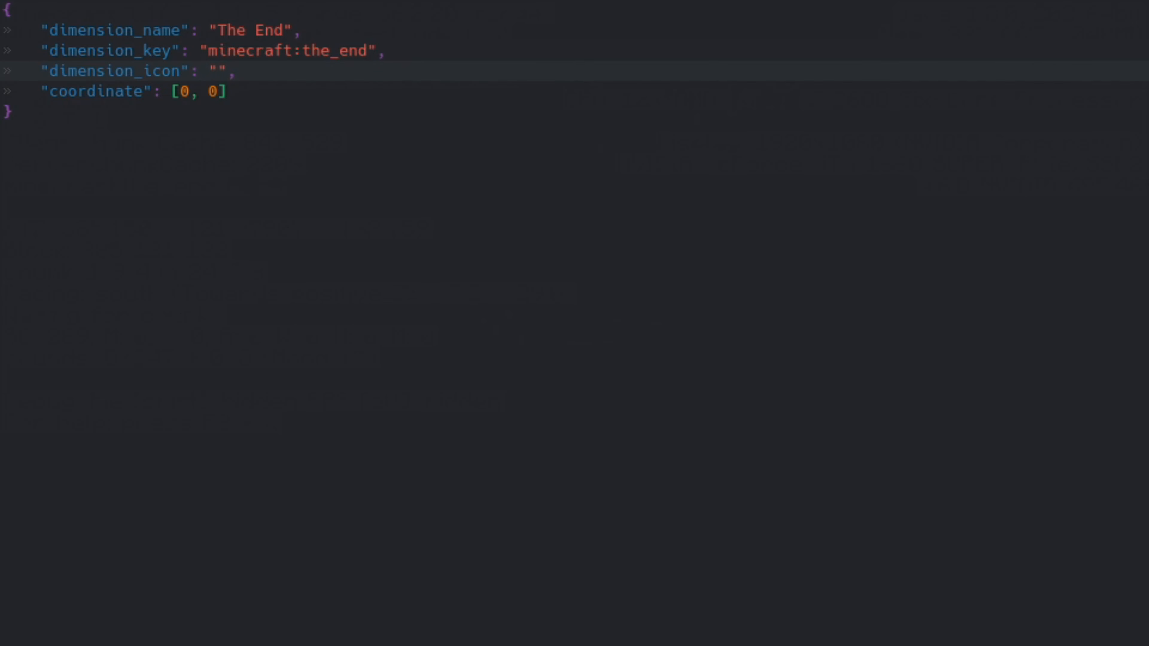
pyautogui.write('dalekmod:textures/planets/overworld.png')
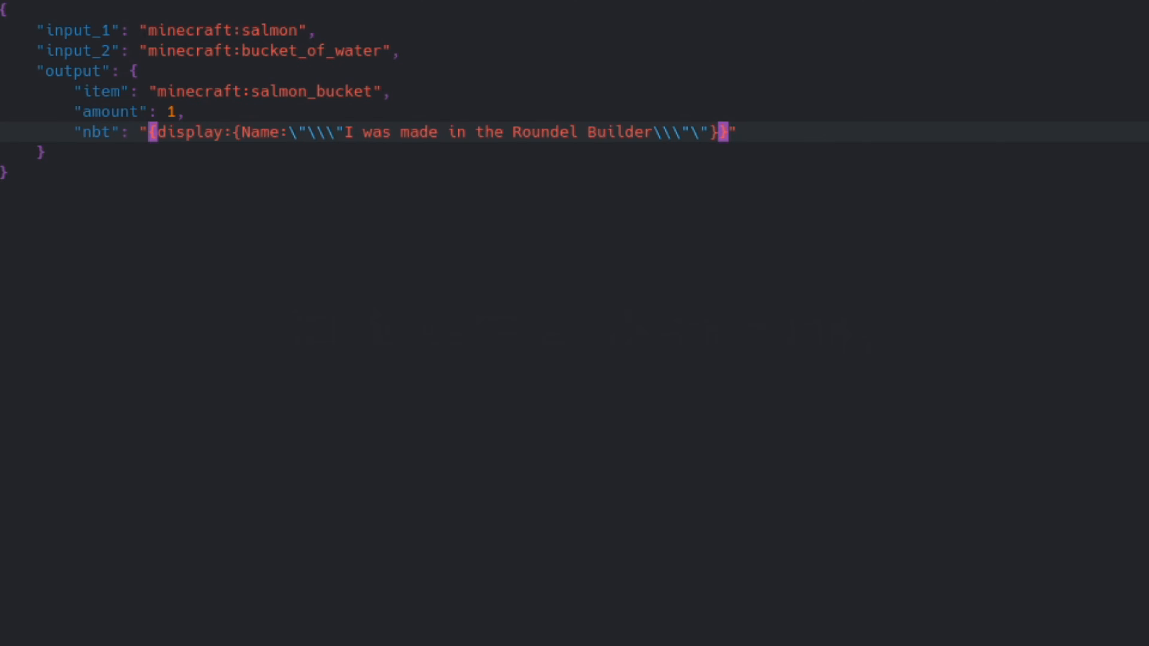
# Switch over to Minecraft and close the pause menu to reach the Roundel Builder
pyautogui.press('alt+tab')
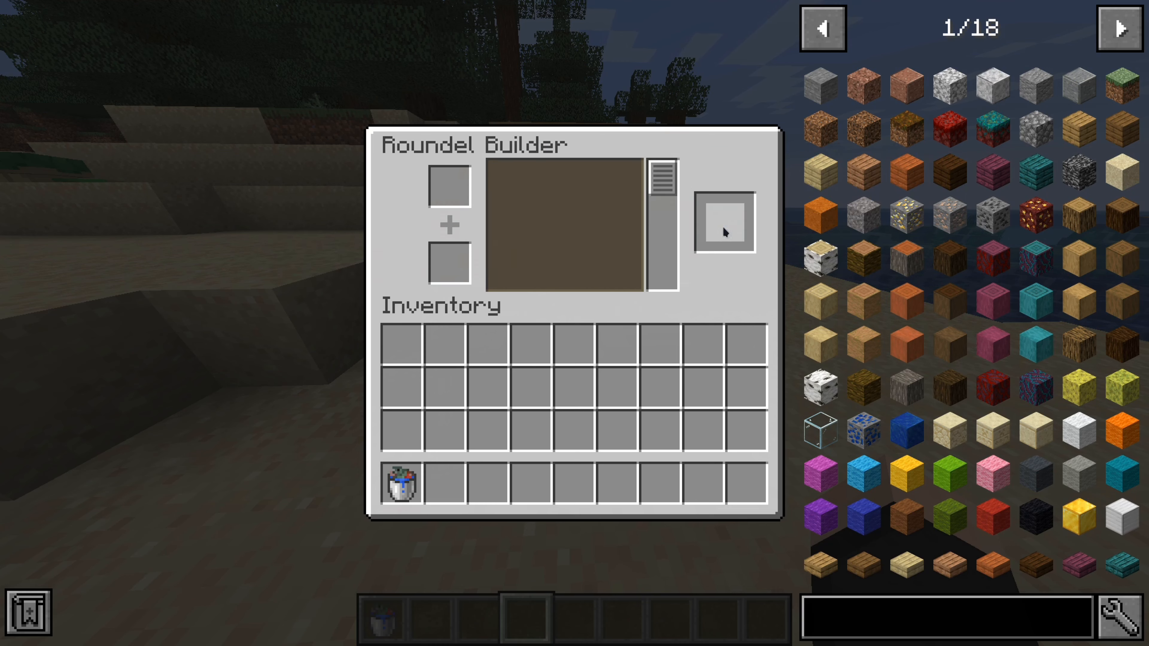
pyautogui.press('Escape')
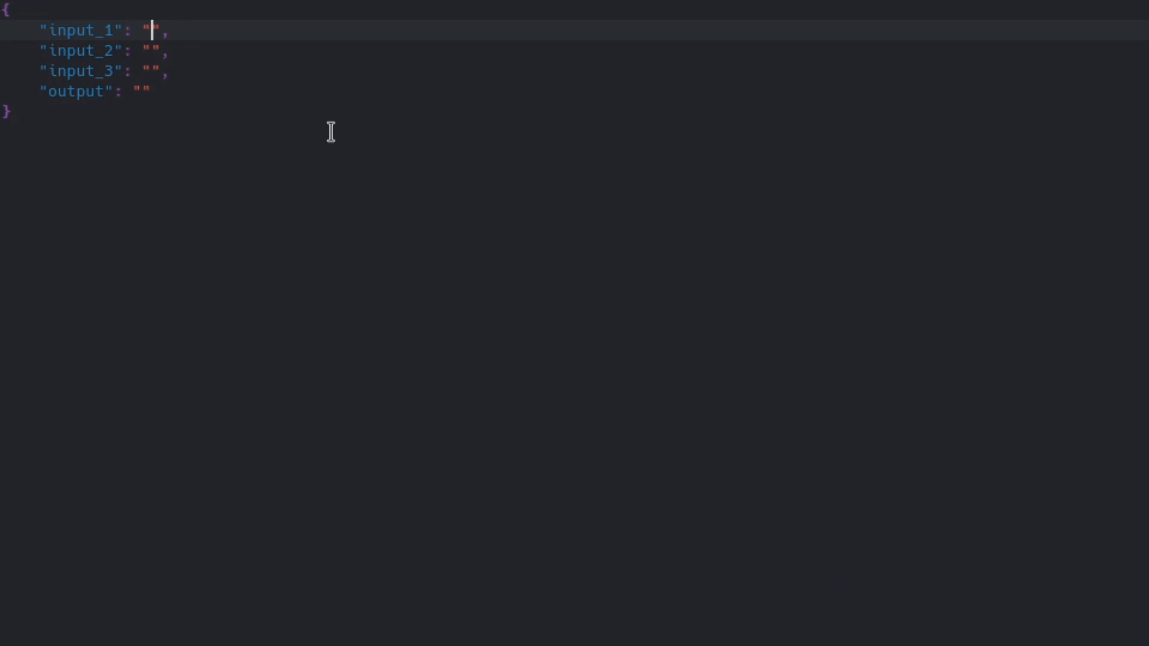
pyautogui.moveTo(217, 93)
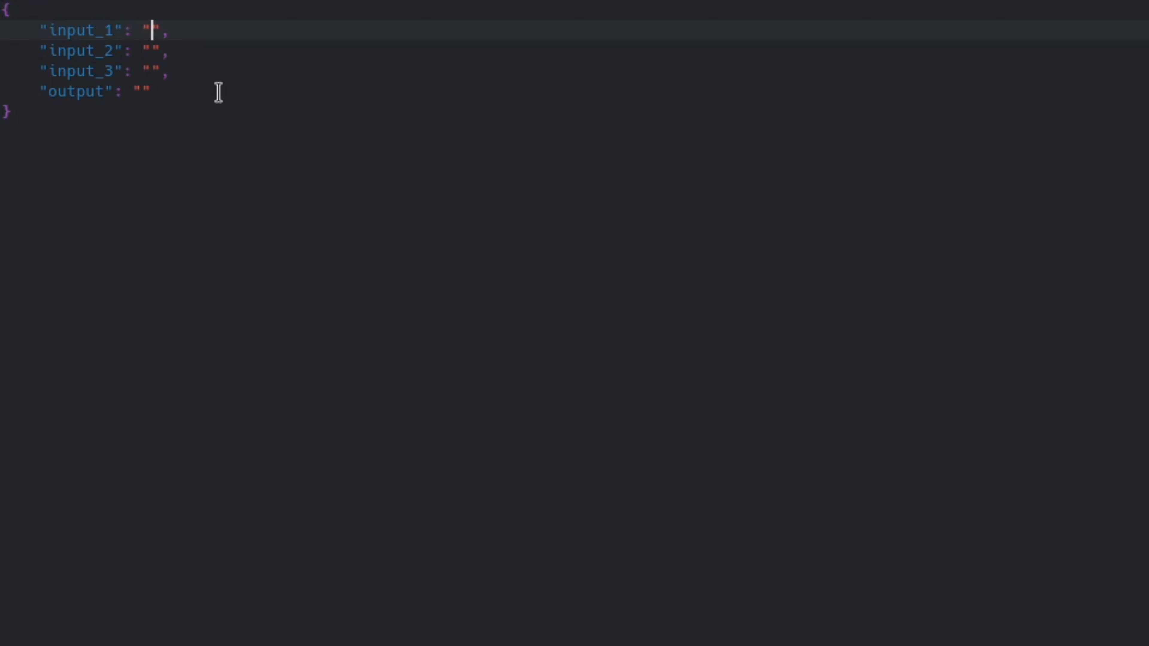
# Enter inputs minecraft:tnt, minecraft:egg, minecraft:end_crystal and output minecraft:creeper_spawn_egg
pyautogui.write('minecraft:tnt')
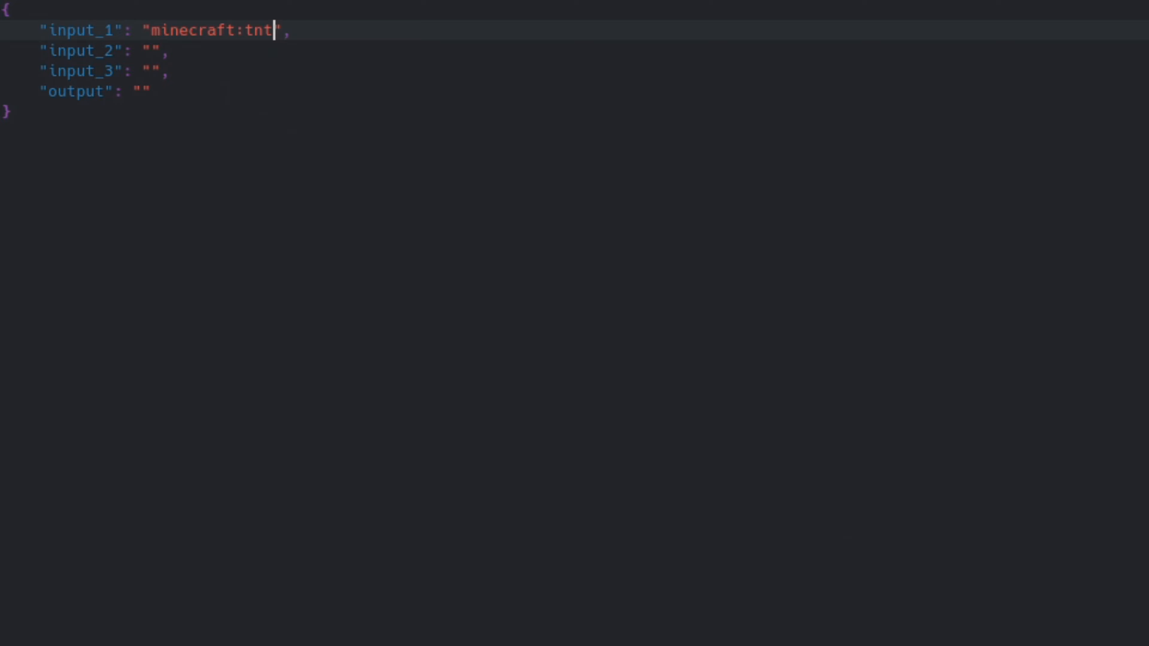
pyautogui.write('minecraft:egg')
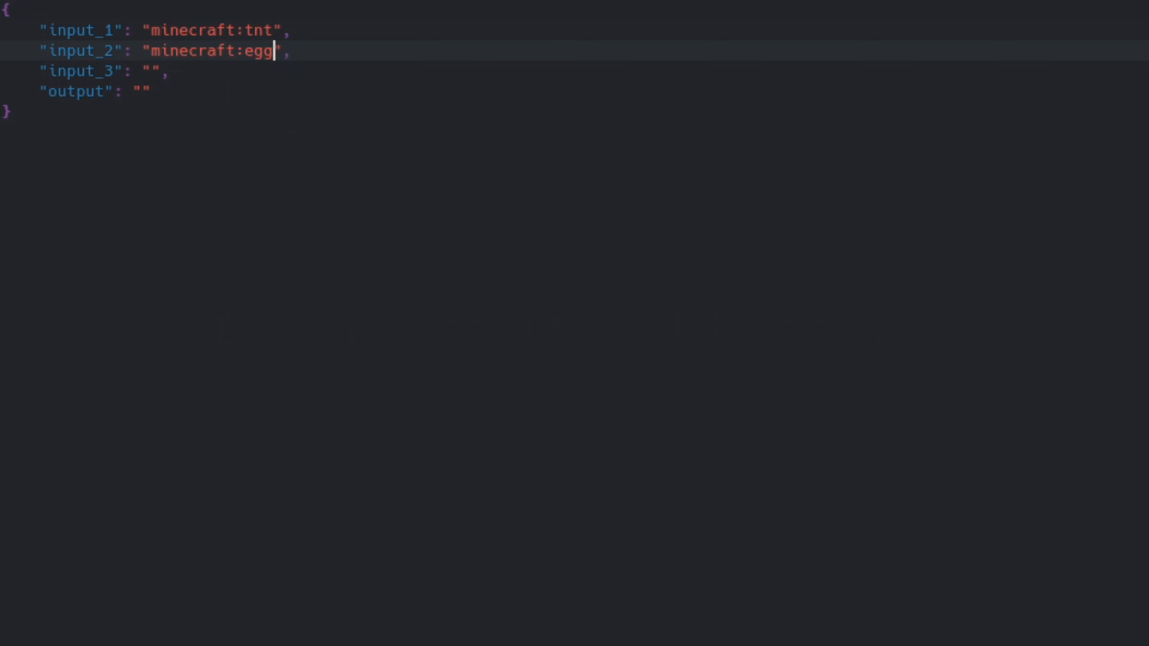
pyautogui.write('minecraft:end_crystal')
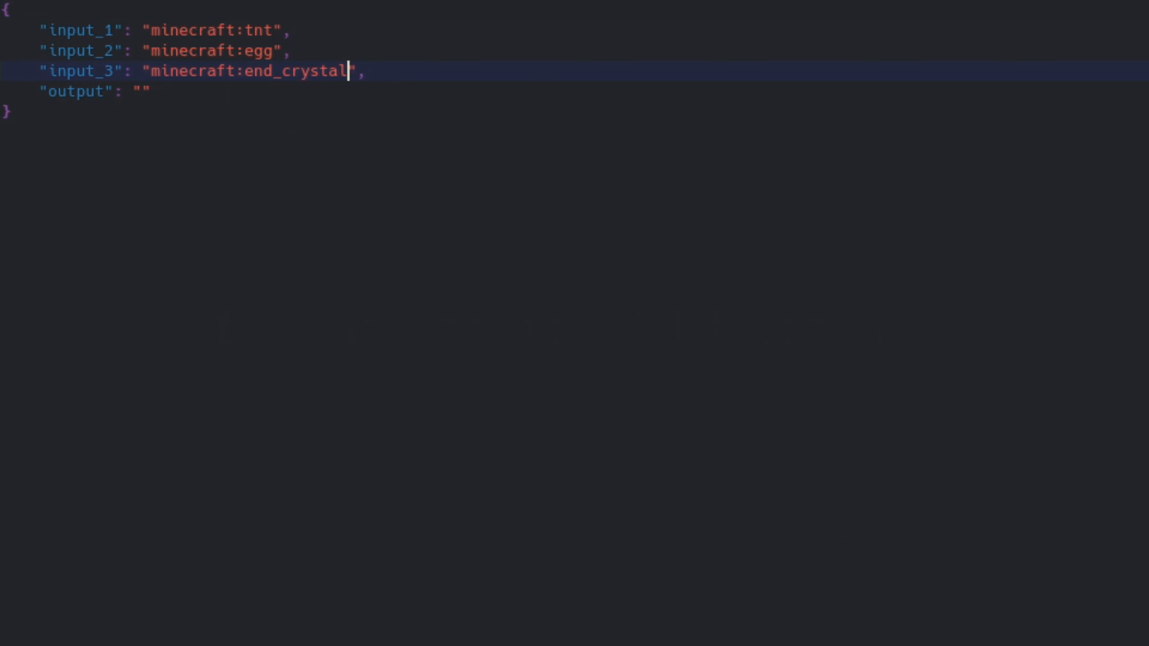
pyautogui.write('minecraft:creeper_spawn_egg')
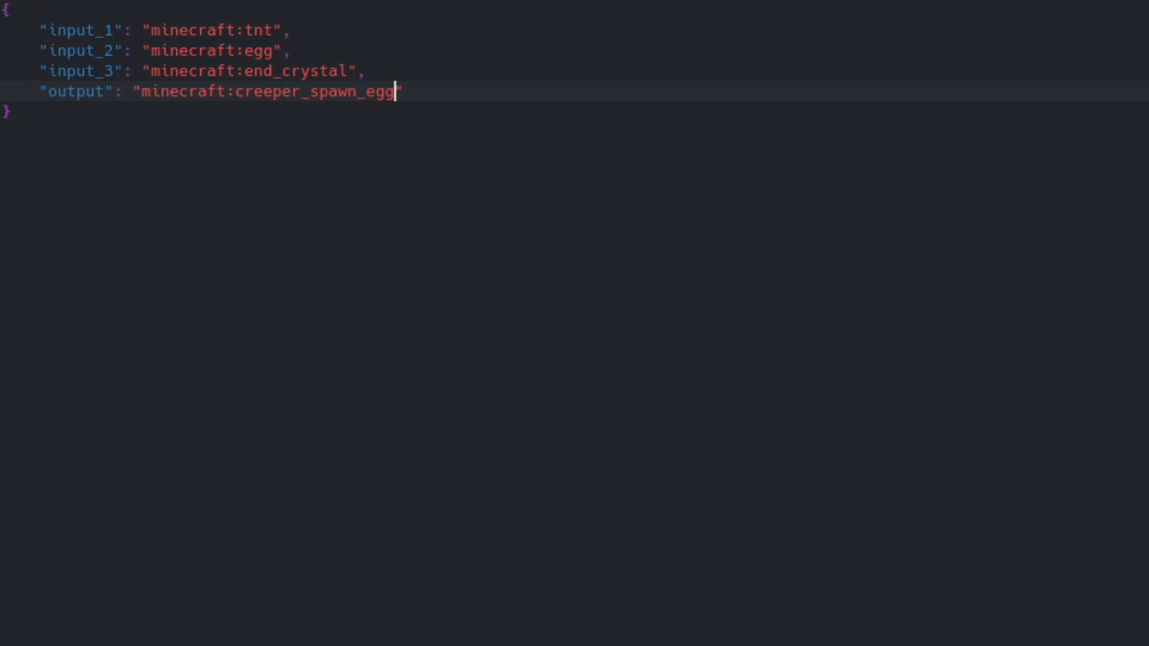